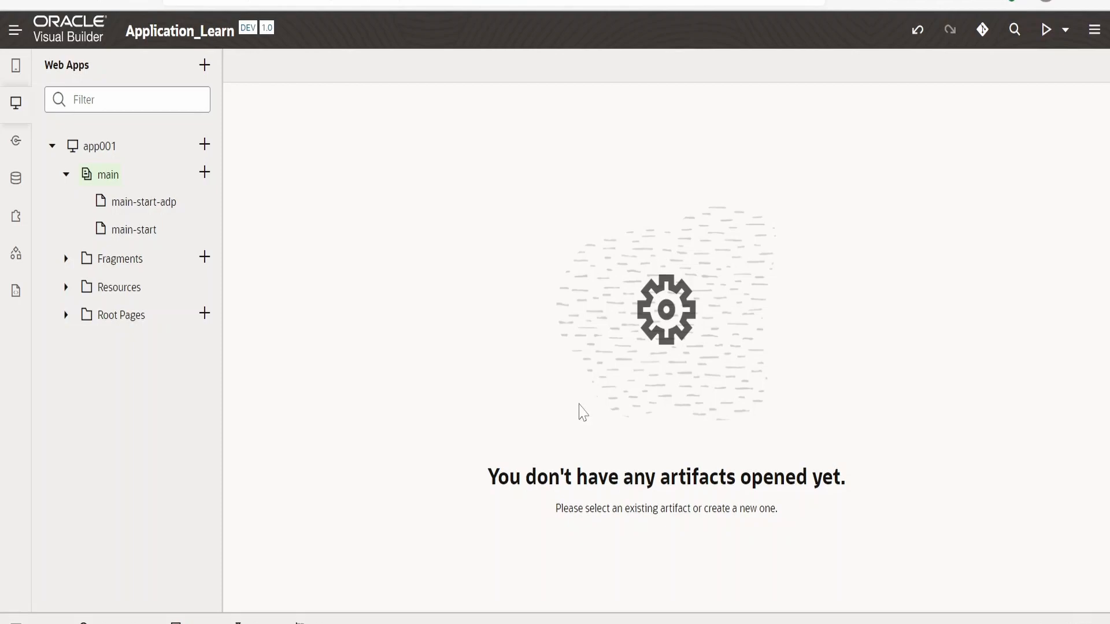
pyautogui.moveTo(203, 173)
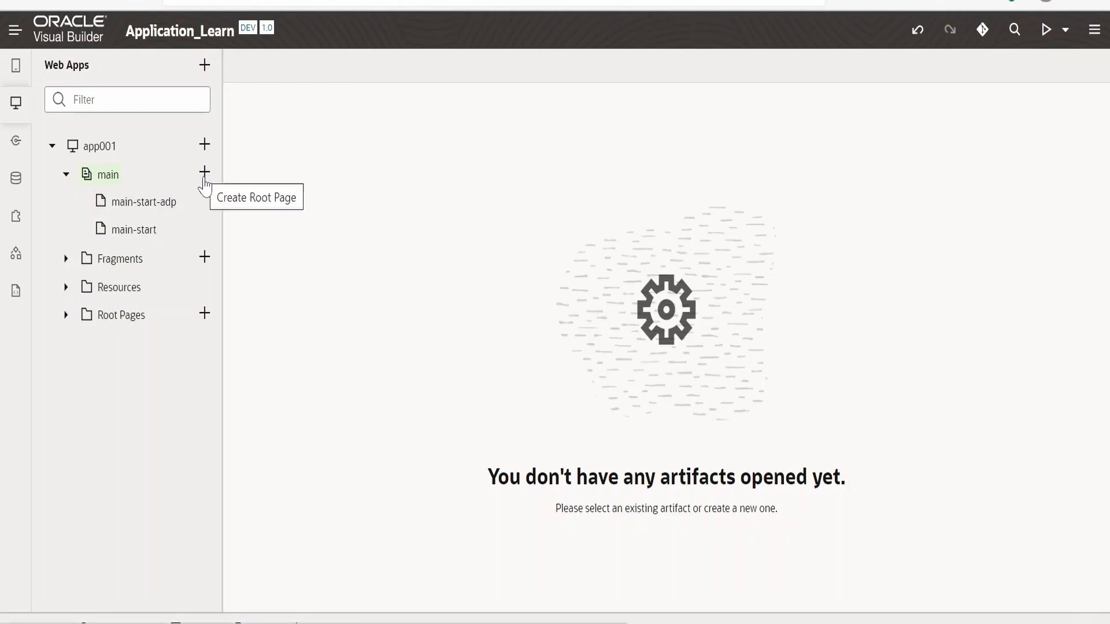
# Add a page with ID main-learn-js-func under the main flow
pyautogui.click(204, 173)
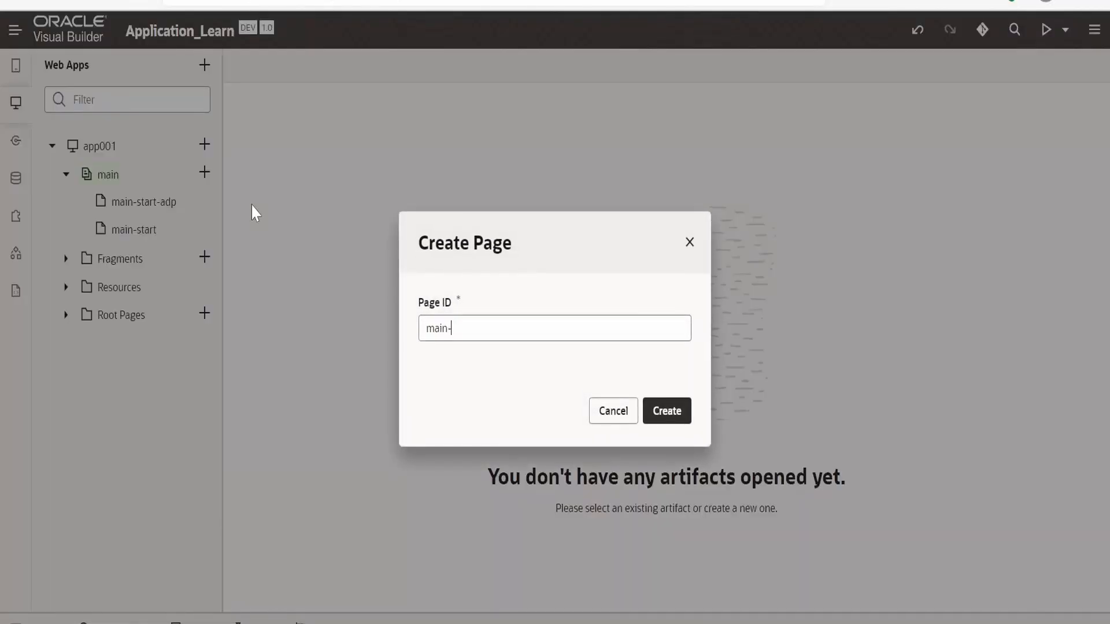
pyautogui.write('learn-')
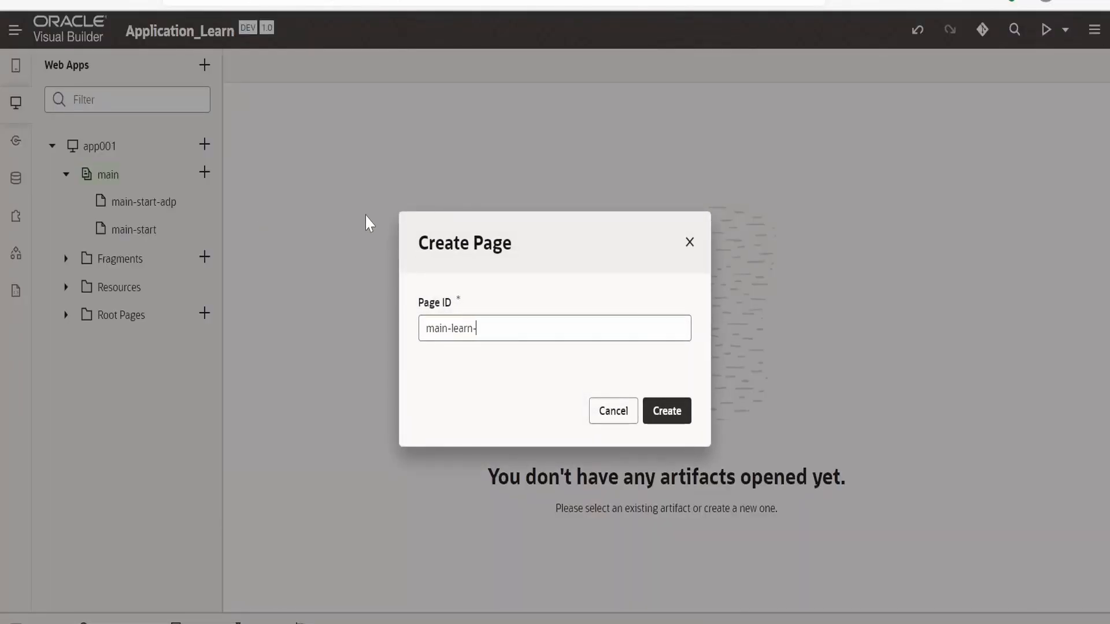
pyautogui.write('js-func')
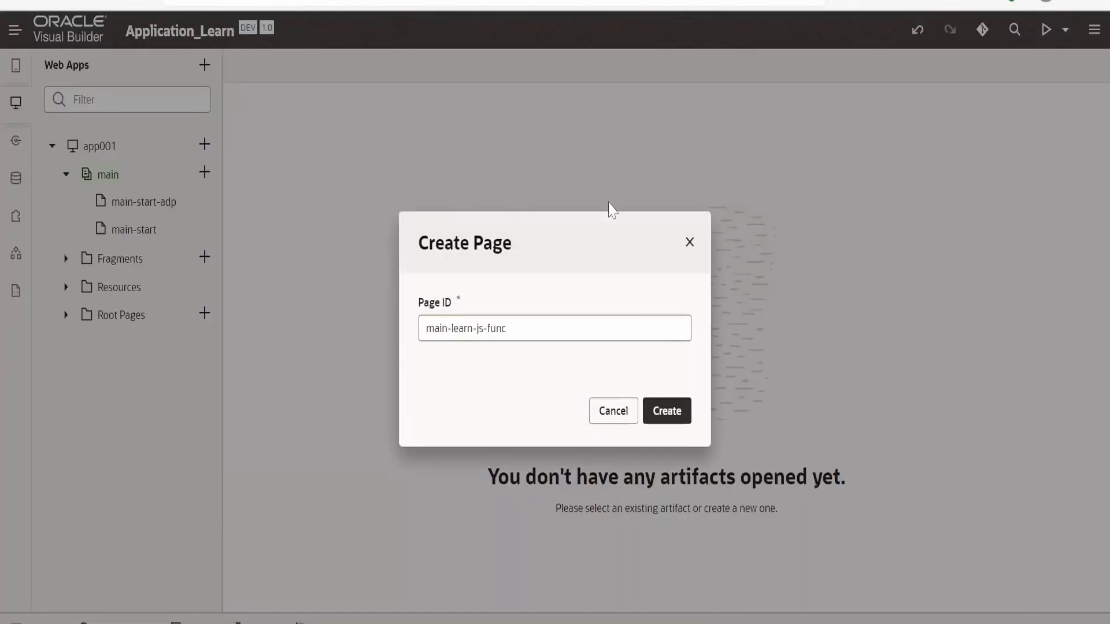
pyautogui.click(667, 411)
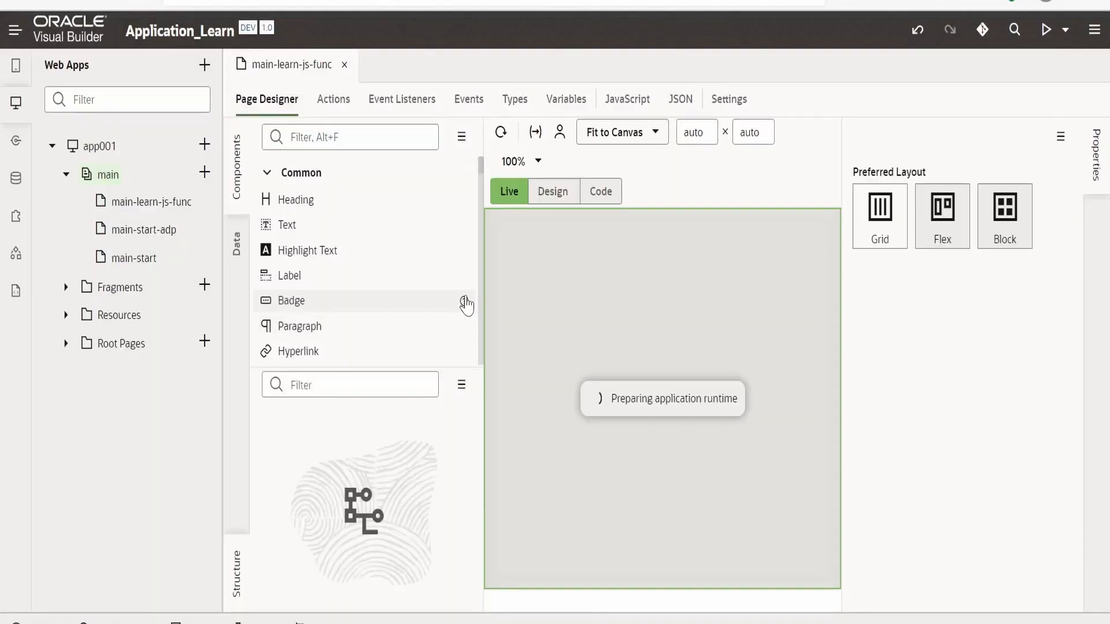
# Hide the navigator and drag an Input Text component onto the page
pyautogui.click(15, 103)
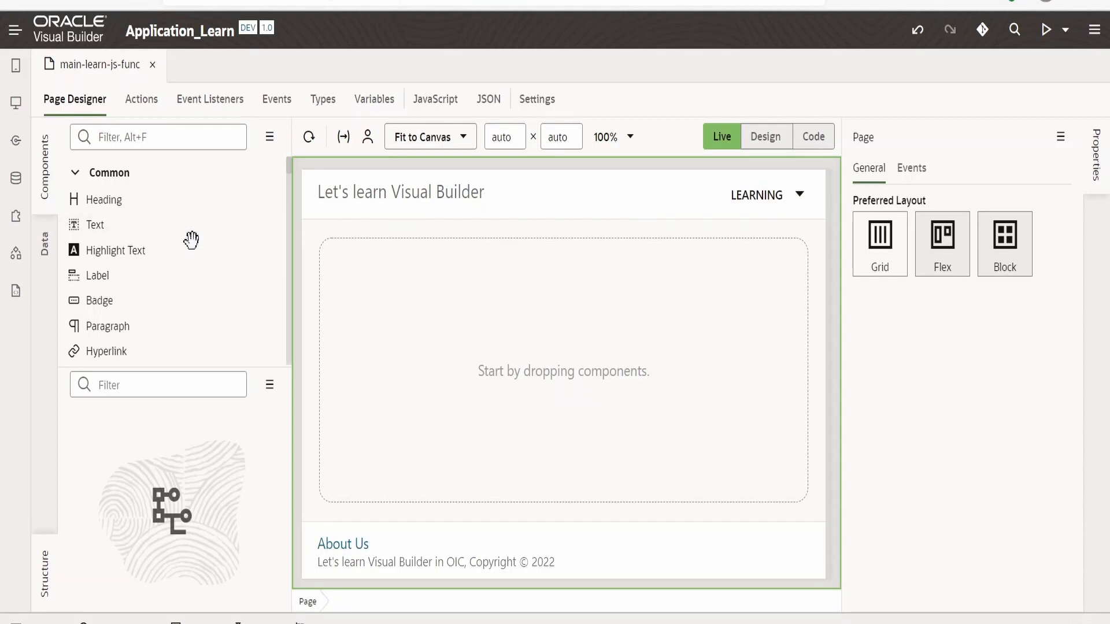
pyautogui.write('input')
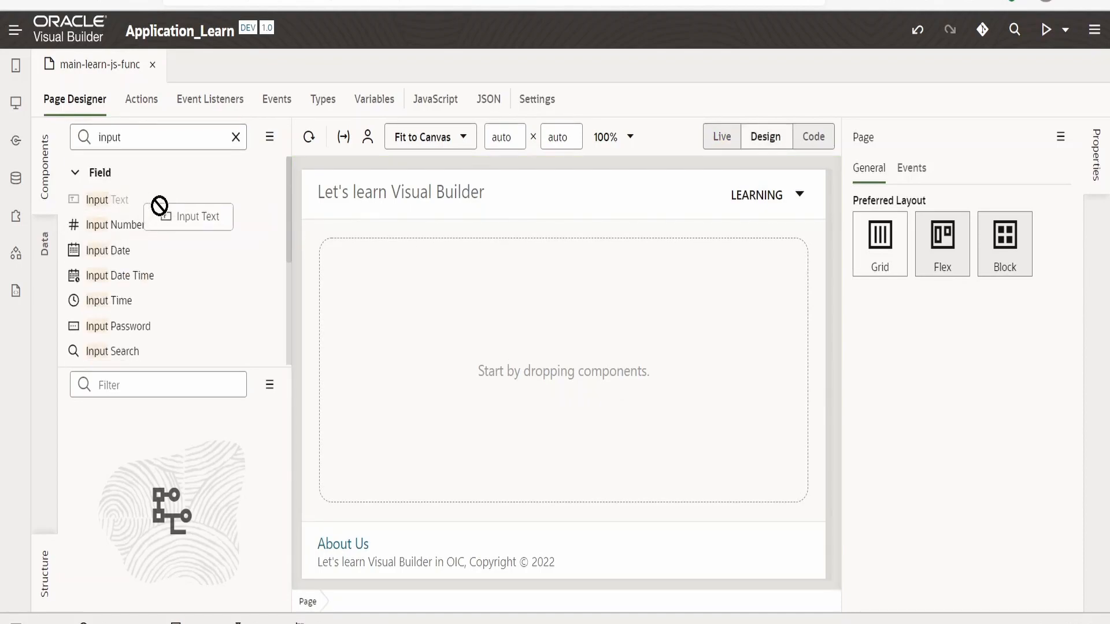
pyautogui.moveTo(108, 199); pyautogui.dragTo(437, 253)
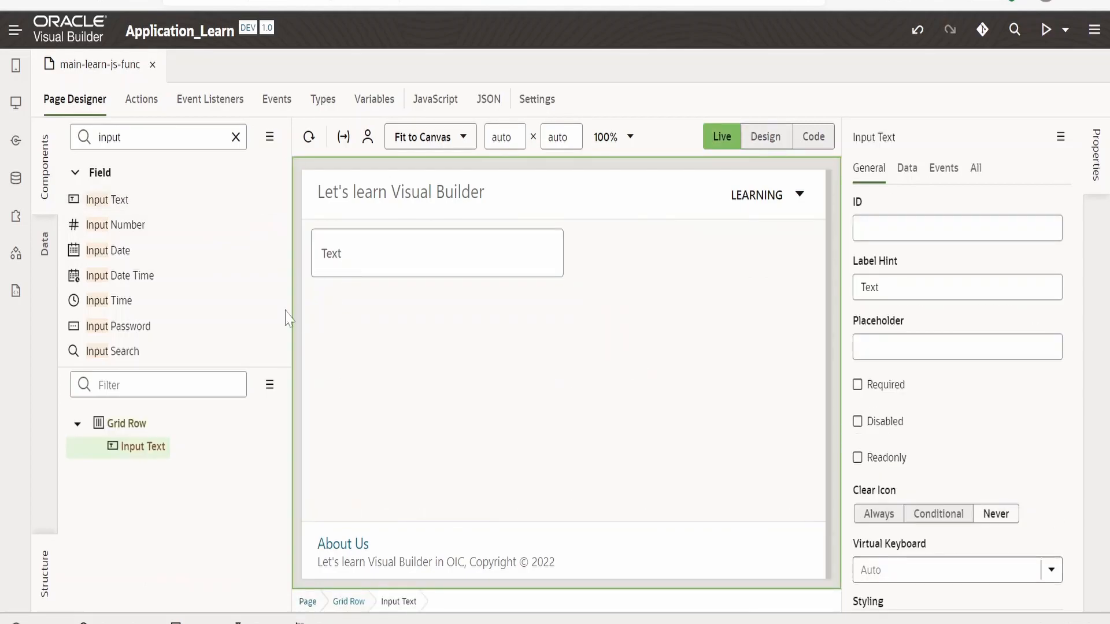
# Add a div and a Text Area below the input
pyautogui.click(236, 137)
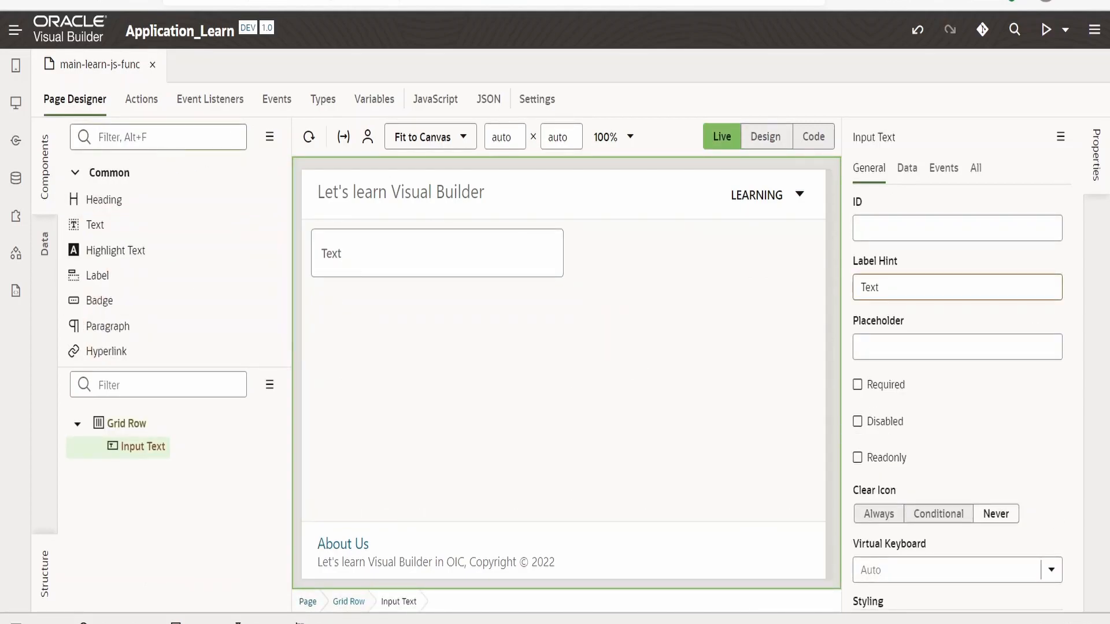
pyautogui.write('div')
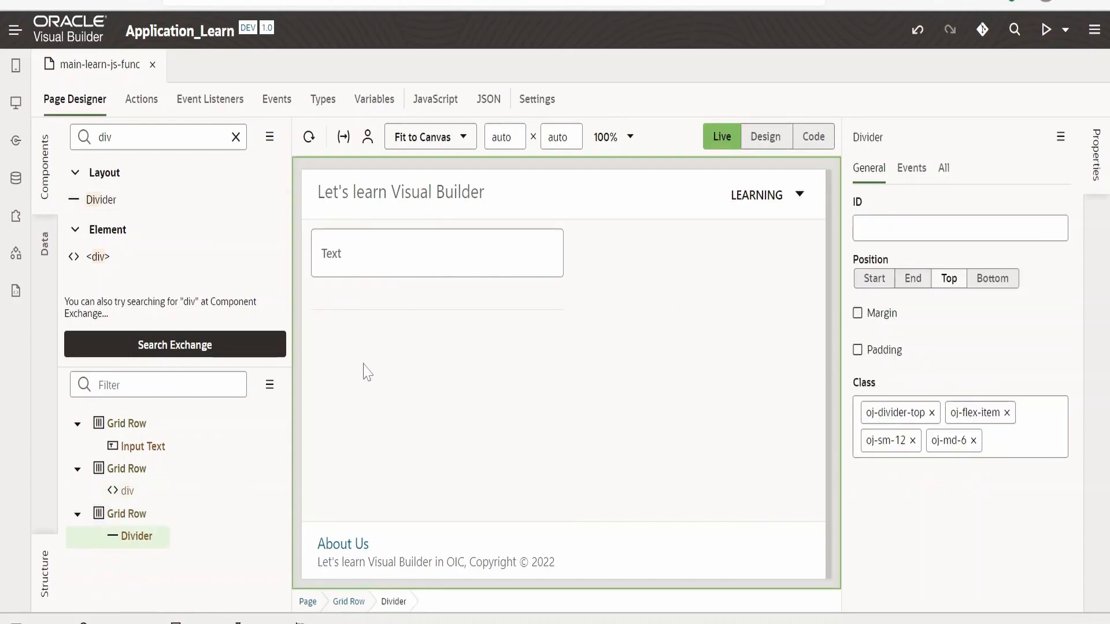
pyautogui.moveTo(99, 262)
pyautogui.write('text')
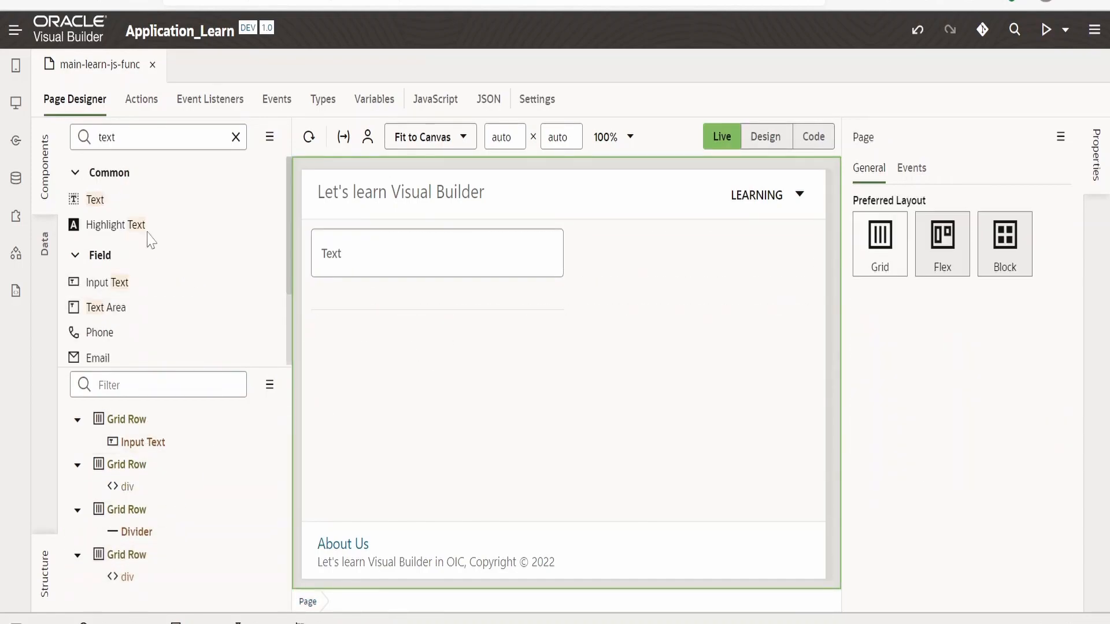
pyautogui.moveTo(107, 306); pyautogui.dragTo(123, 577)
pyautogui.write('div')
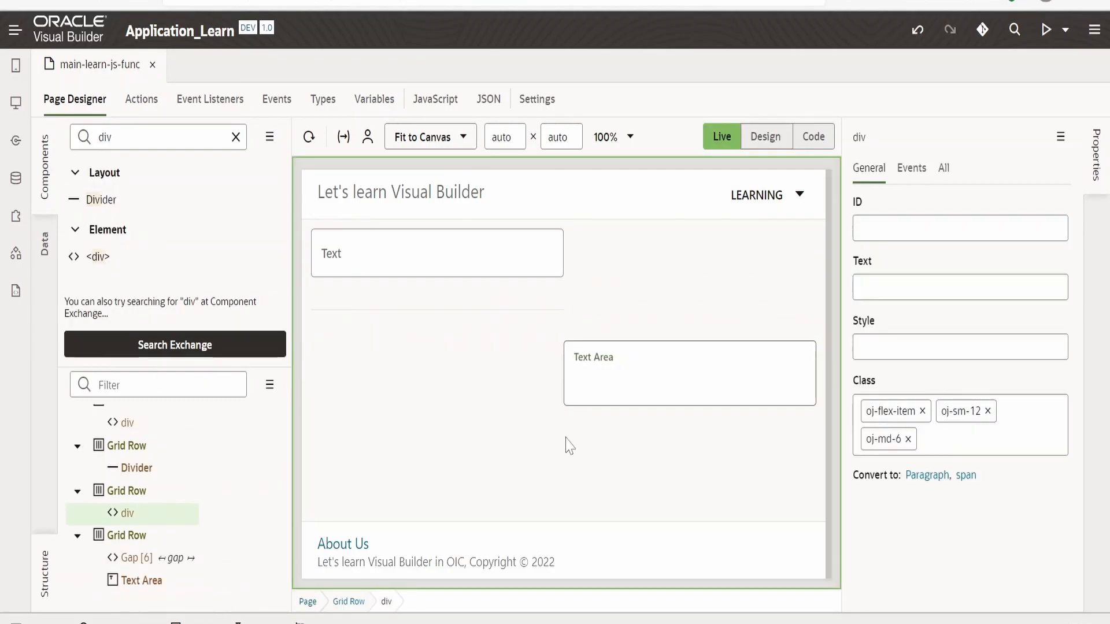
pyautogui.click(766, 136)
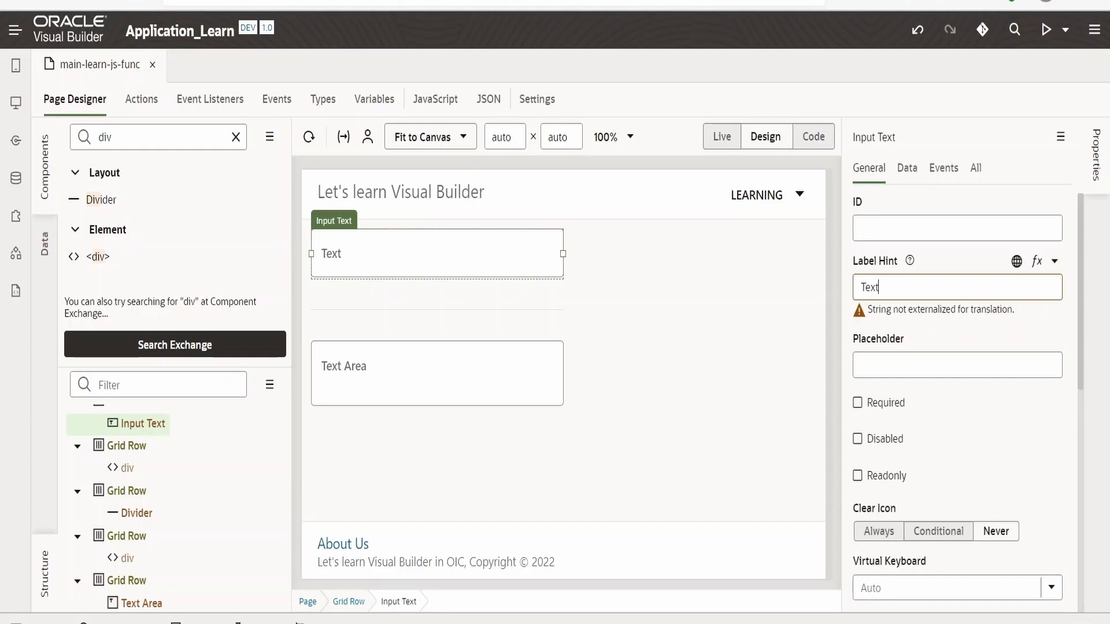
# Set Label Hint 'Name' on the input and 'Greetings!!!' on the text area
pyautogui.write('Name')
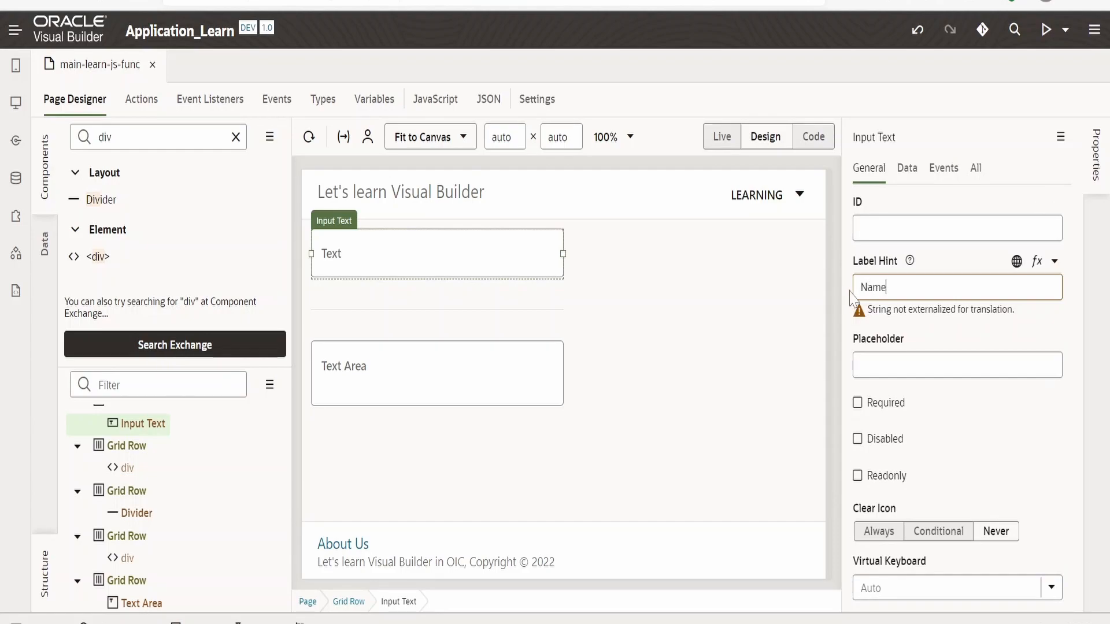
pyautogui.moveTo(834, 337)
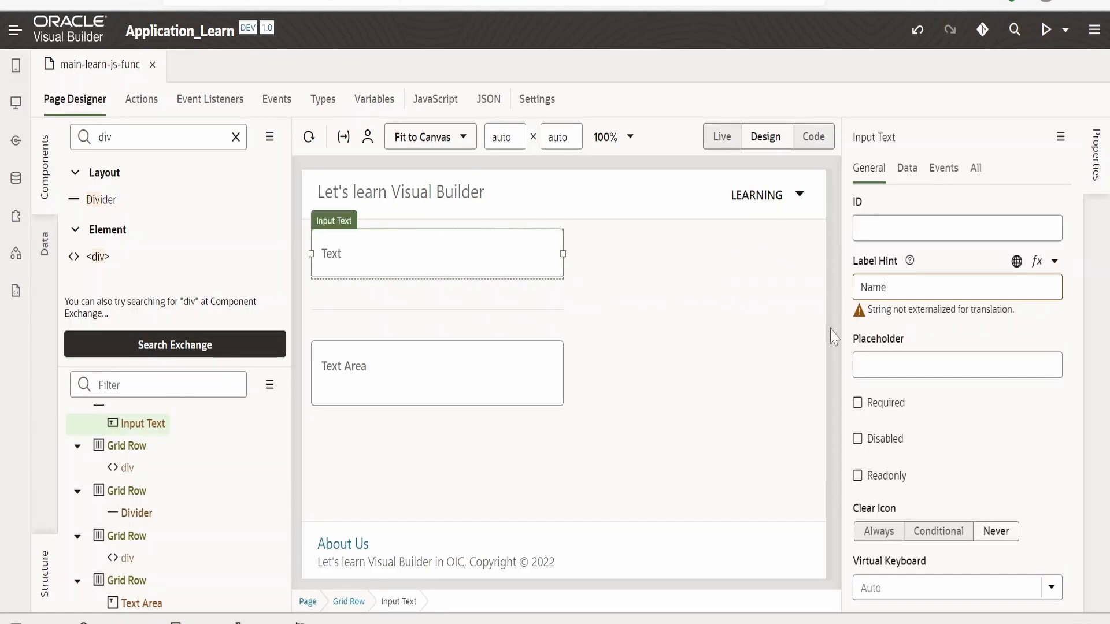
pyautogui.click(436, 373)
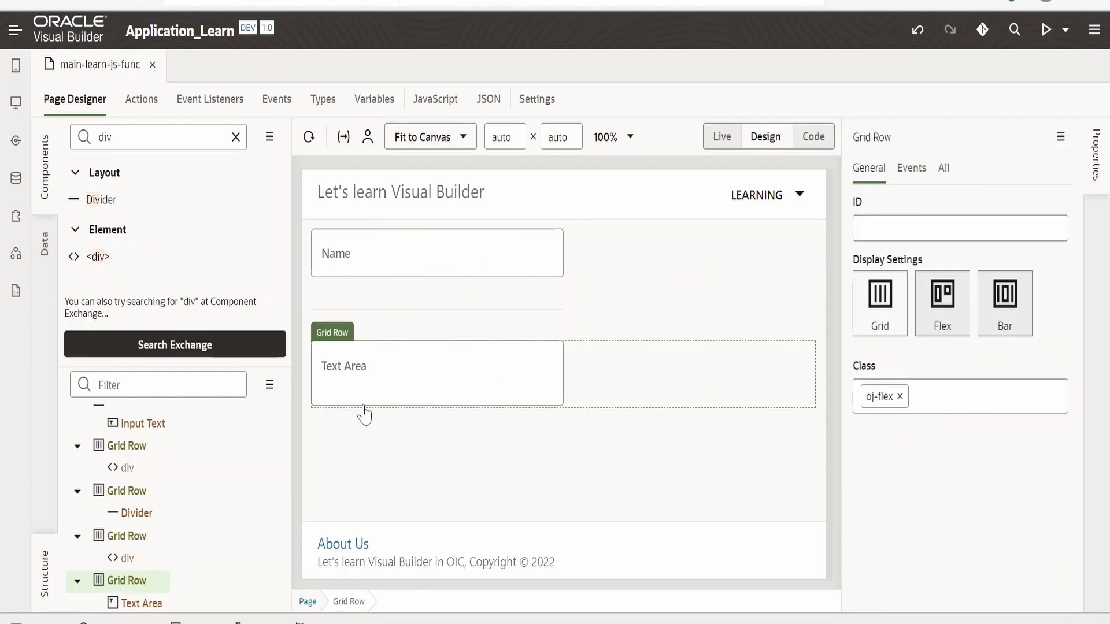
pyautogui.moveTo(892, 355)
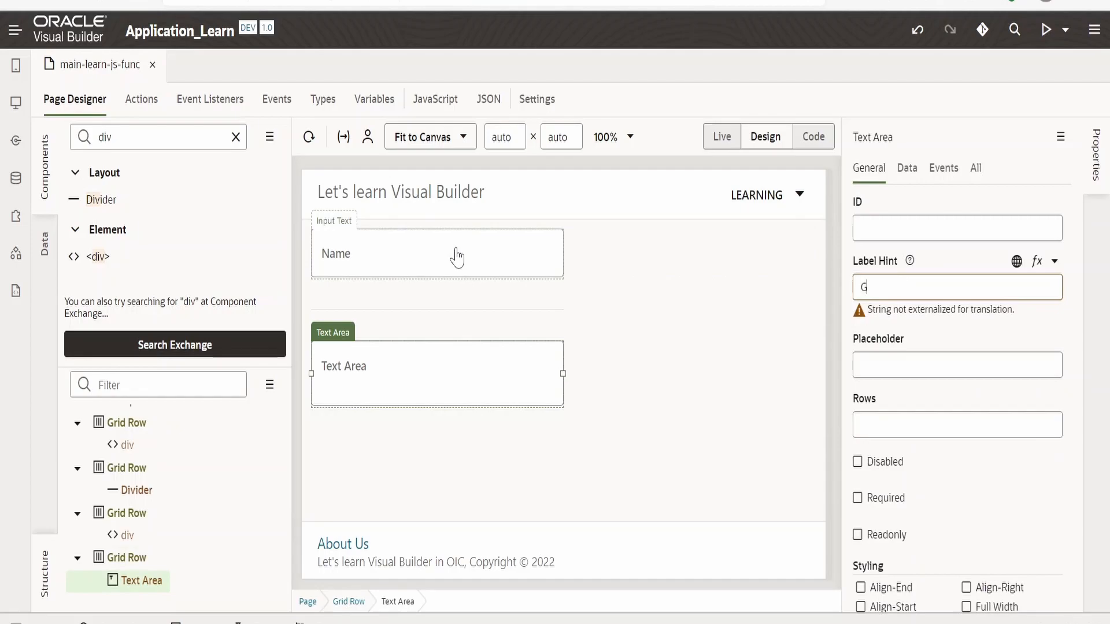
pyautogui.write('Greetings')
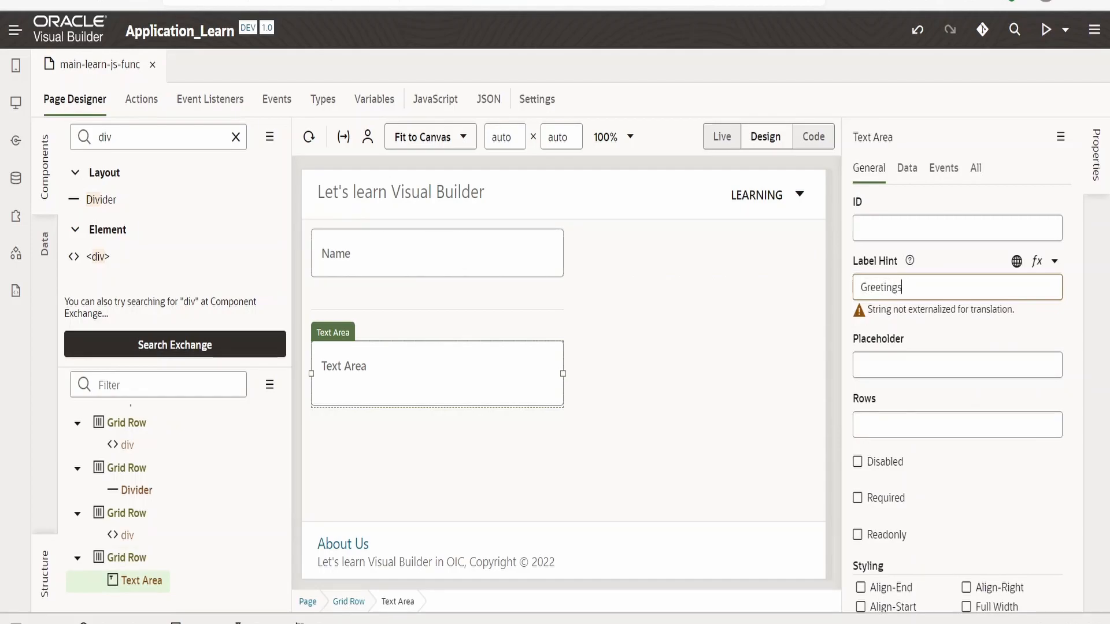
pyautogui.click(451, 259)
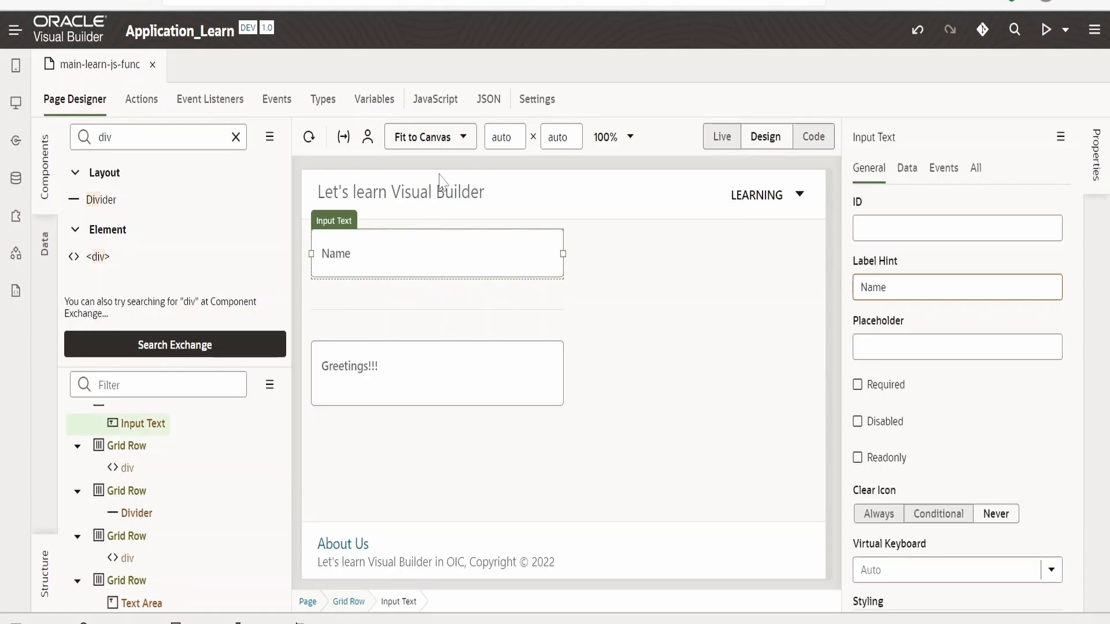
# Create a String page variable named varName
pyautogui.click(374, 99)
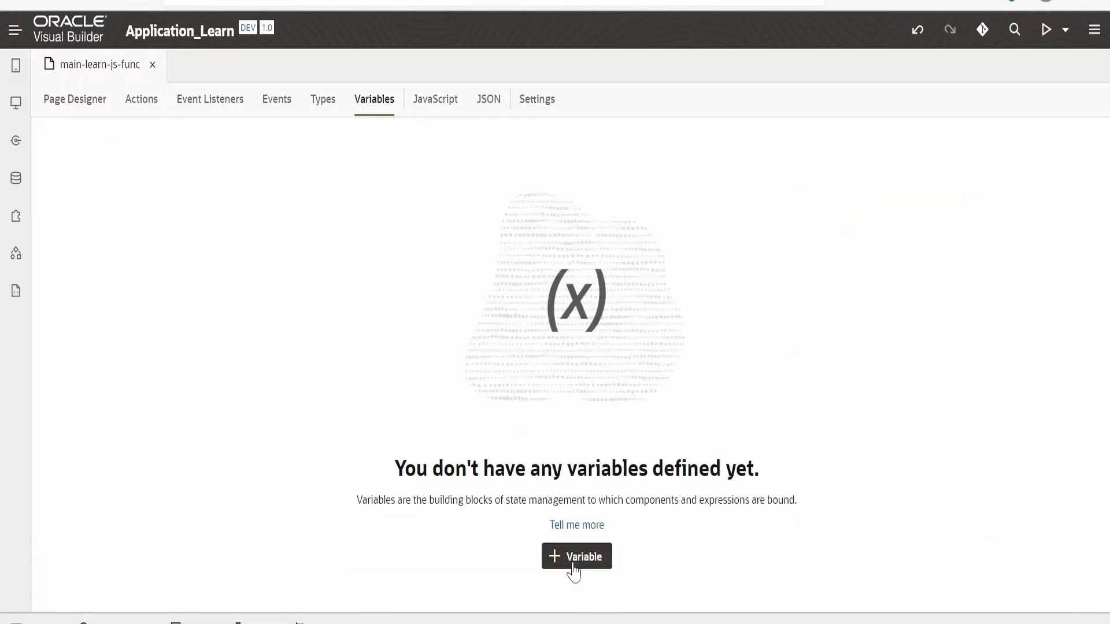
pyautogui.click(577, 556)
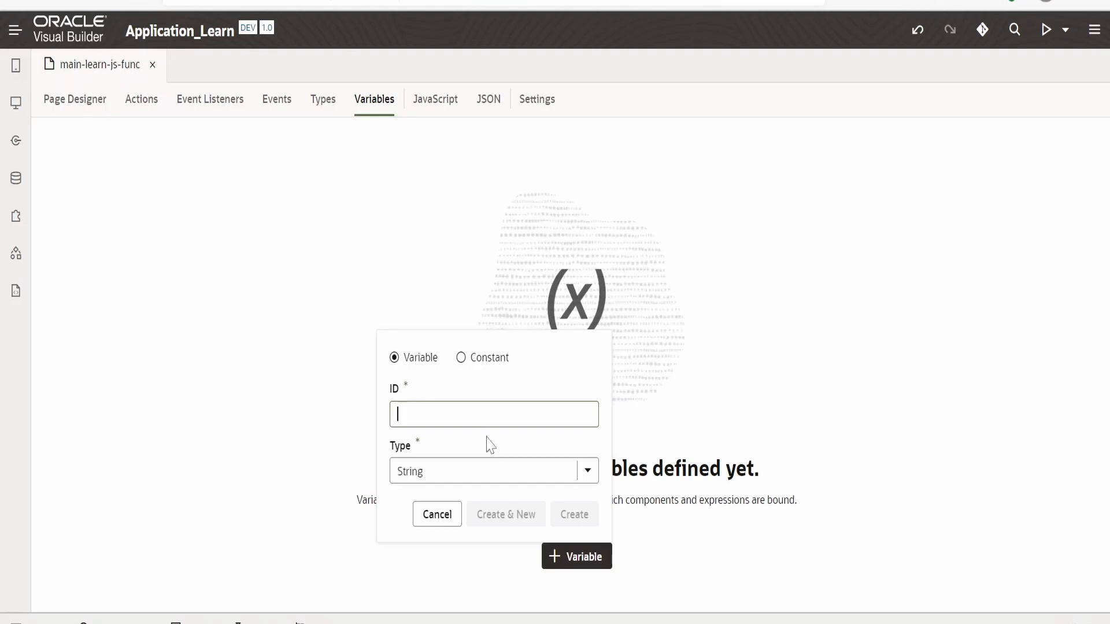
pyautogui.write('var')
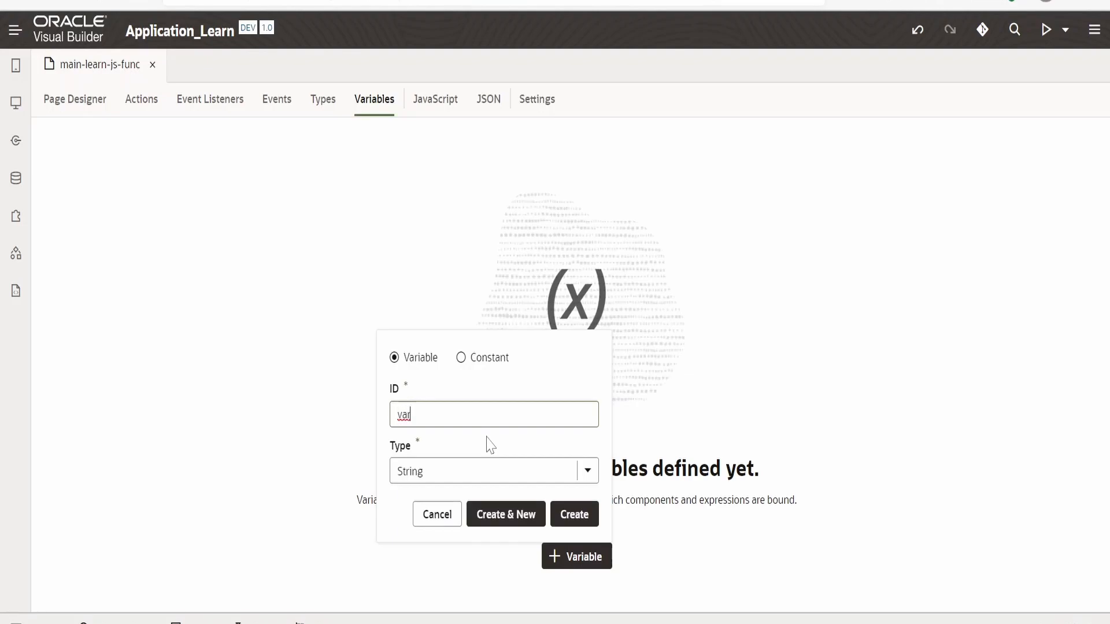
pyautogui.write('Name')
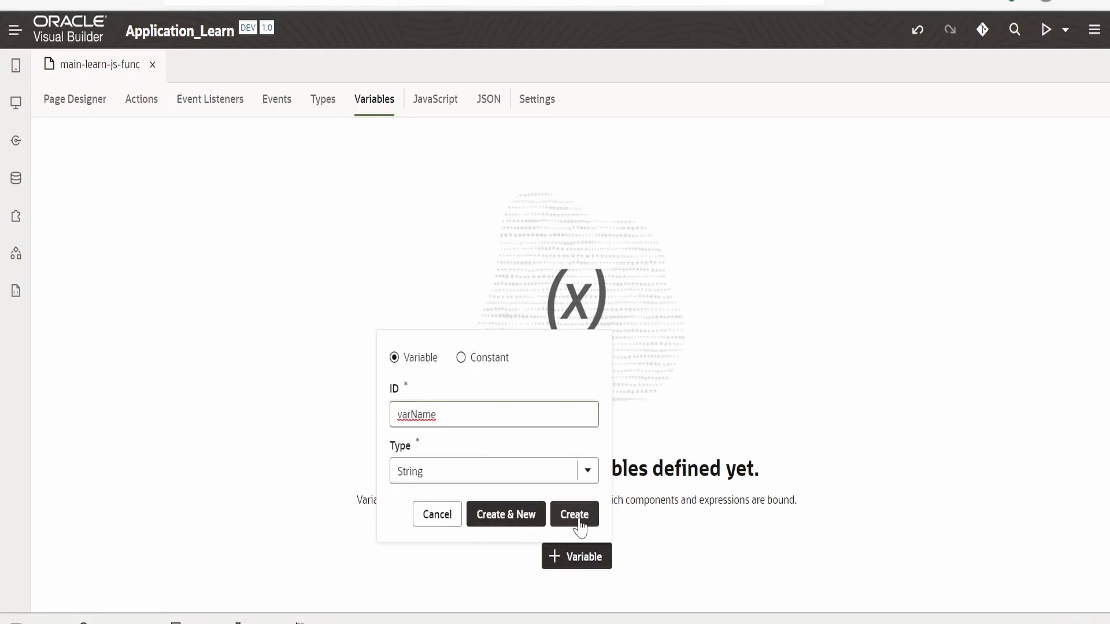
pyautogui.click(574, 514)
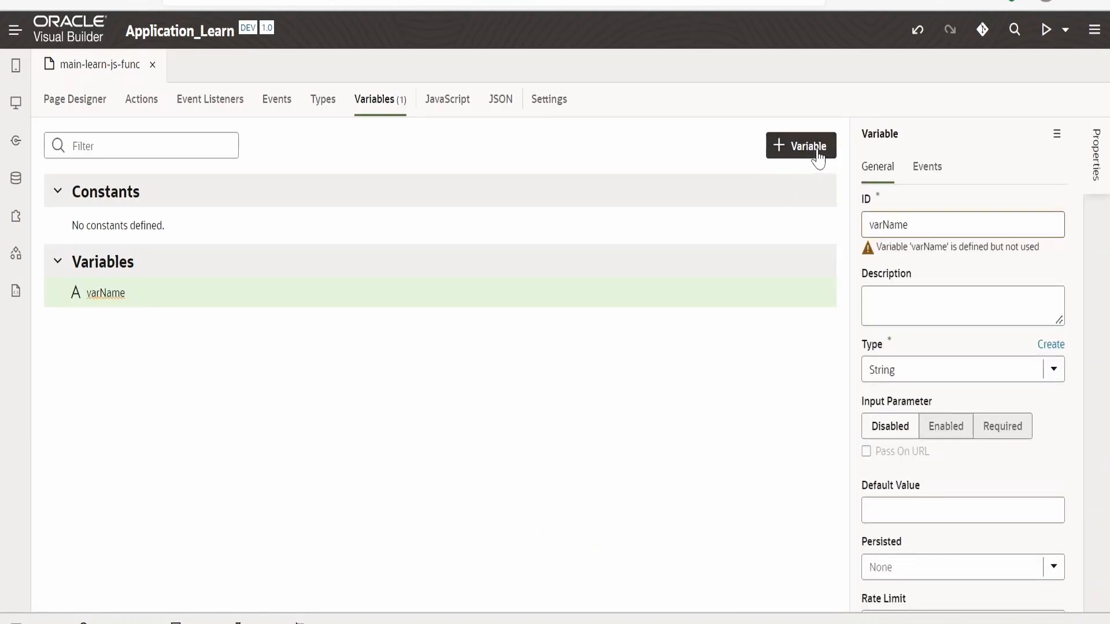
# Create a second String page variable named varGreetings
pyautogui.click(801, 145)
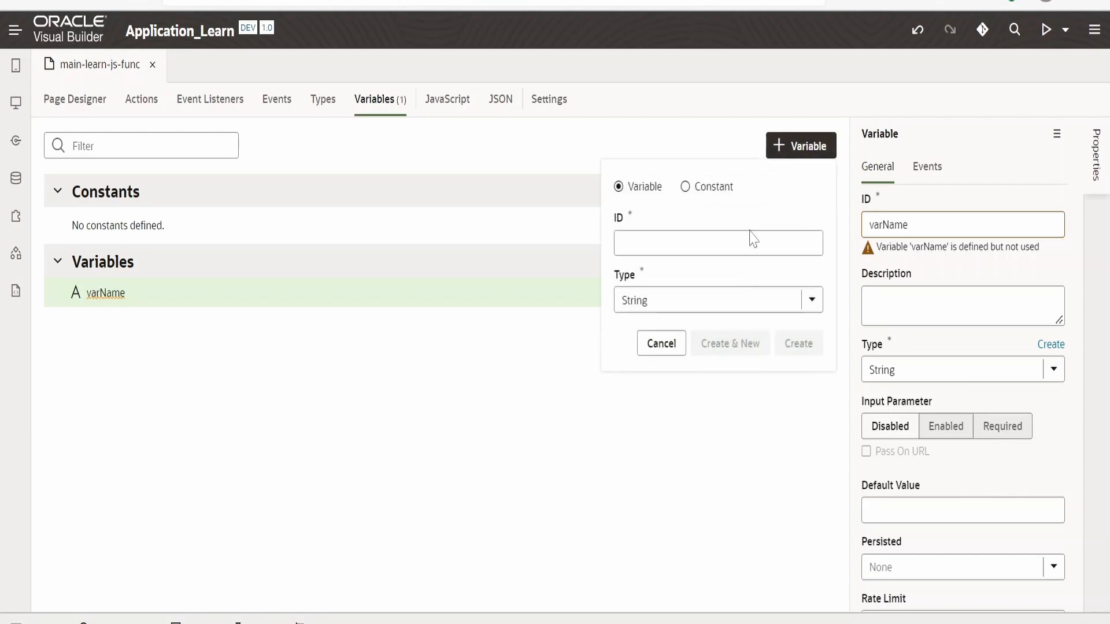
pyautogui.write('varGreetings')
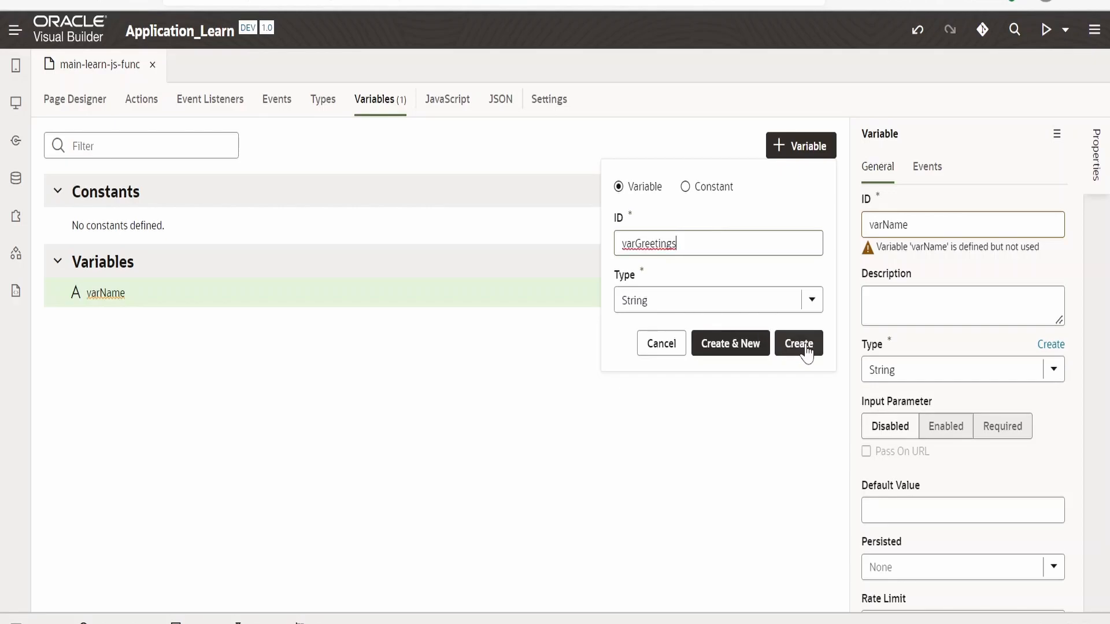
pyautogui.click(798, 343)
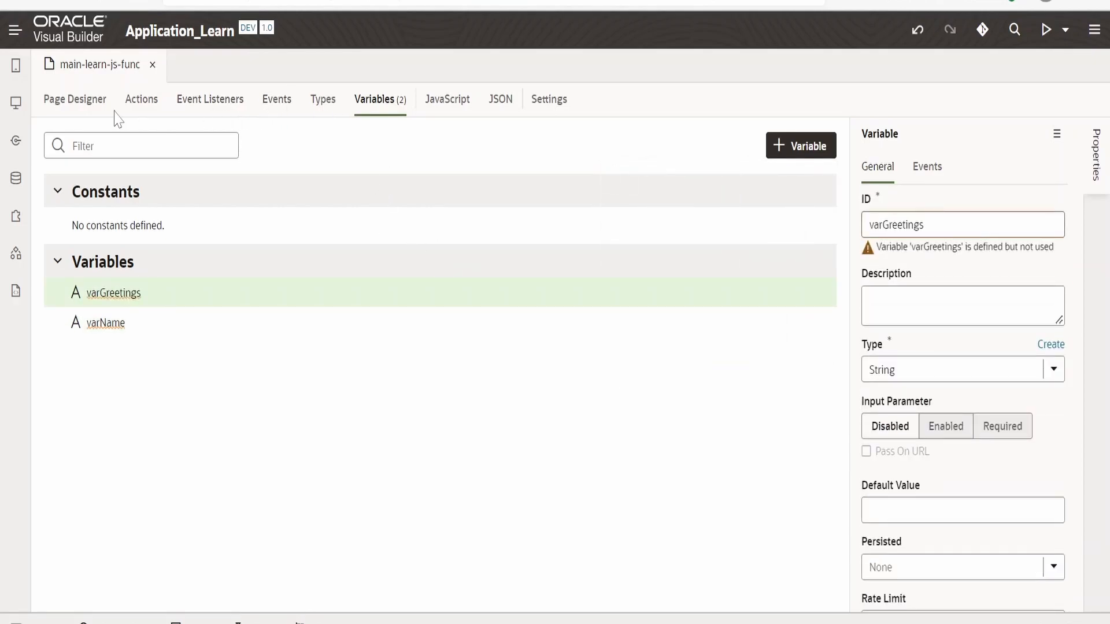
# Bind the Name input's value to {{ $variables.varName }} in the Expression Editor
pyautogui.click(74, 98)
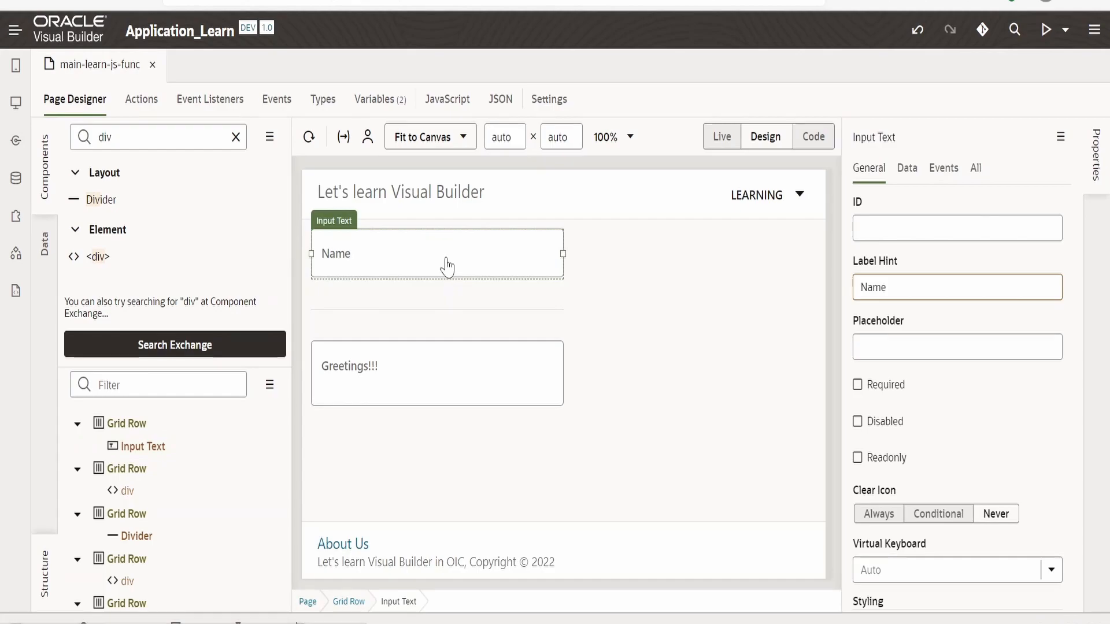
pyautogui.click(907, 169)
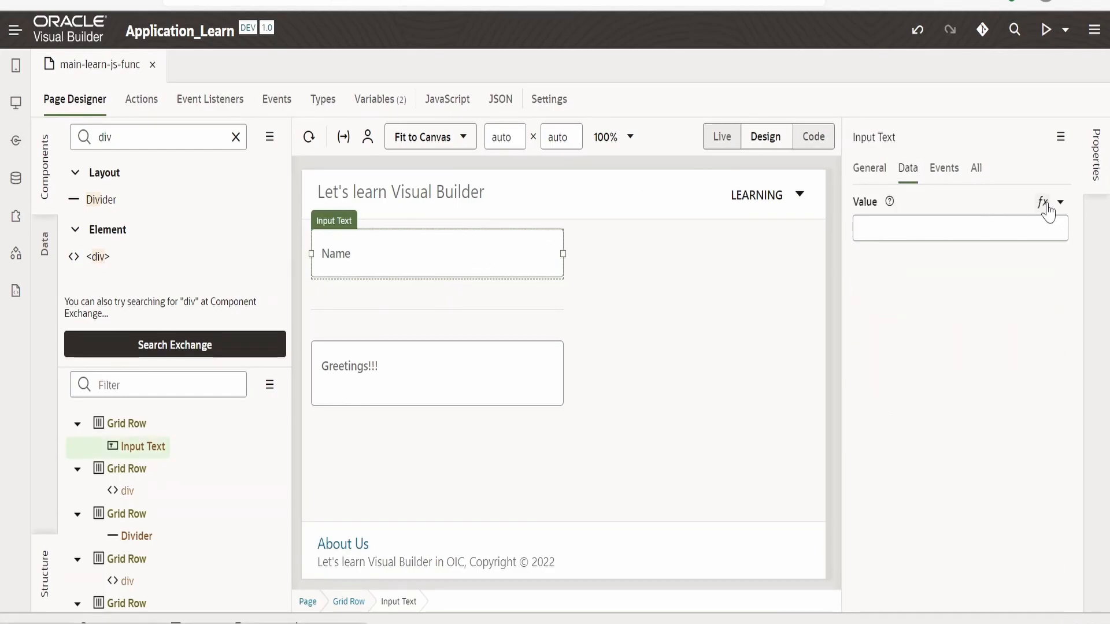
pyautogui.click(1041, 202)
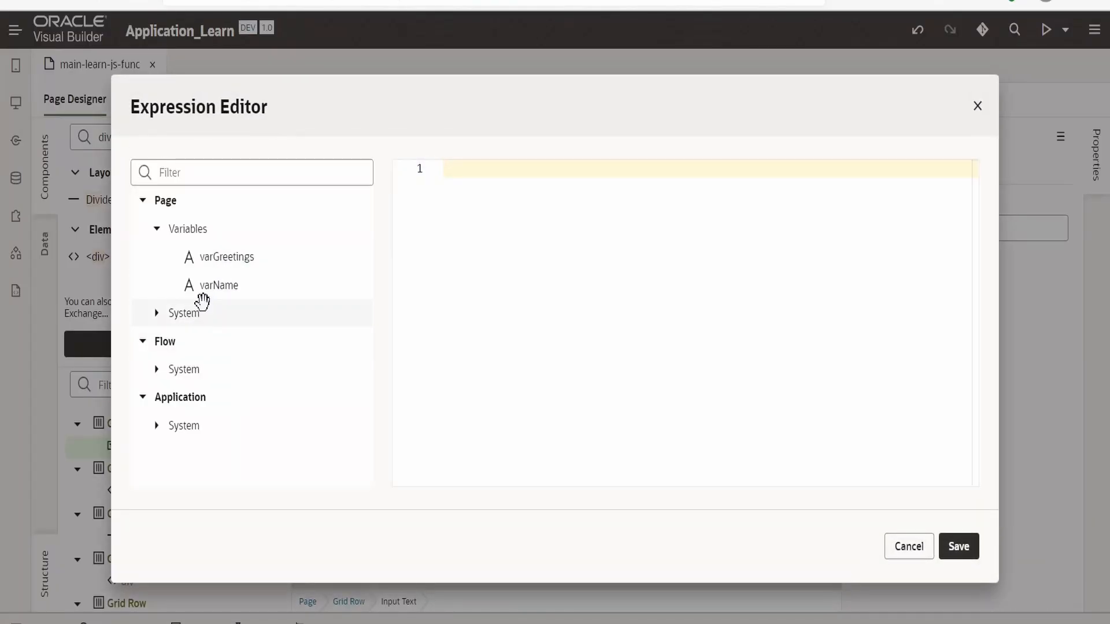
pyautogui.click(218, 285)
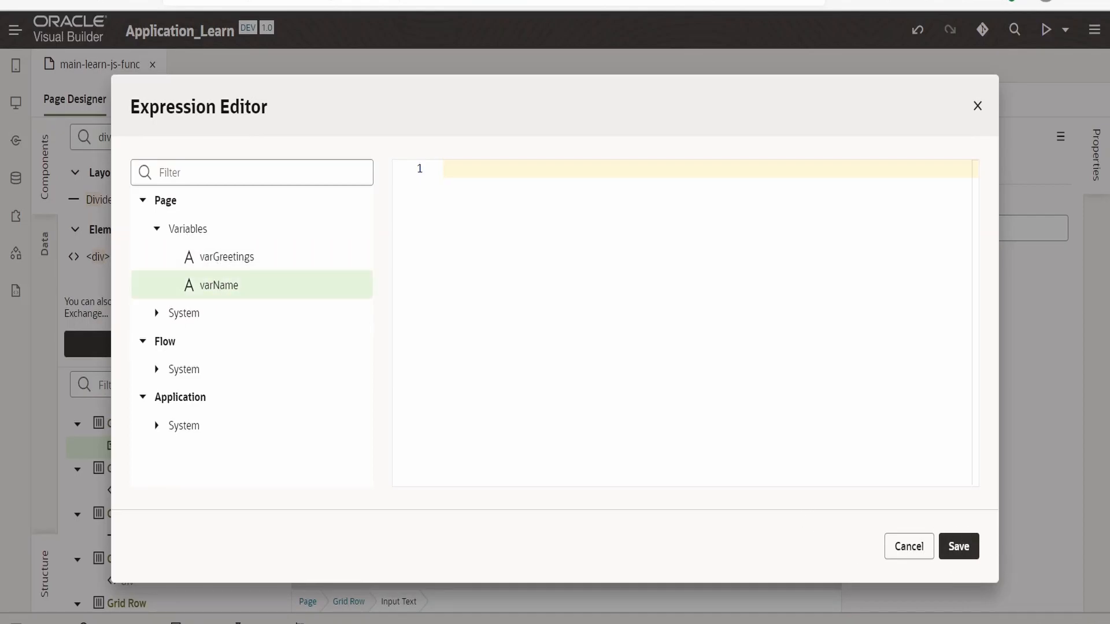
pyautogui.click(959, 547)
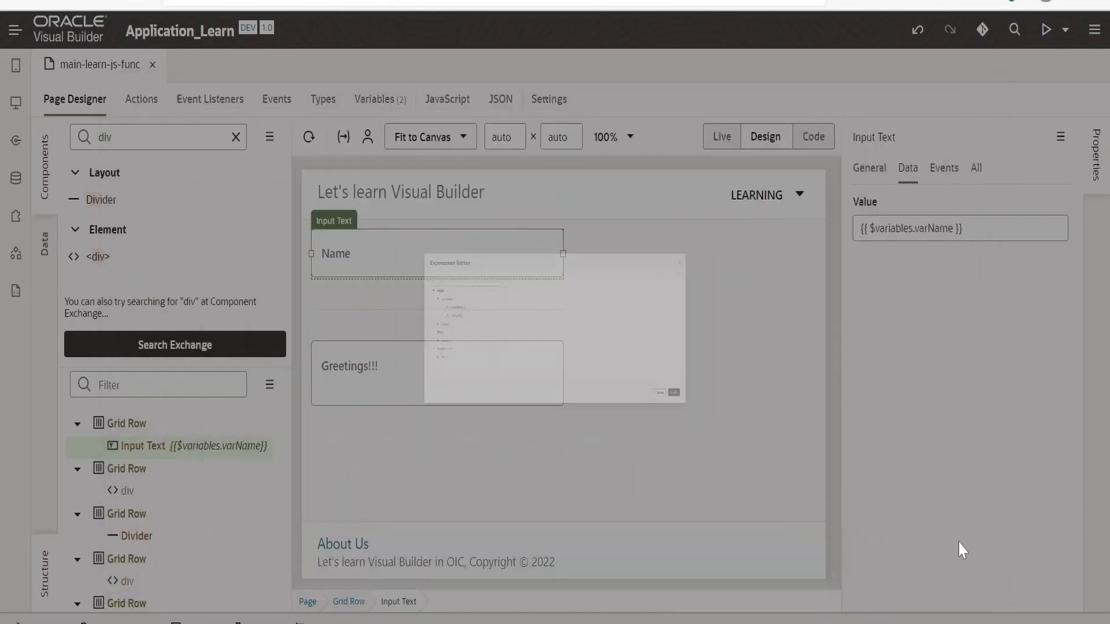
pyautogui.click(659, 392)
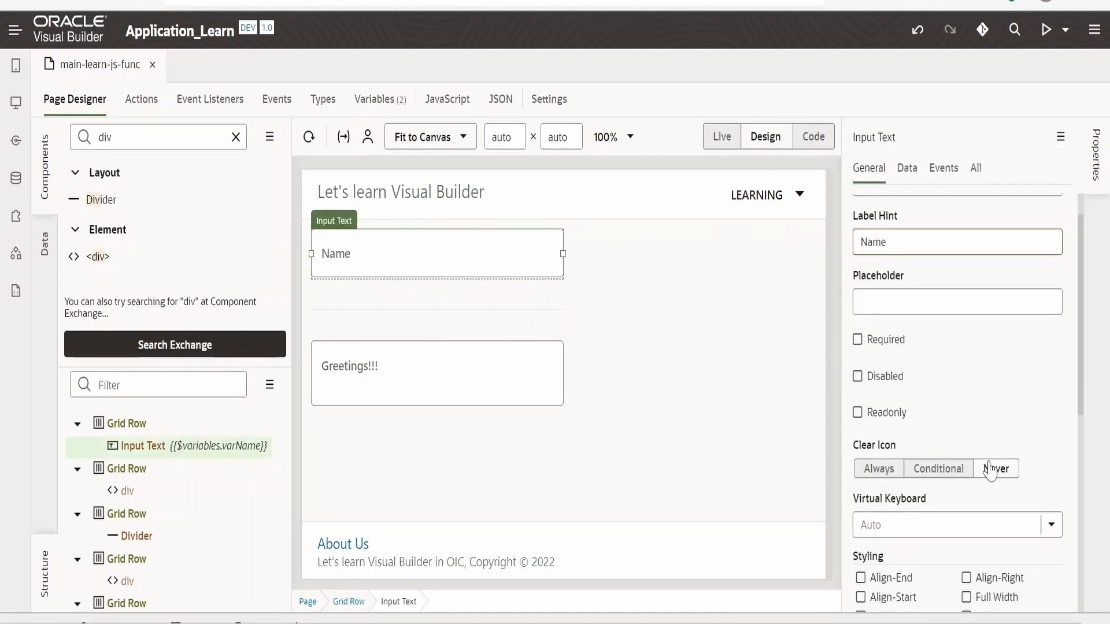
# Add an On 'value' event to the Name input, creating InputTextValueChangeChain
pyautogui.click(907, 169)
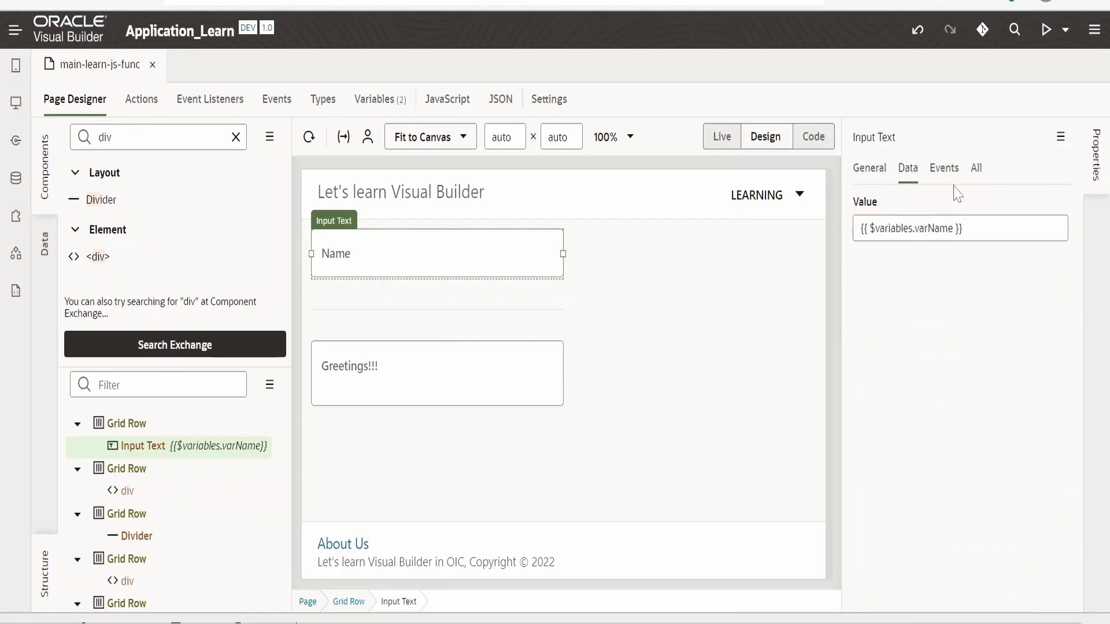
pyautogui.click(944, 168)
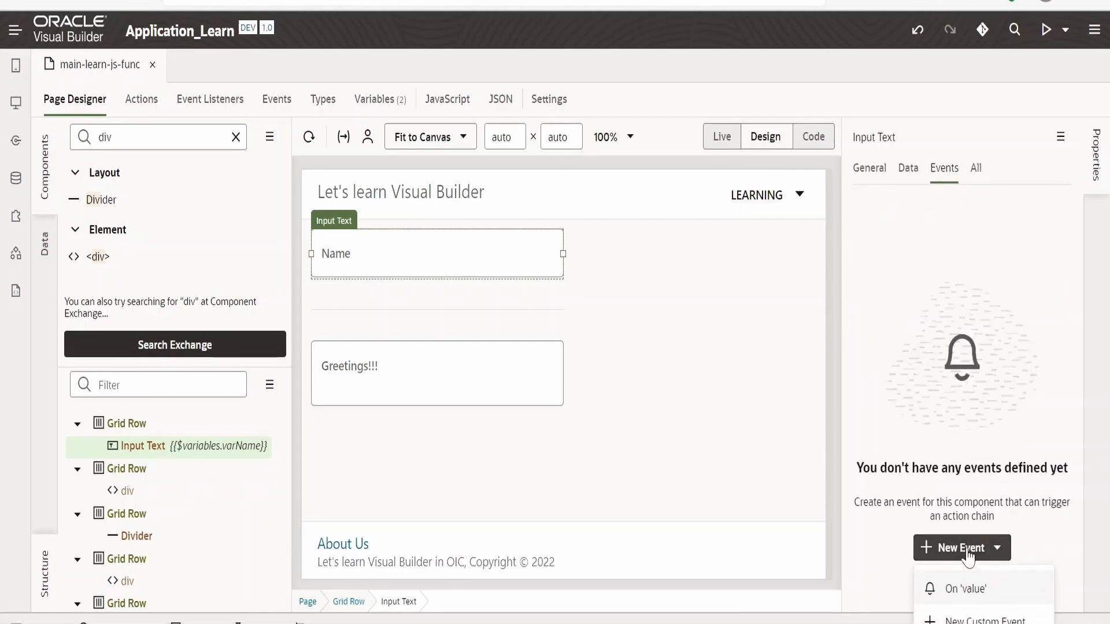
pyautogui.click(964, 589)
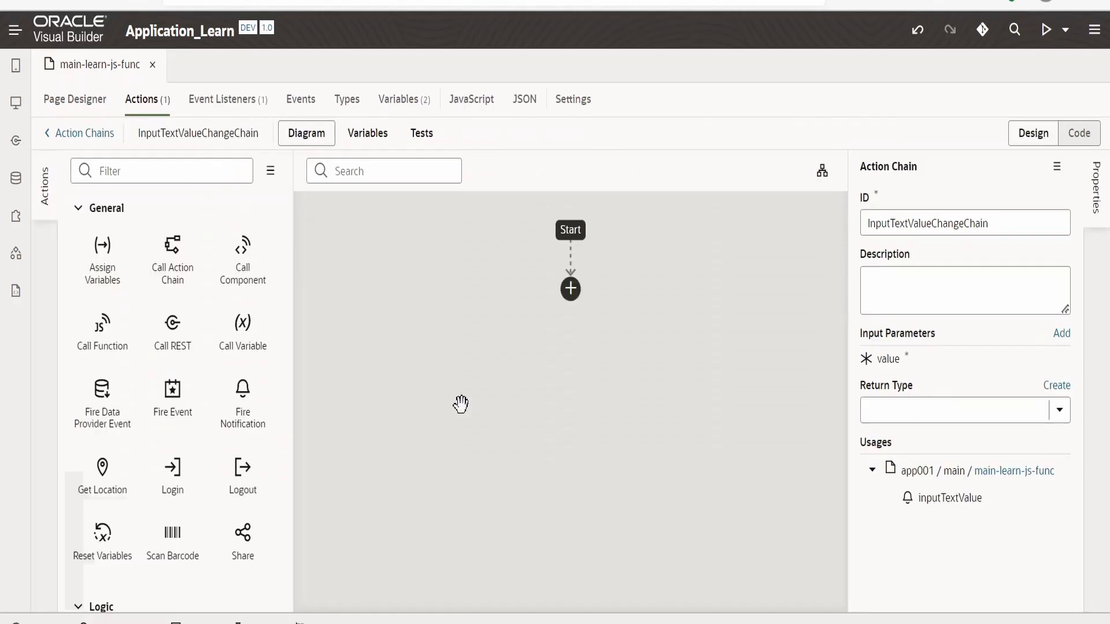
pyautogui.moveTo(100, 332)
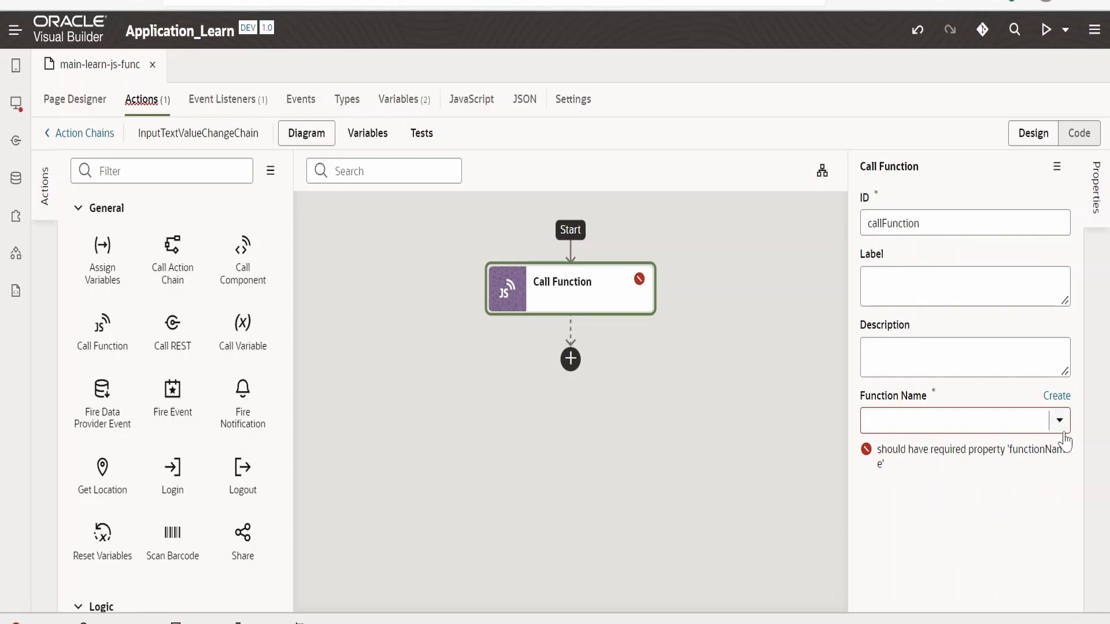
pyautogui.moveTo(745, 462)
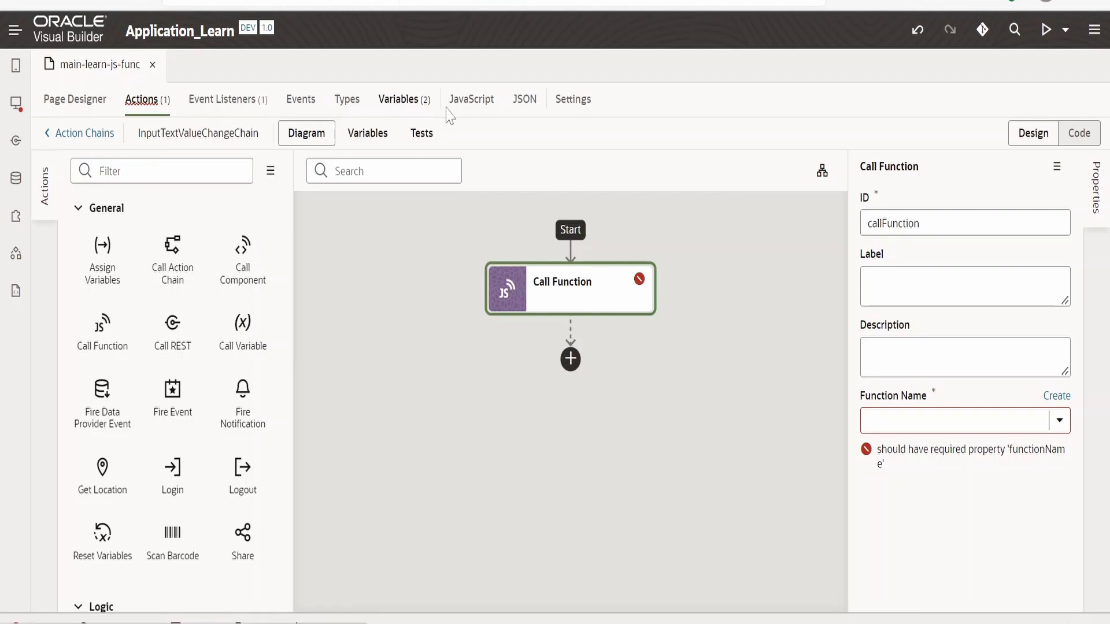
# Declare greetingsFunction = function(name) { in the page's JavaScript
pyautogui.click(472, 99)
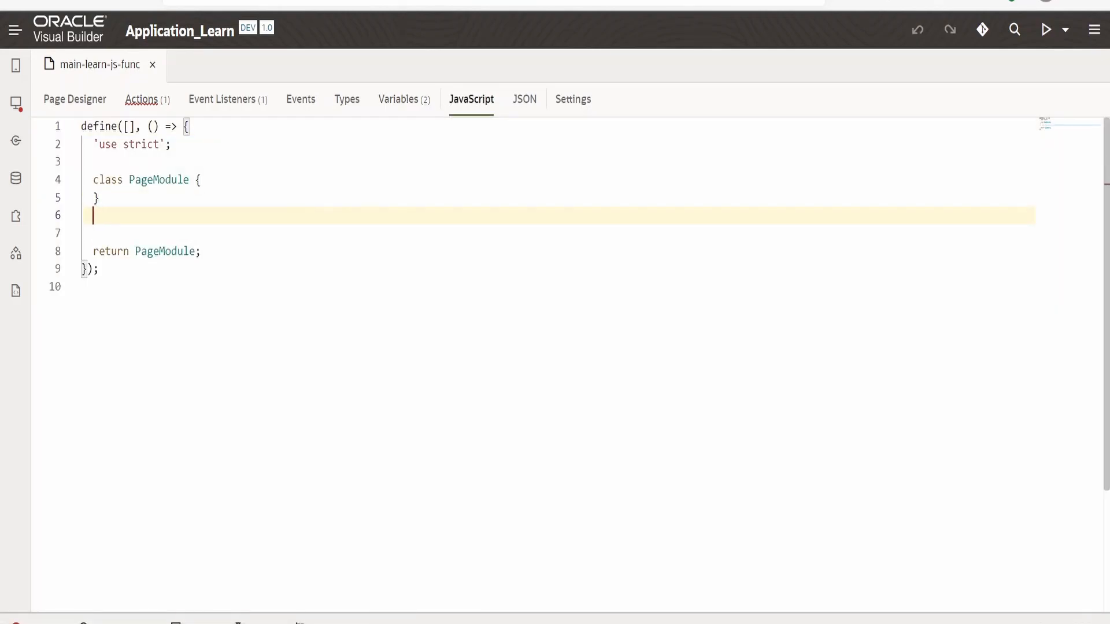
pyautogui.write('PageModule.prototype')
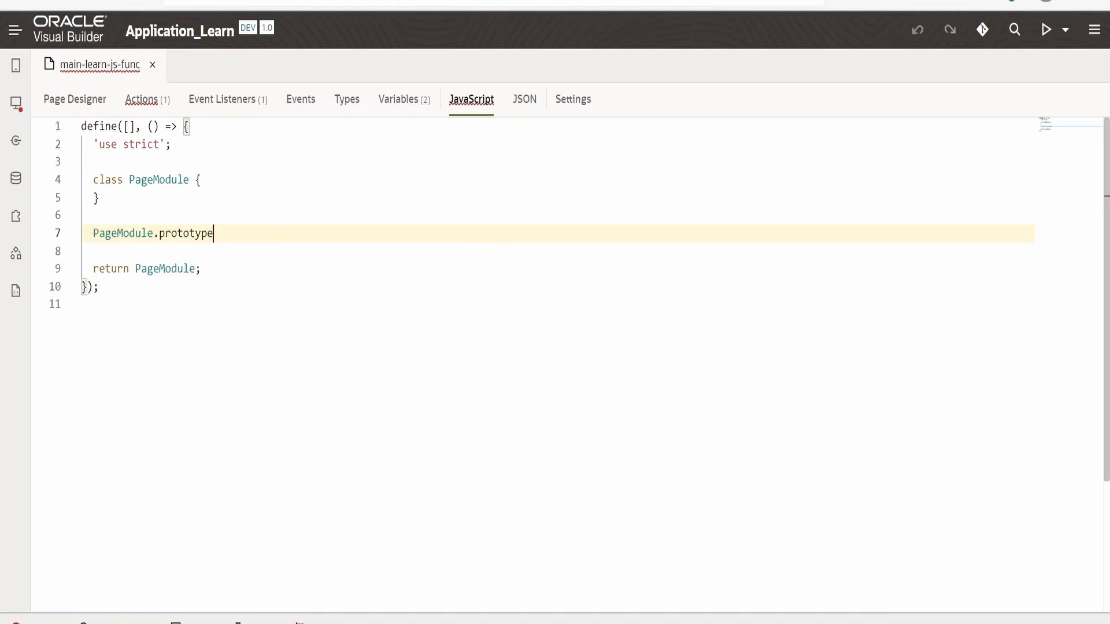
pyautogui.write('.')
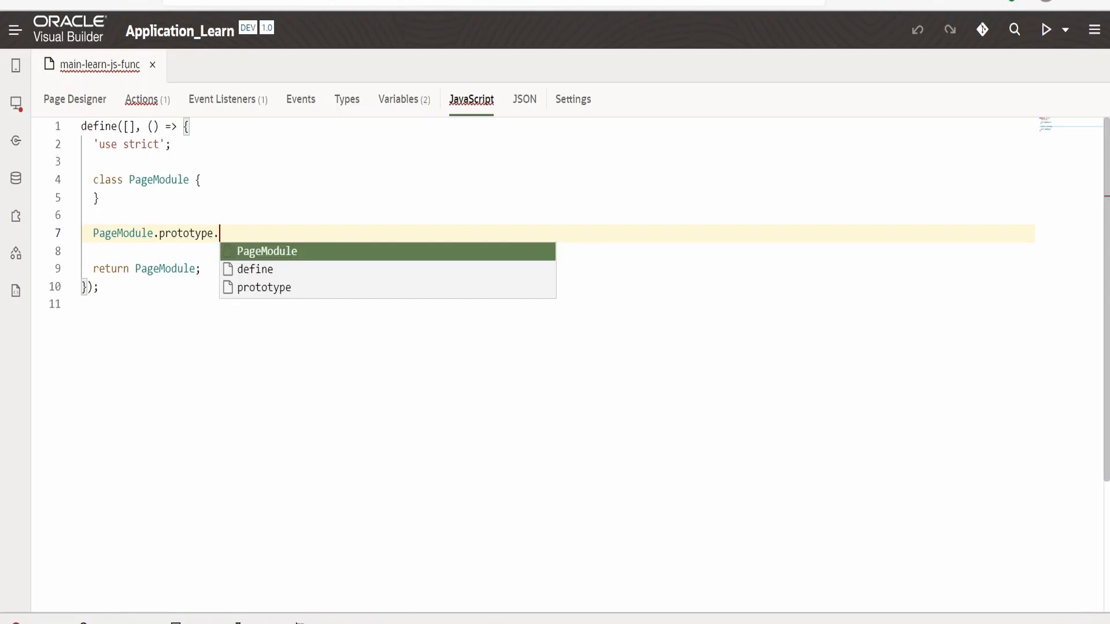
pyautogui.write('greetin')
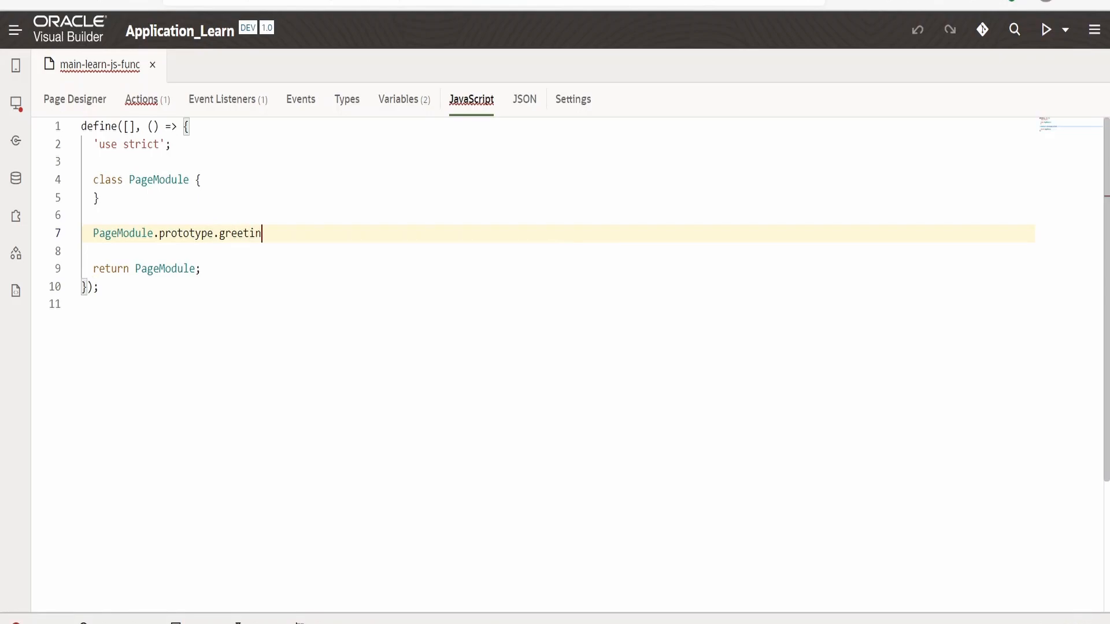
pyautogui.write('gsFunction')
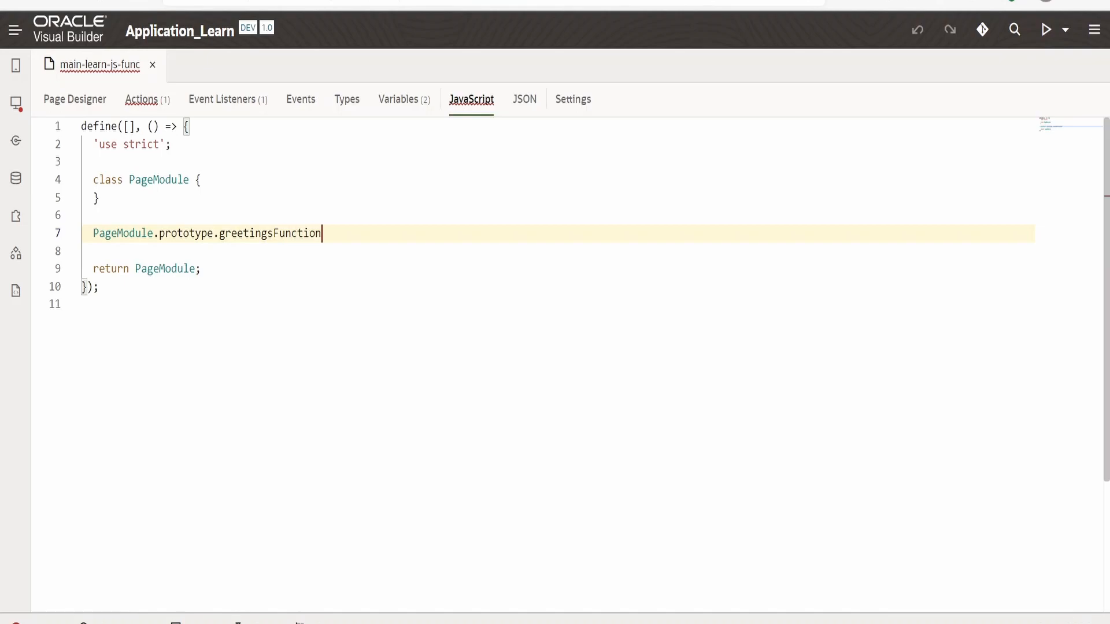
pyautogui.write('= function')
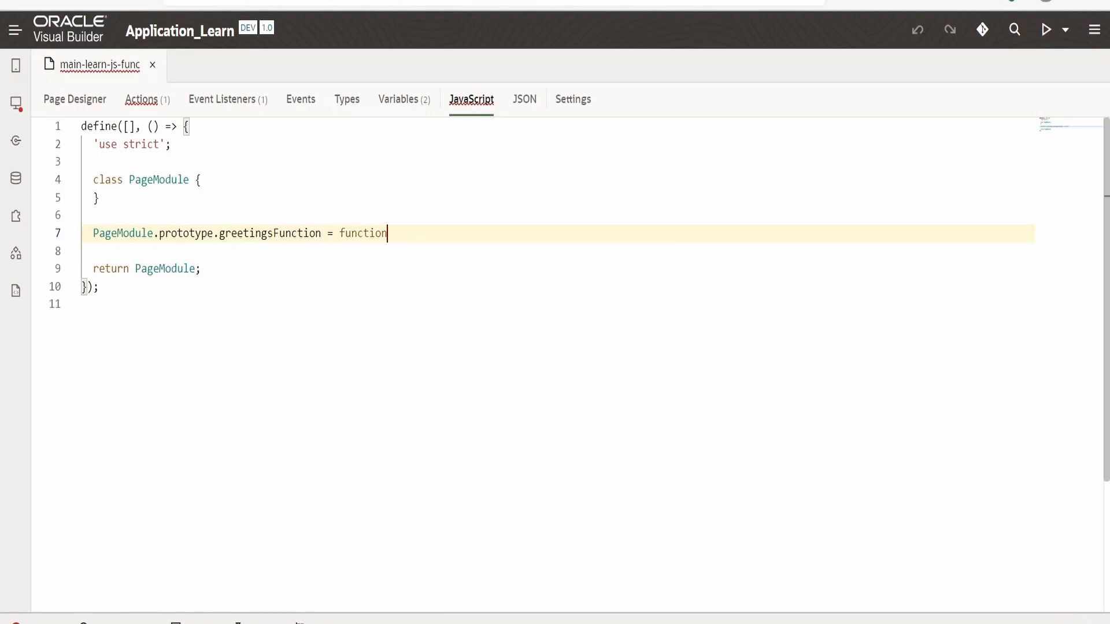
pyautogui.write('(n')
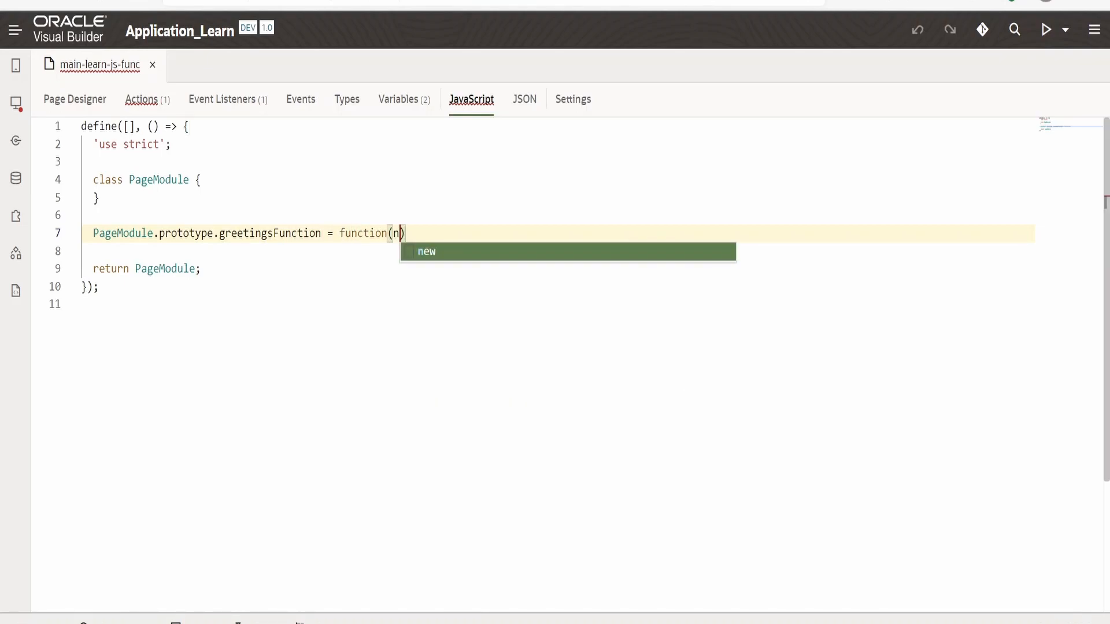
pyautogui.write('ame')
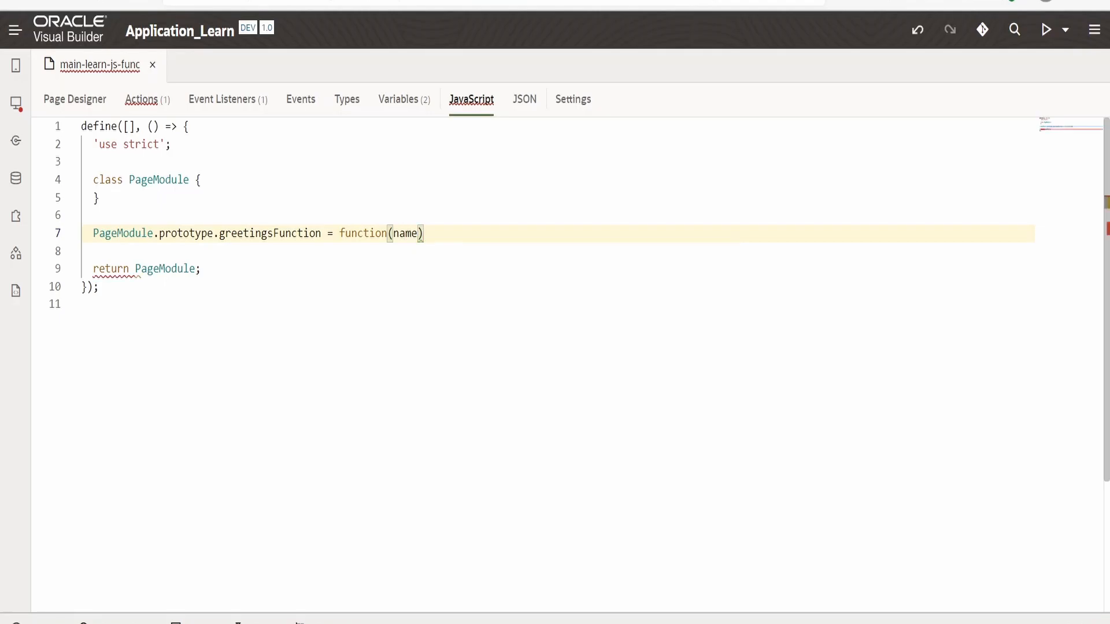
pyautogui.write('{')
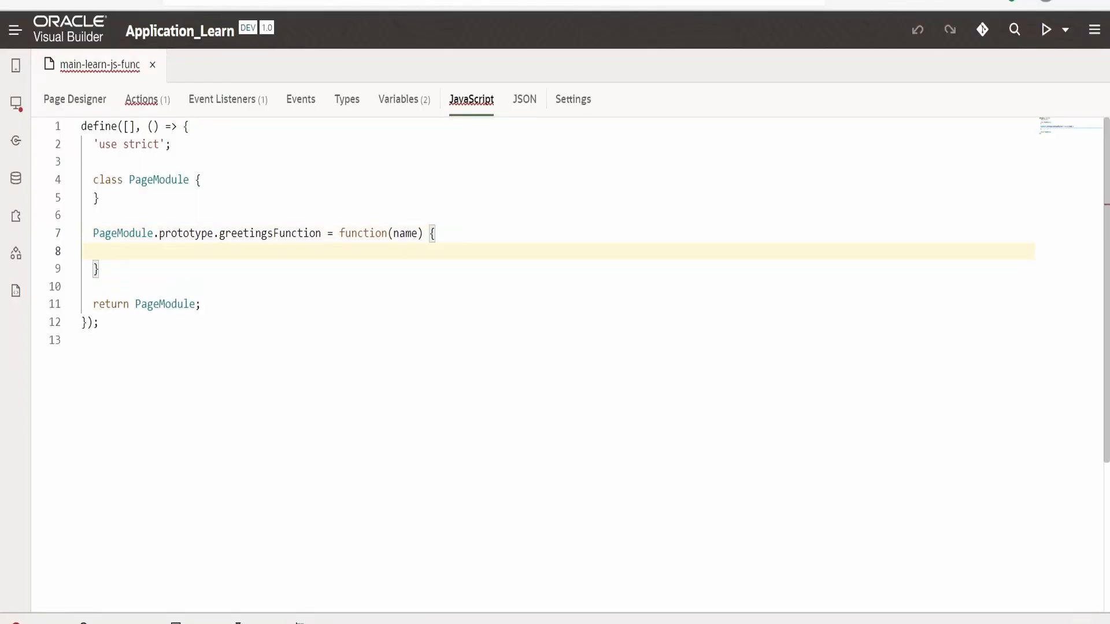
# Write the body: var result = "Hello " + name + ". Have a nice day!!!";
pyautogui.click(95, 269)
pyautogui.write(';')
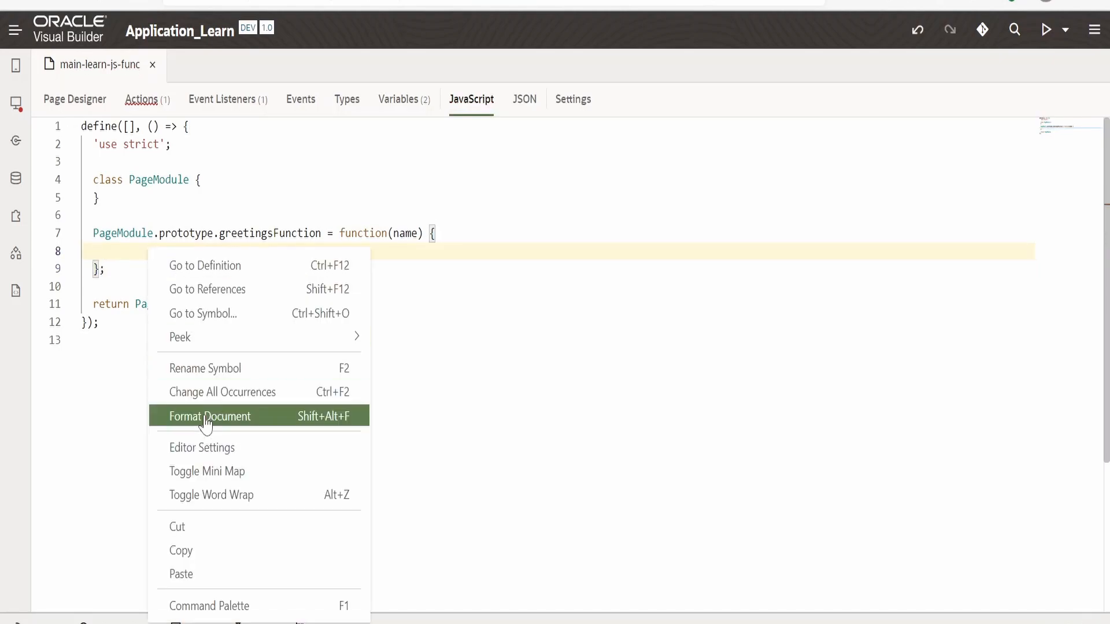
pyautogui.write('var')
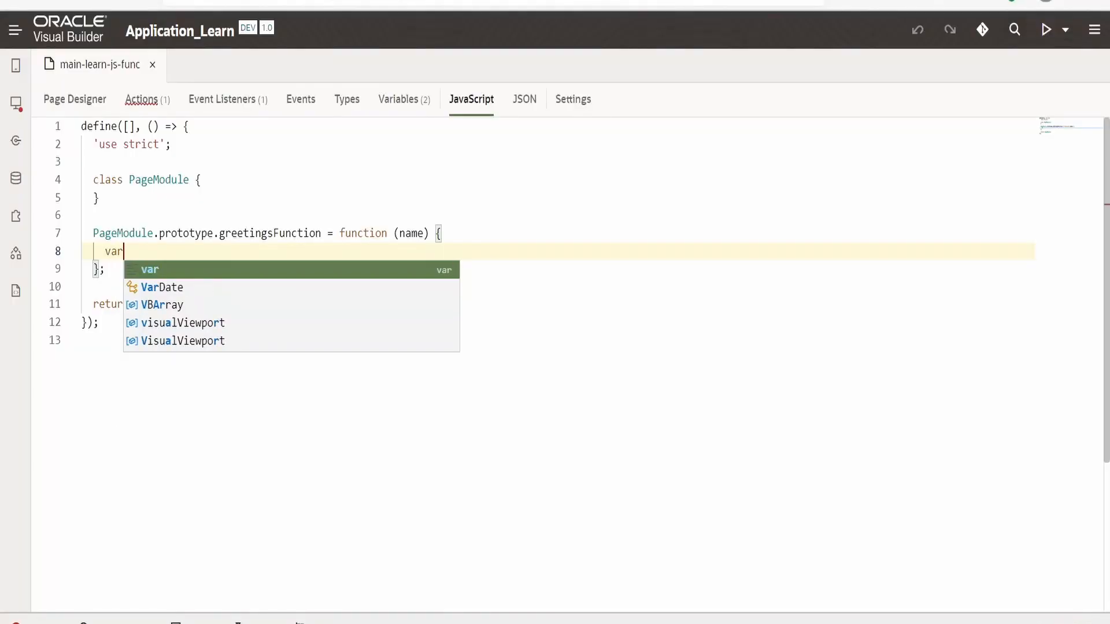
pyautogui.write('res')
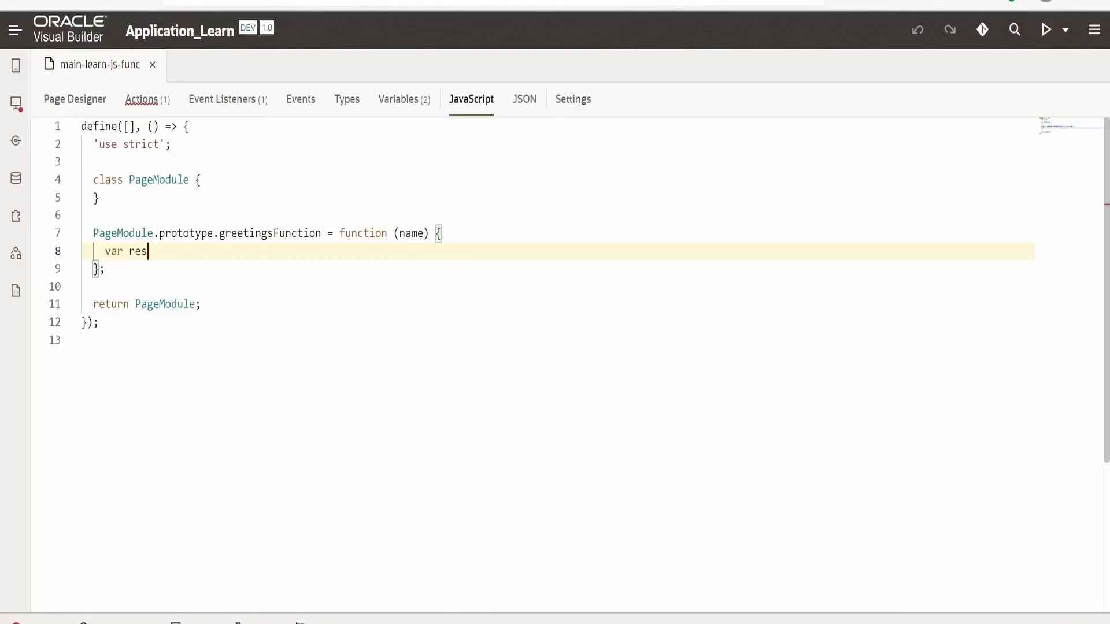
pyautogui.write('ult =')
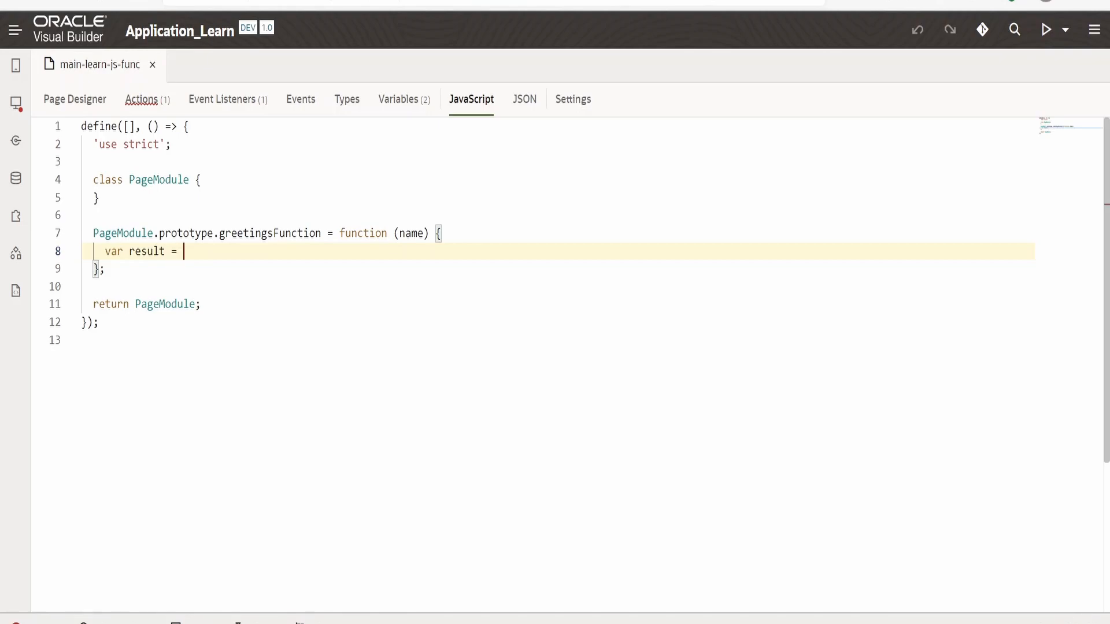
pyautogui.write('"H"')
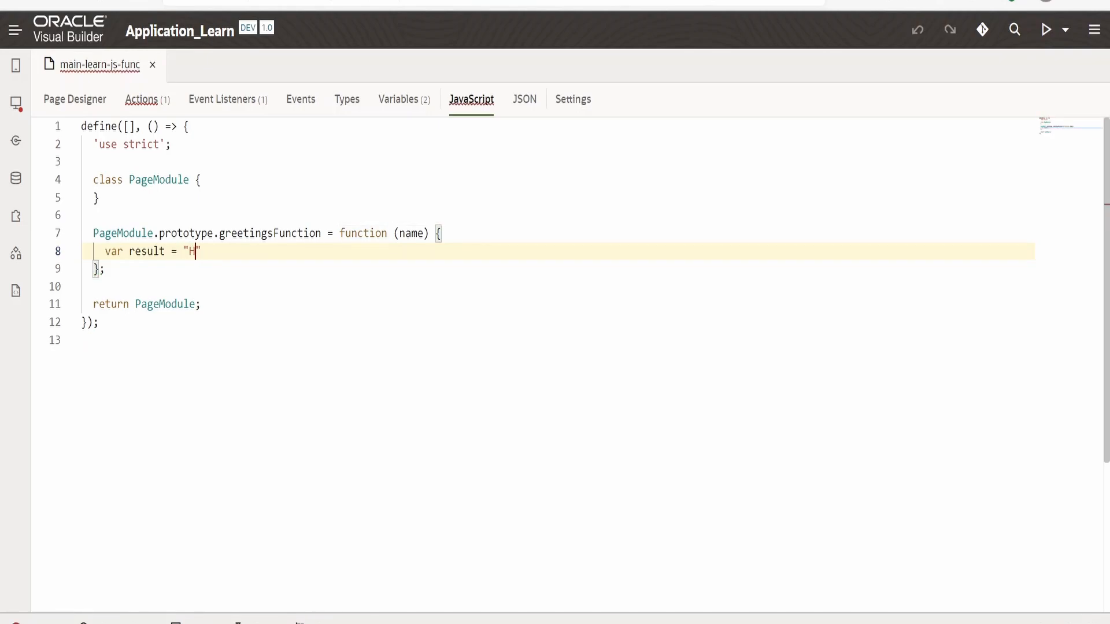
pyautogui.write('ello')
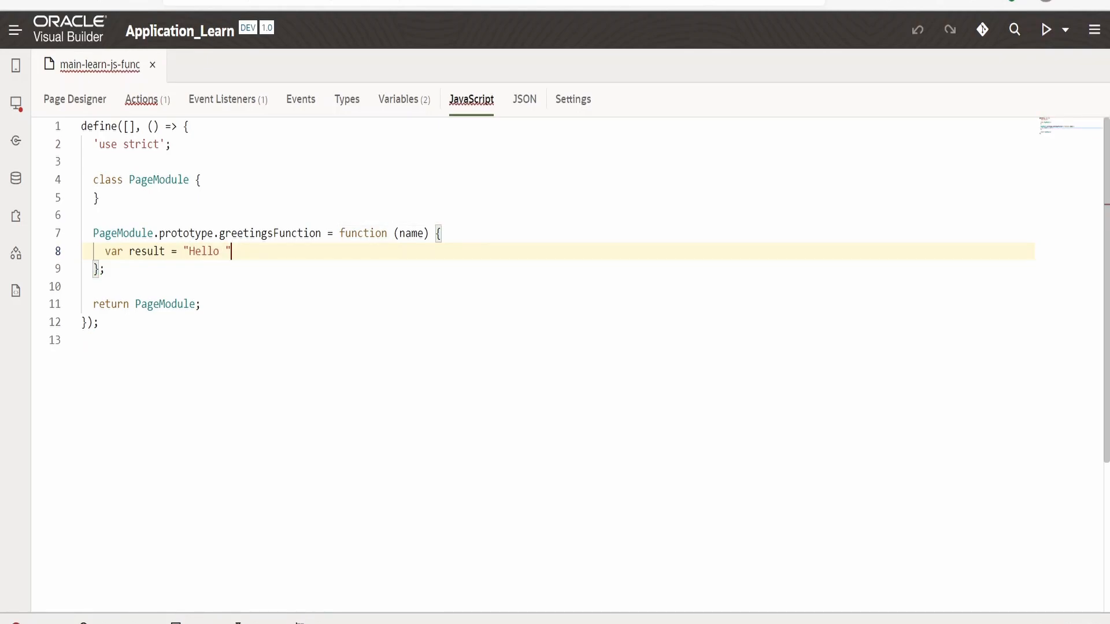
pyautogui.write('+')
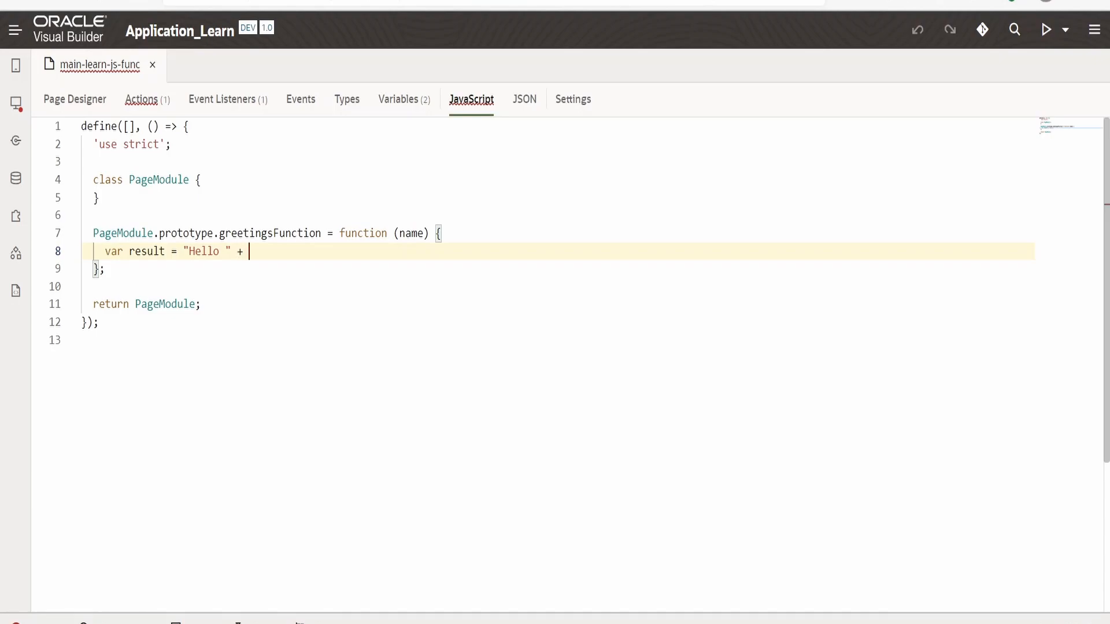
pyautogui.write('name +')
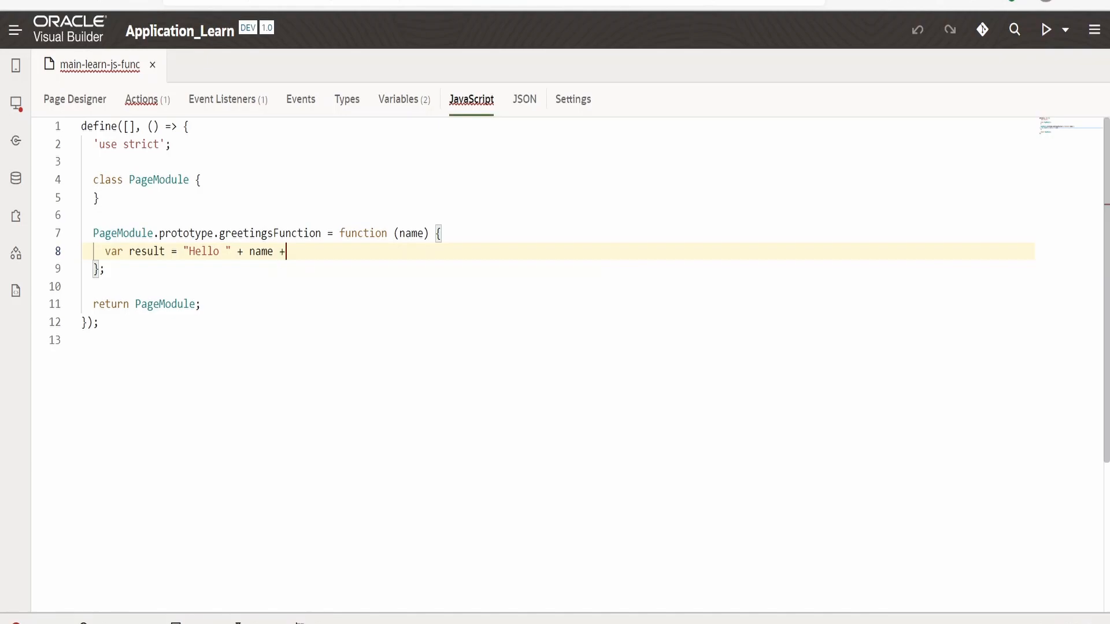
pyautogui.write('""')
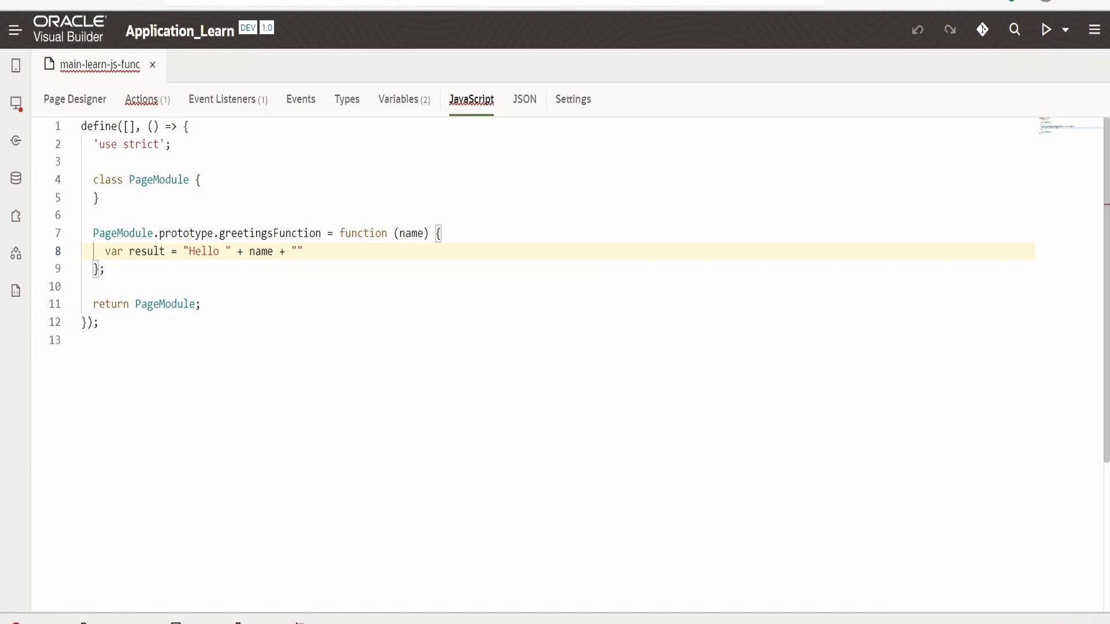
pyautogui.write('. Ha')
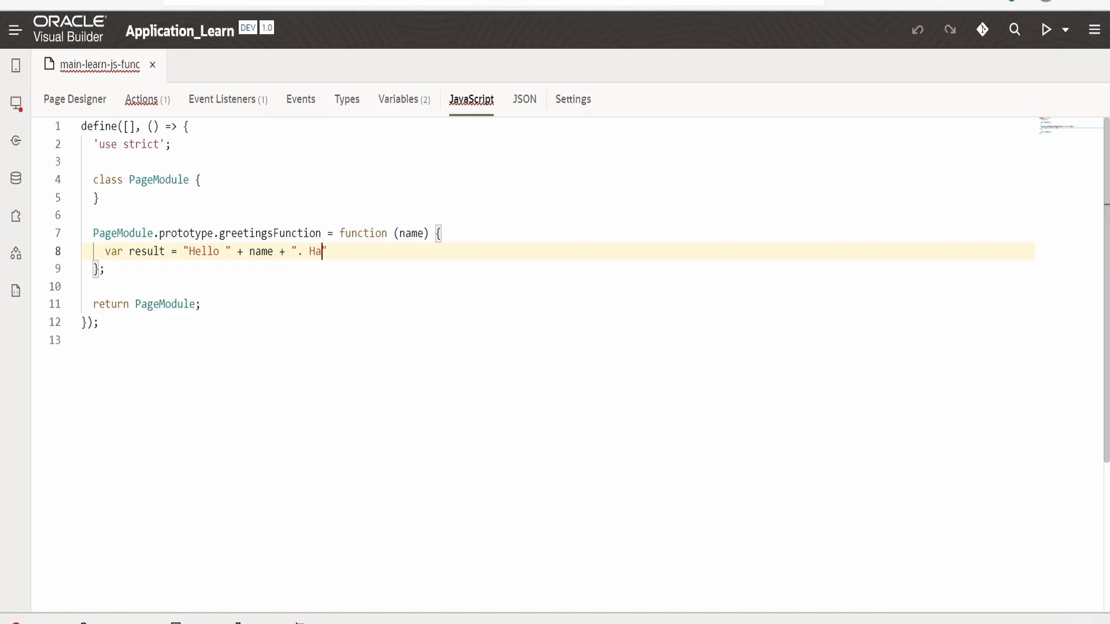
pyautogui.write('ve a nix')
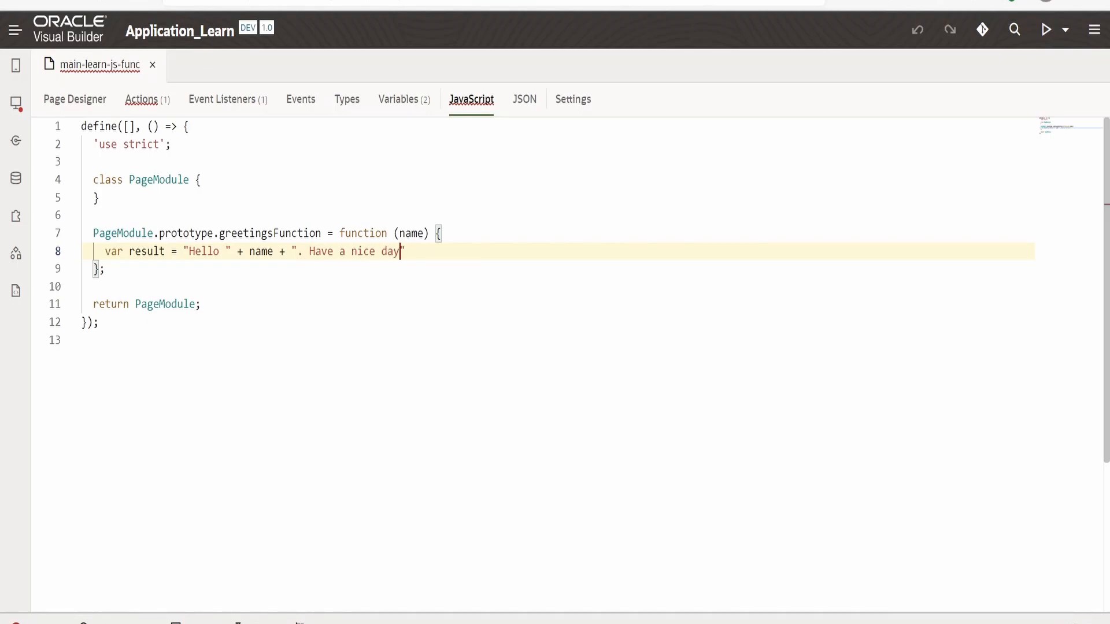
pyautogui.write('!!!')
pyautogui.write('return result')
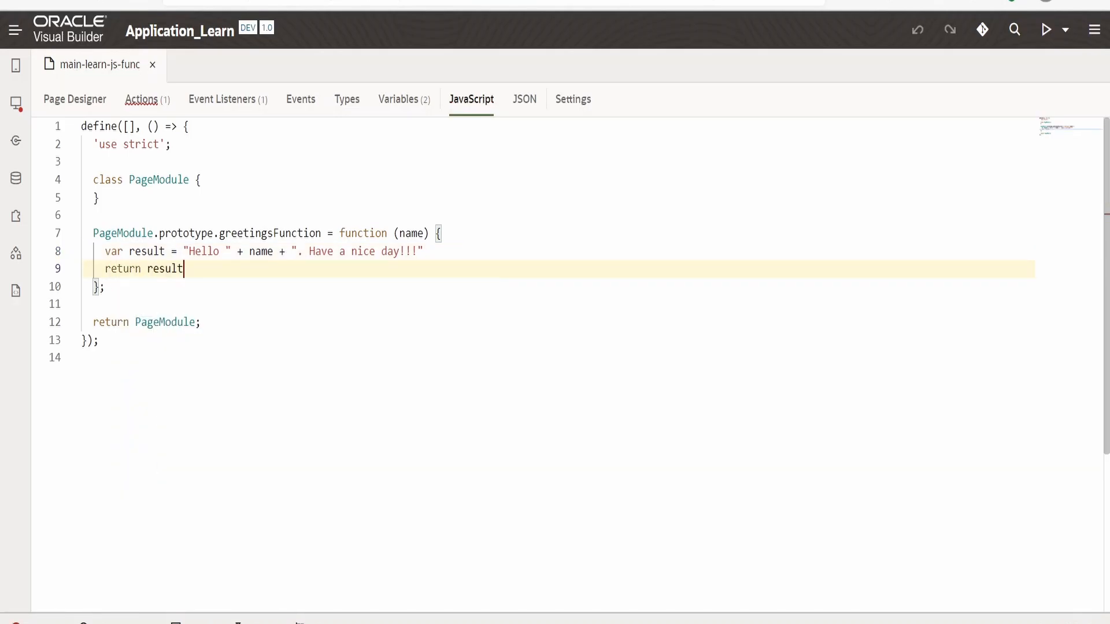
pyautogui.write(';')
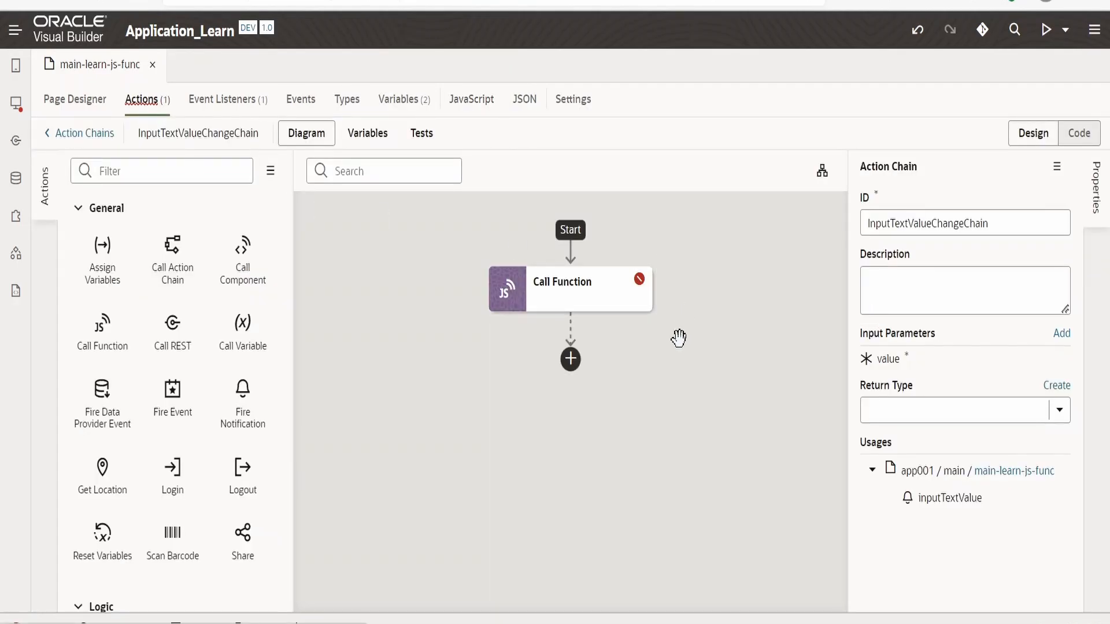
# Set the Call Function step's function name to greetingsFunction
pyautogui.click(571, 290)
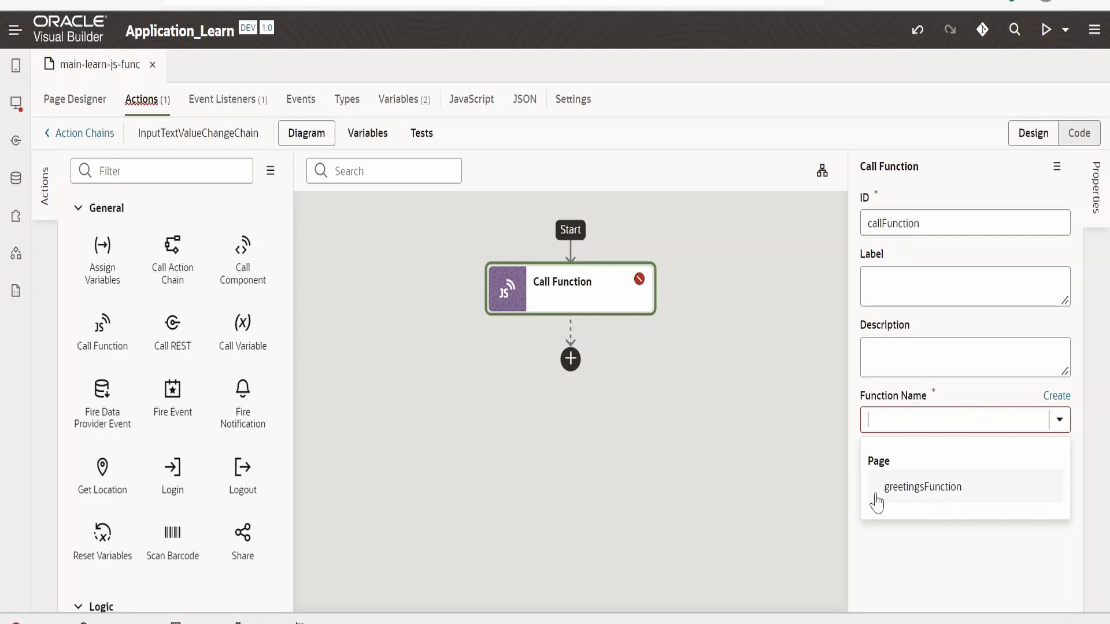
pyautogui.click(923, 487)
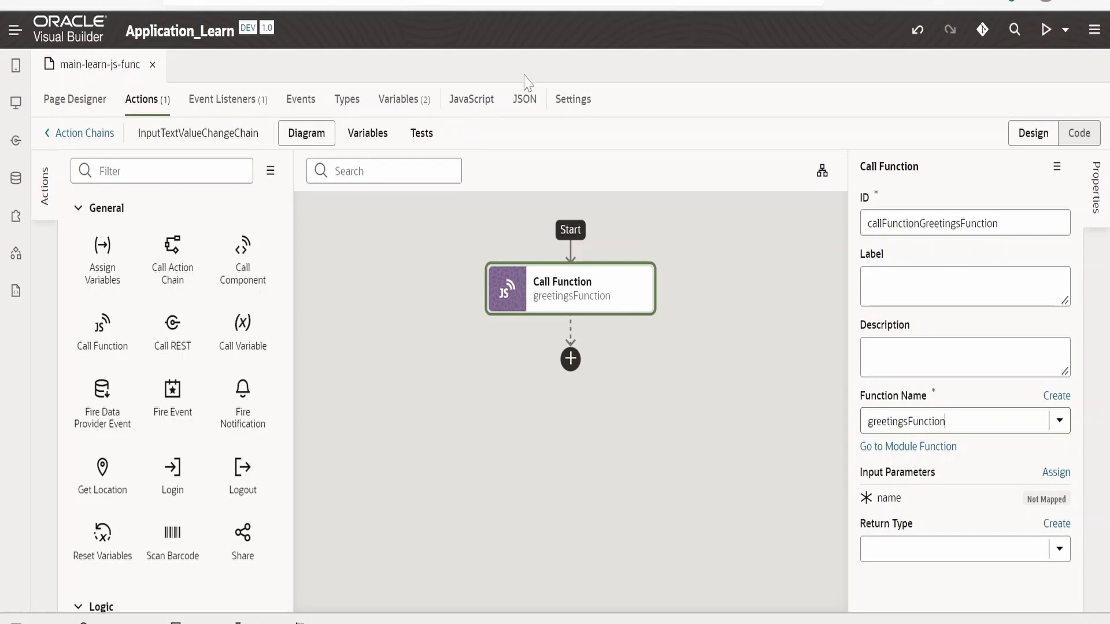
pyautogui.click(472, 99)
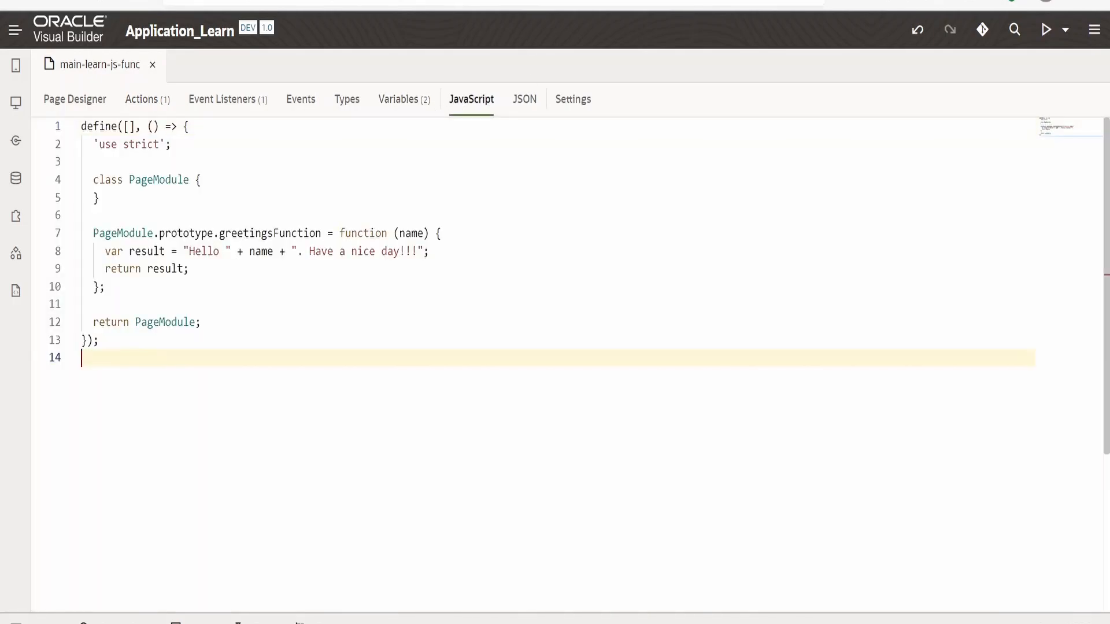
pyautogui.doubleClick(269, 233)
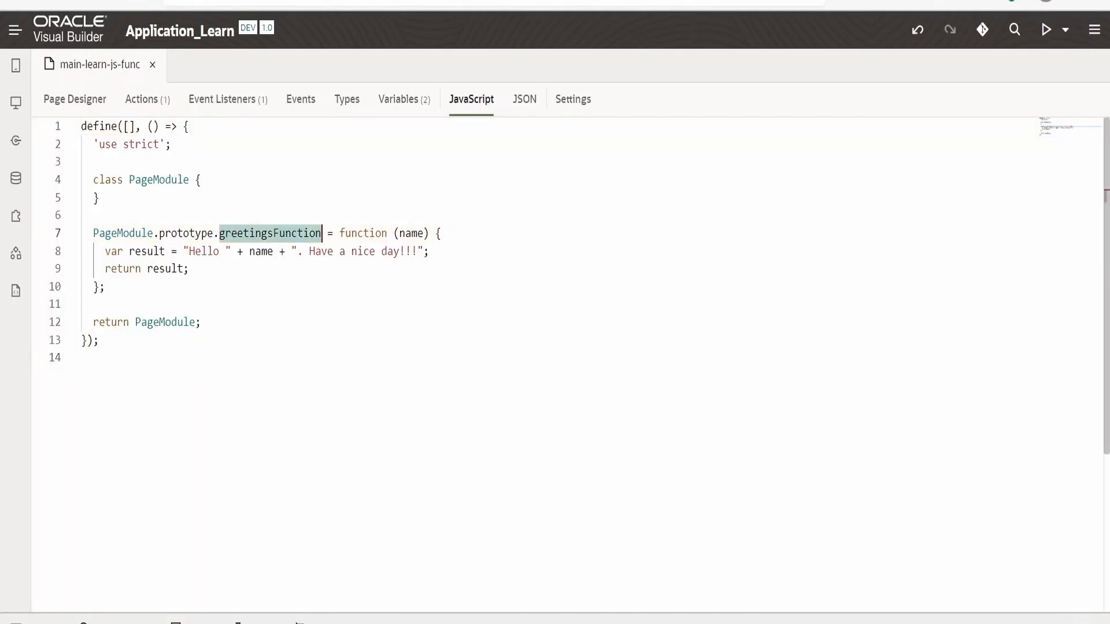
pyautogui.click(141, 98)
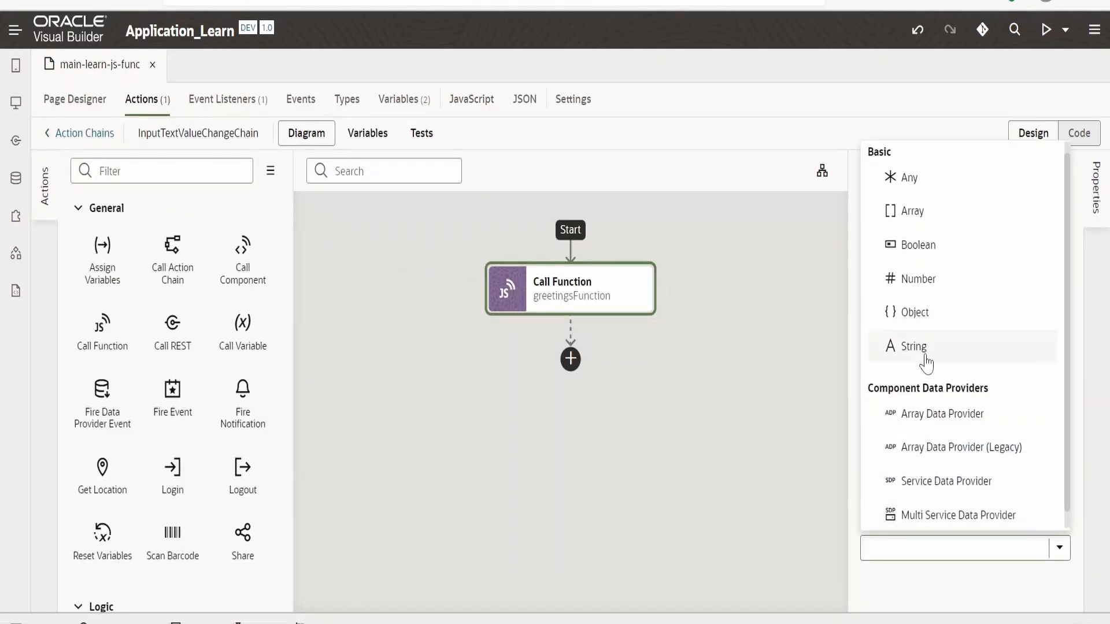
# Return String and add an Assign Variables step mapping the result to varGreetings
pyautogui.click(913, 347)
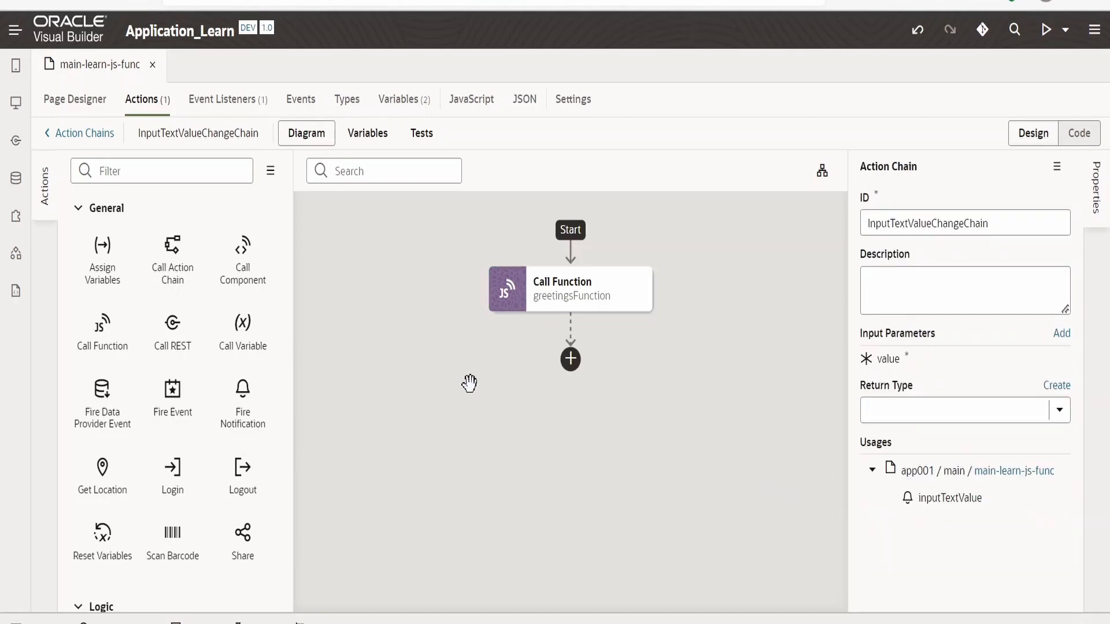
pyautogui.moveTo(609, 308)
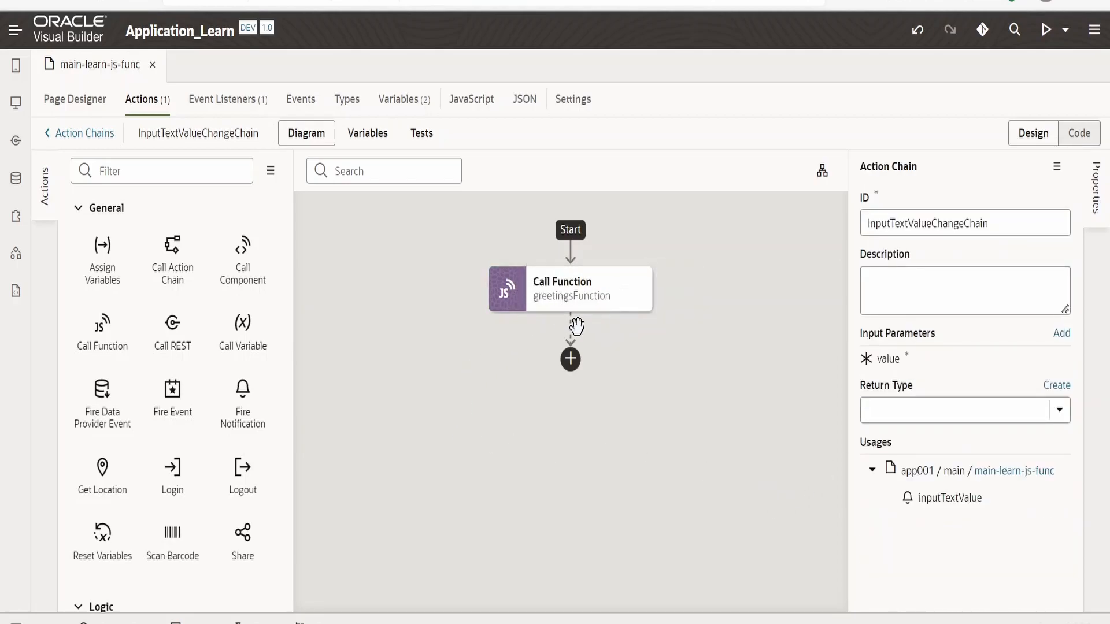
pyautogui.click(74, 99)
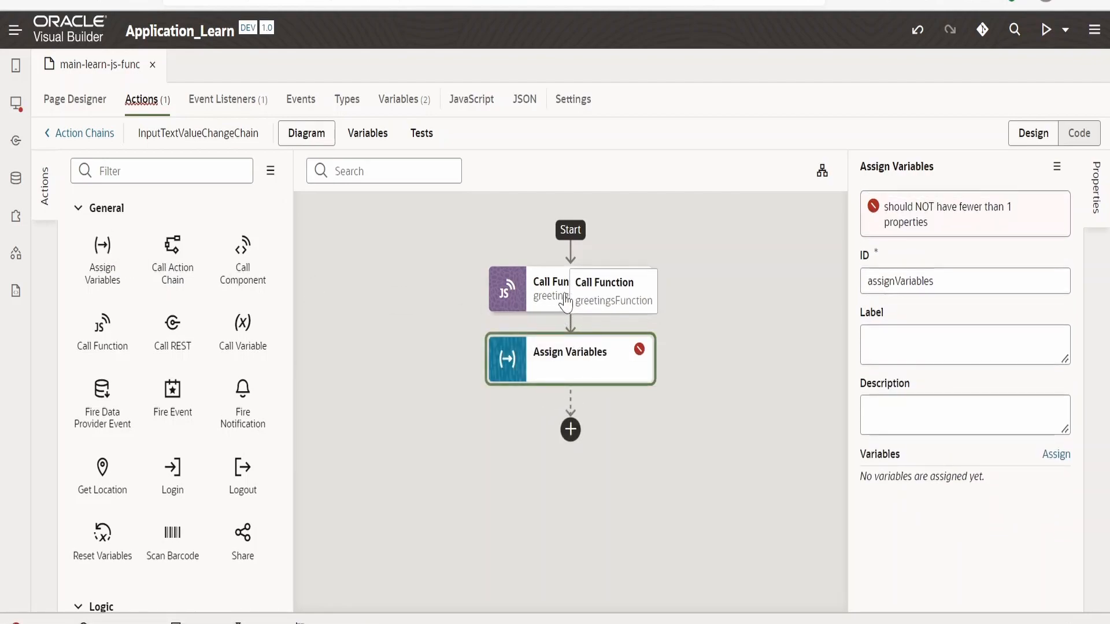
pyautogui.moveTo(899, 314)
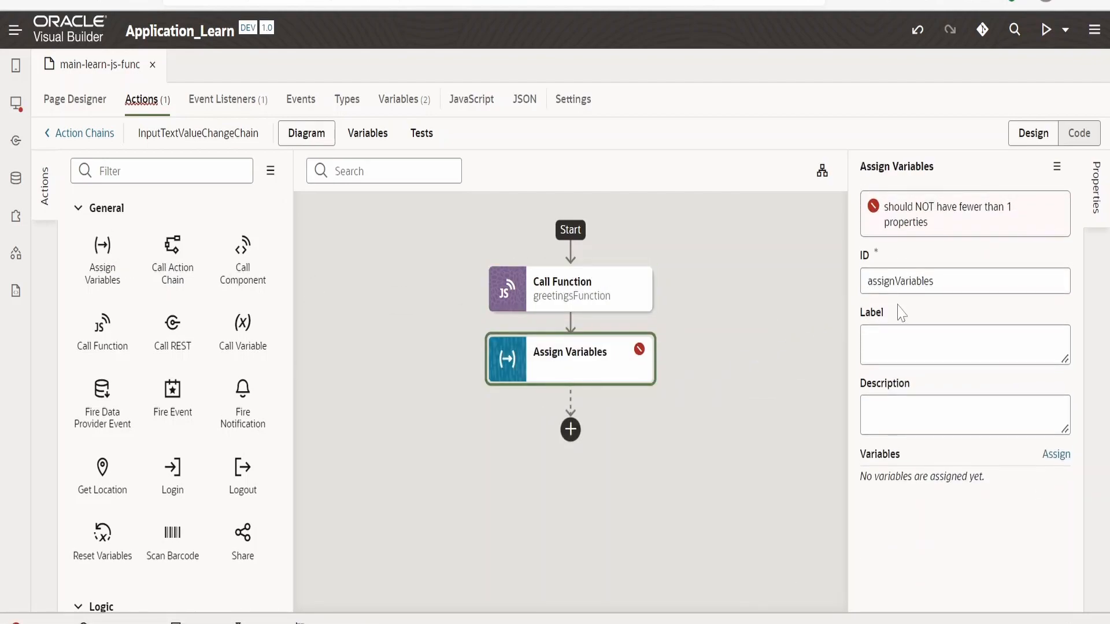
pyautogui.click(1058, 453)
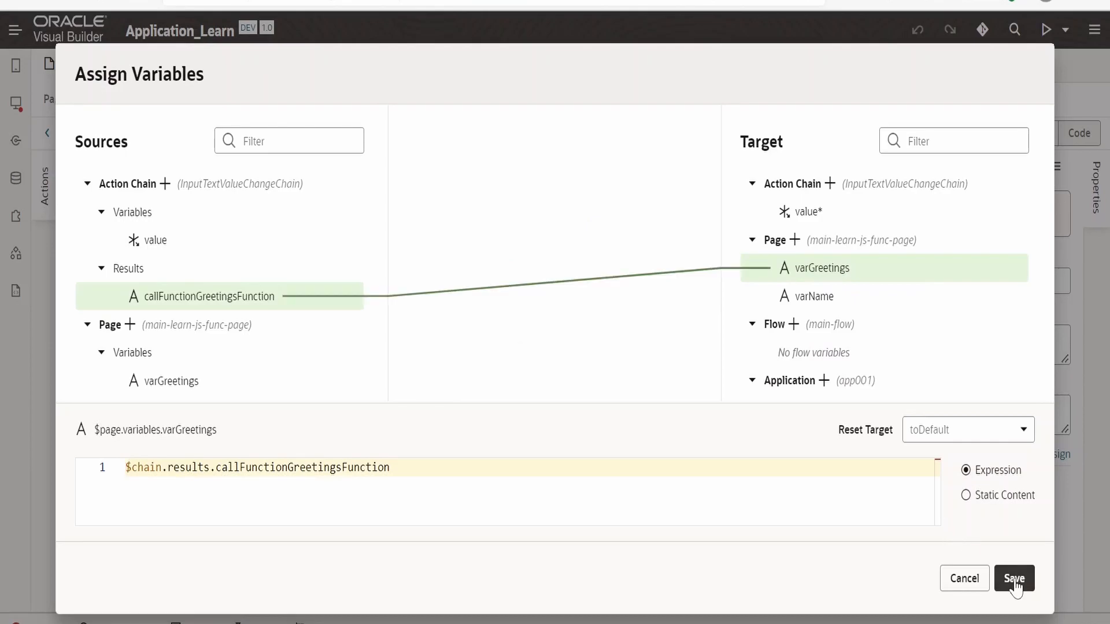
pyautogui.click(1016, 579)
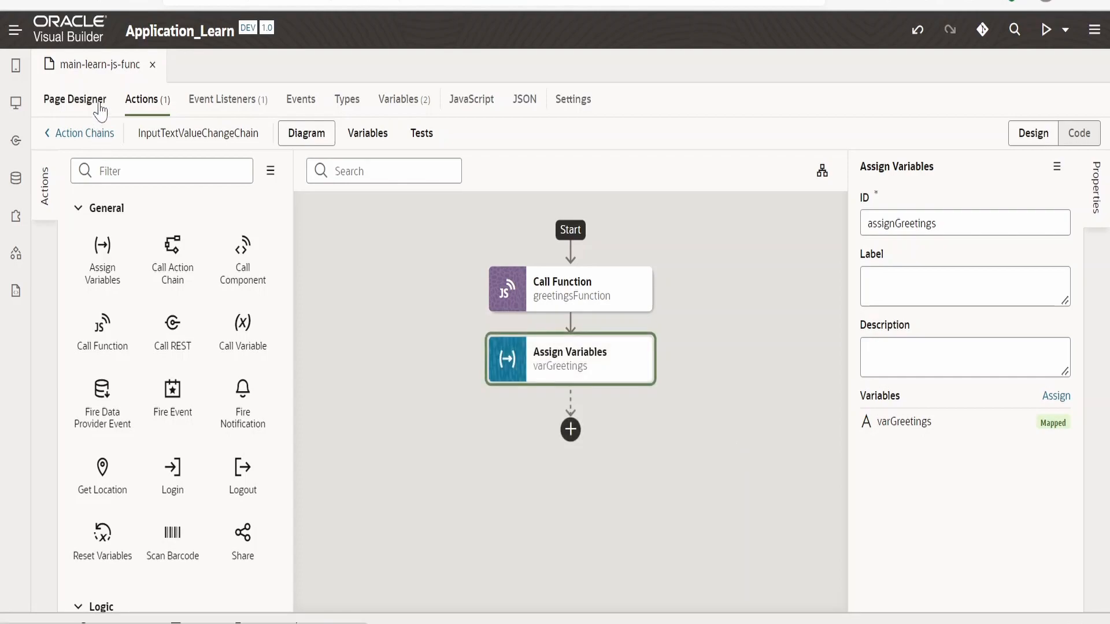
# Run the page live and enter 'BEENUM LEARNING' in the Name input
pyautogui.click(75, 99)
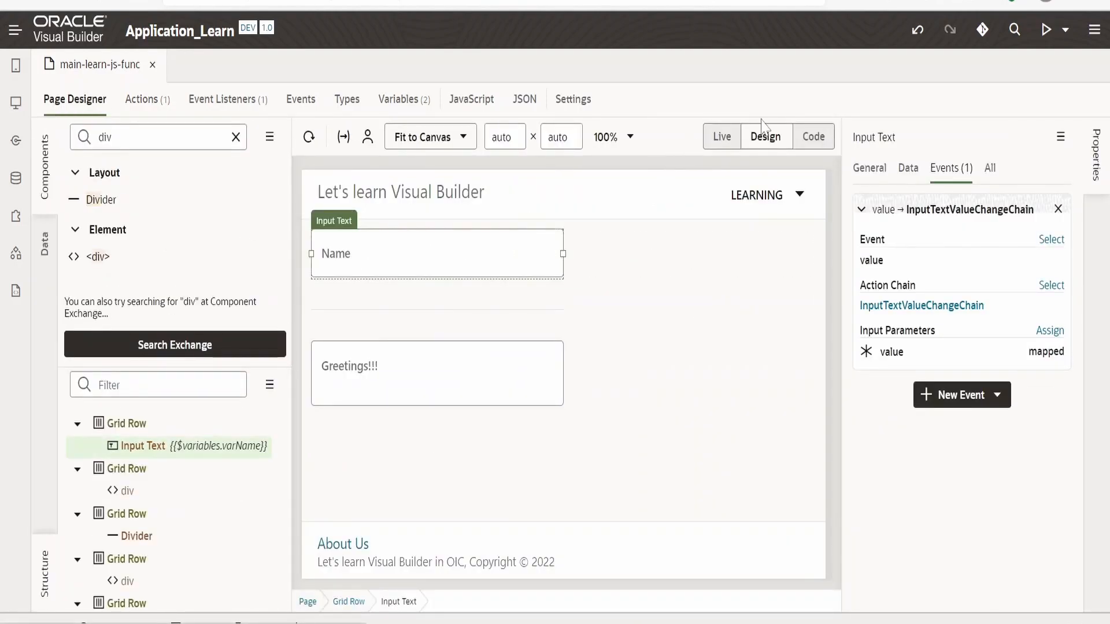
pyautogui.click(722, 137)
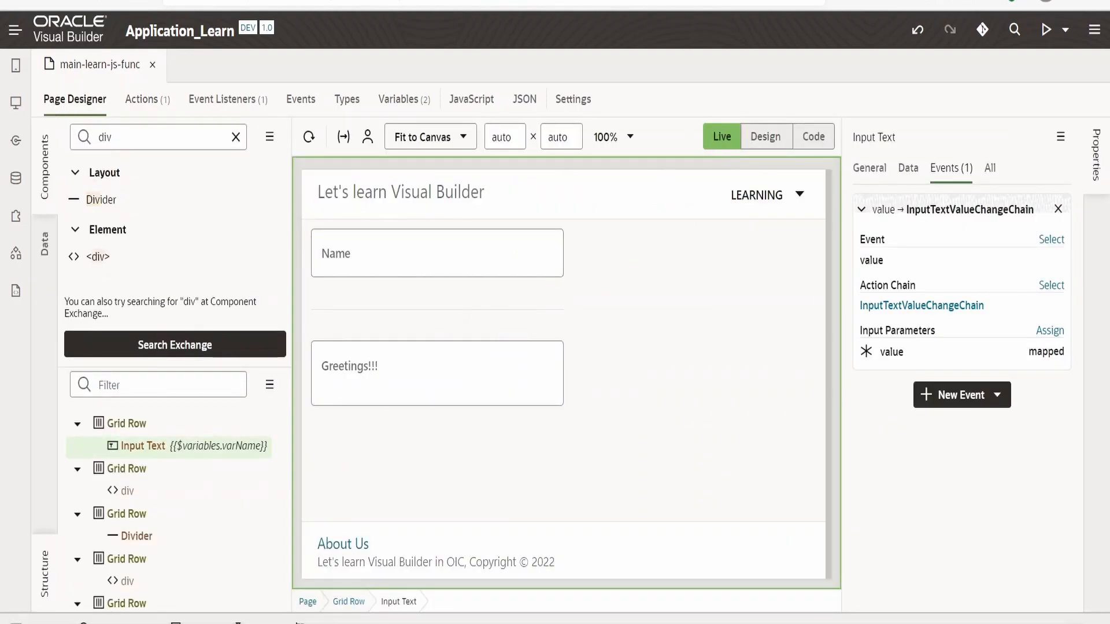
pyautogui.click(437, 261)
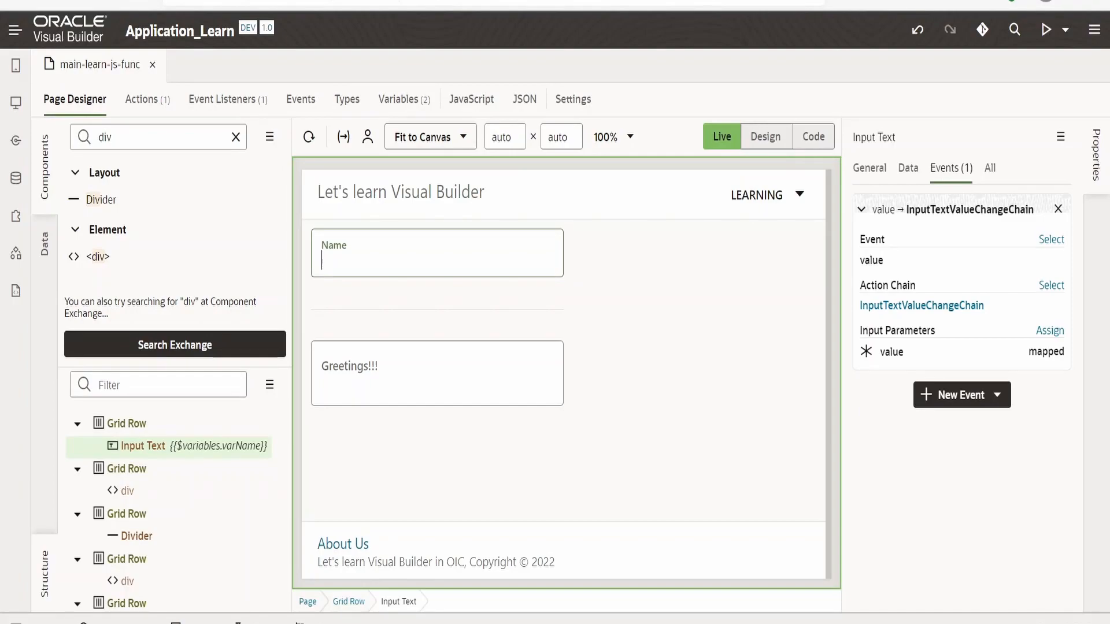
pyautogui.write('B')
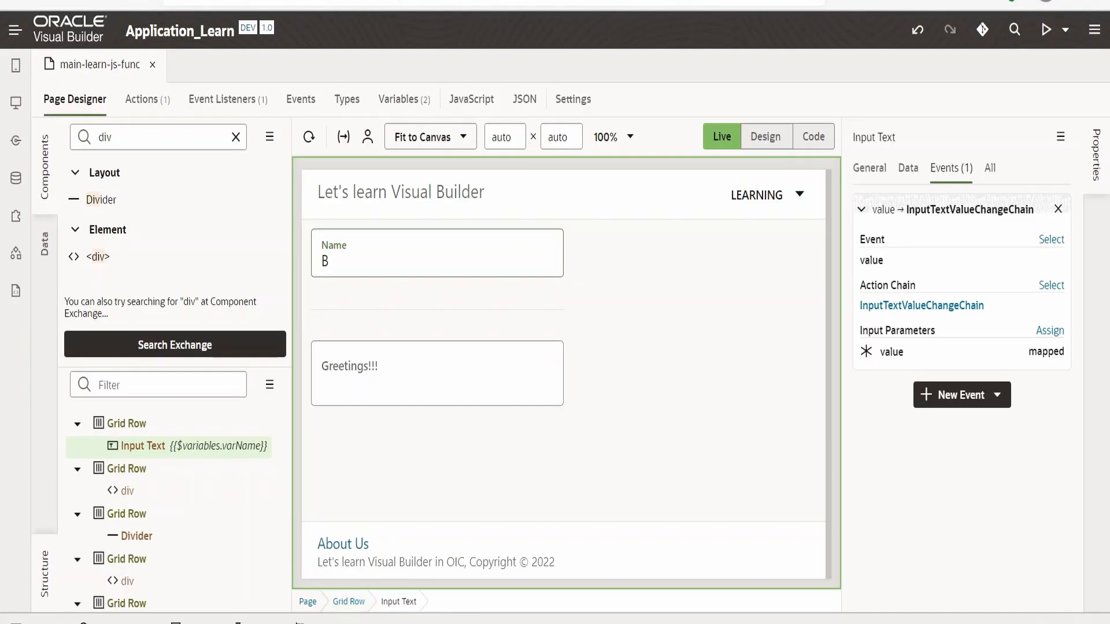
pyautogui.write('ee')
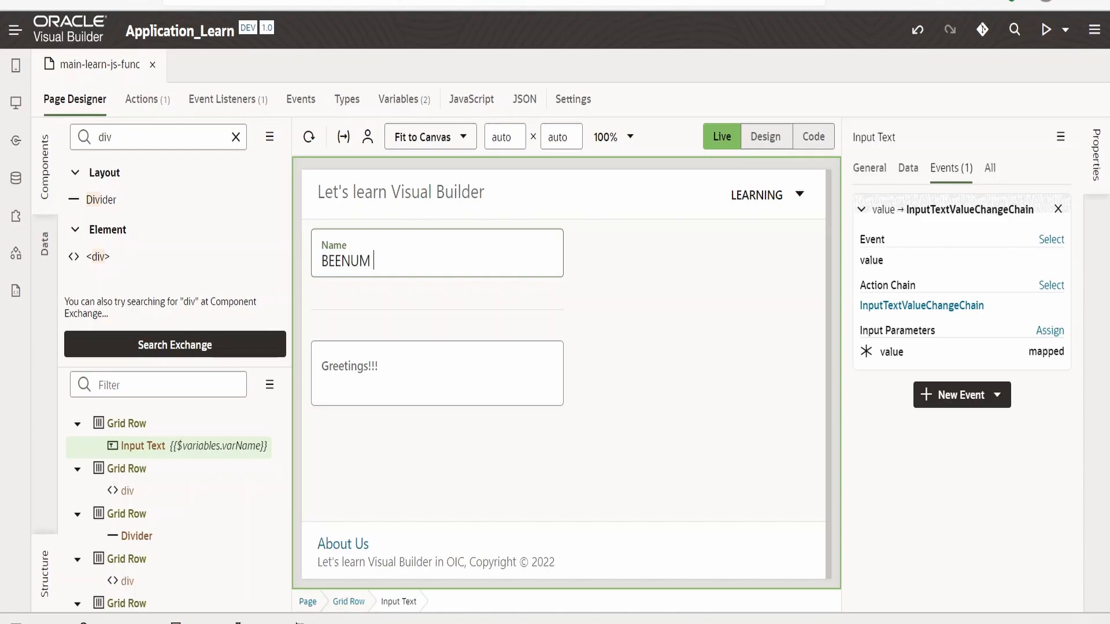
pyautogui.write('LEARNING')
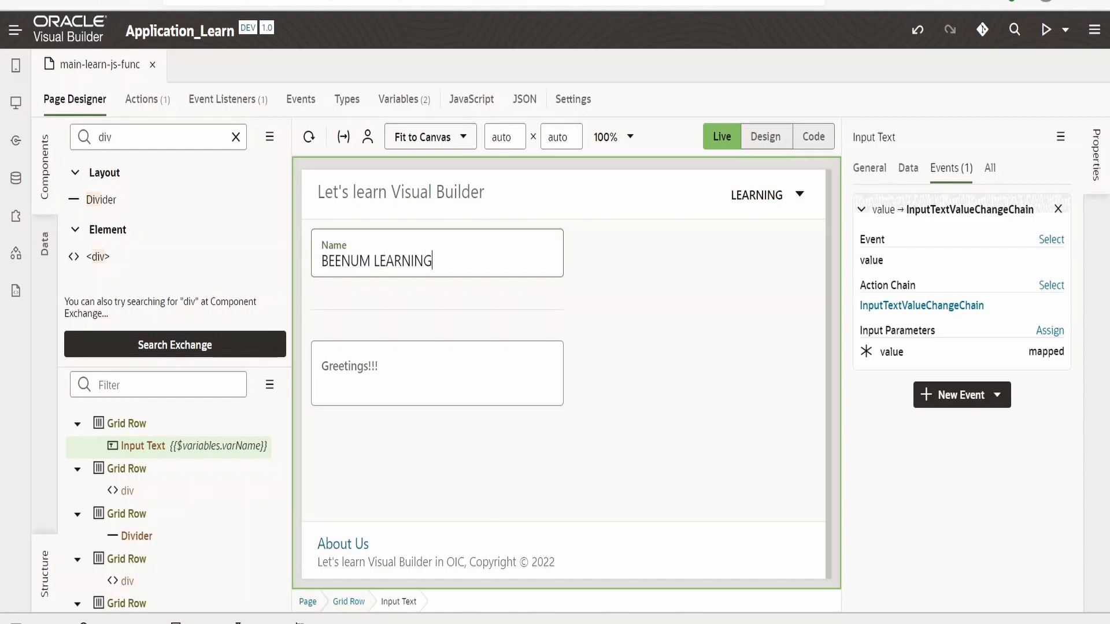
pyautogui.click(907, 168)
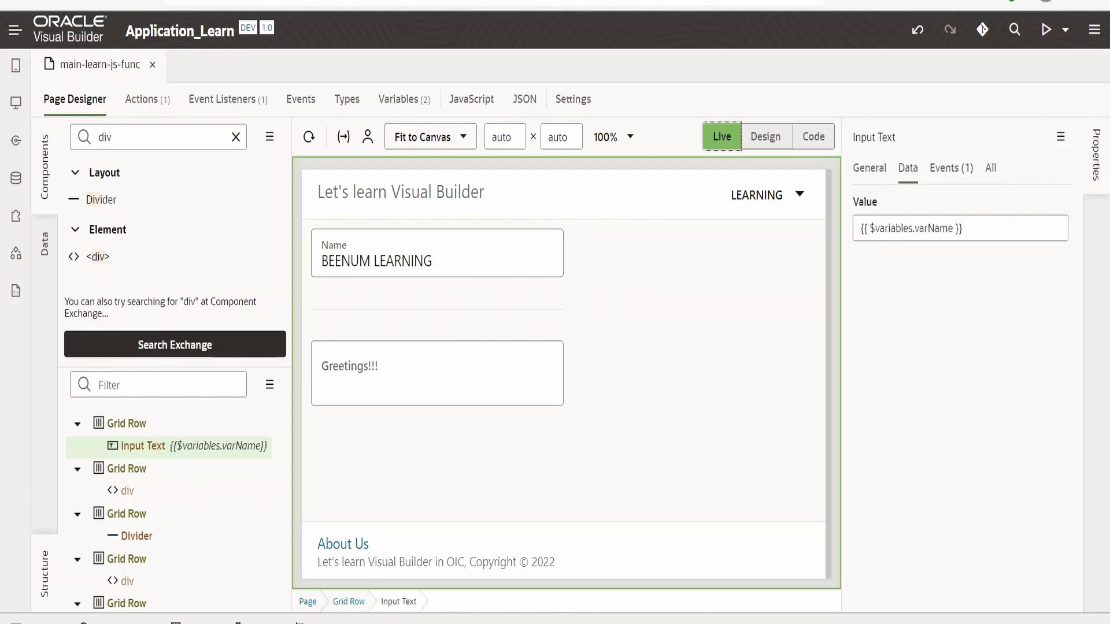
pyautogui.moveTo(750, 139)
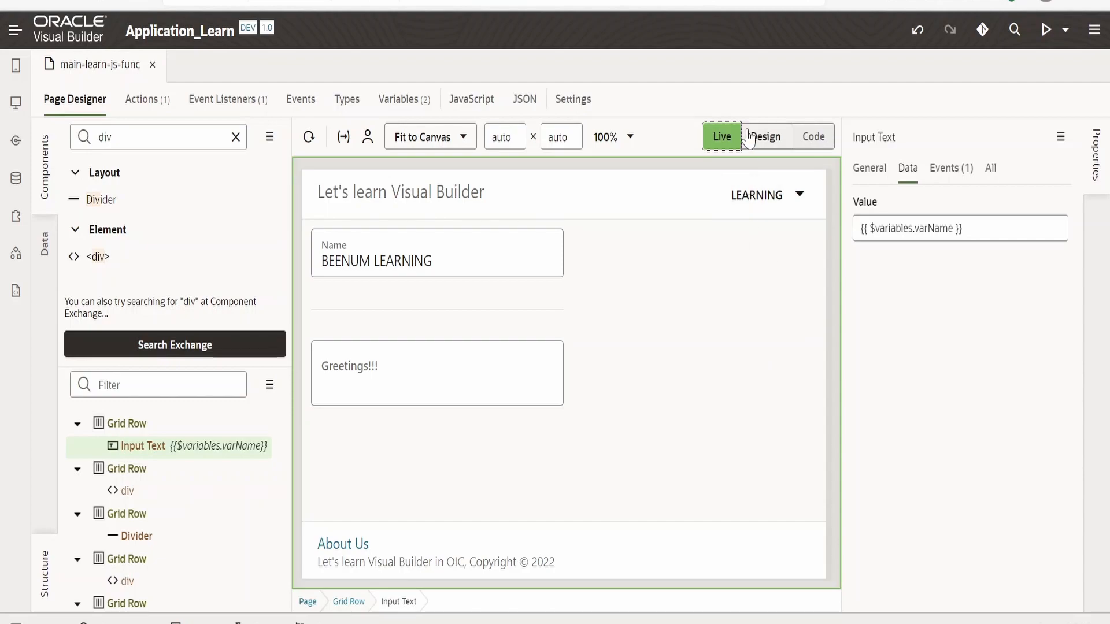
# Bind the Greetings text area's value to varGreetings and rerun the live preview
pyautogui.click(766, 136)
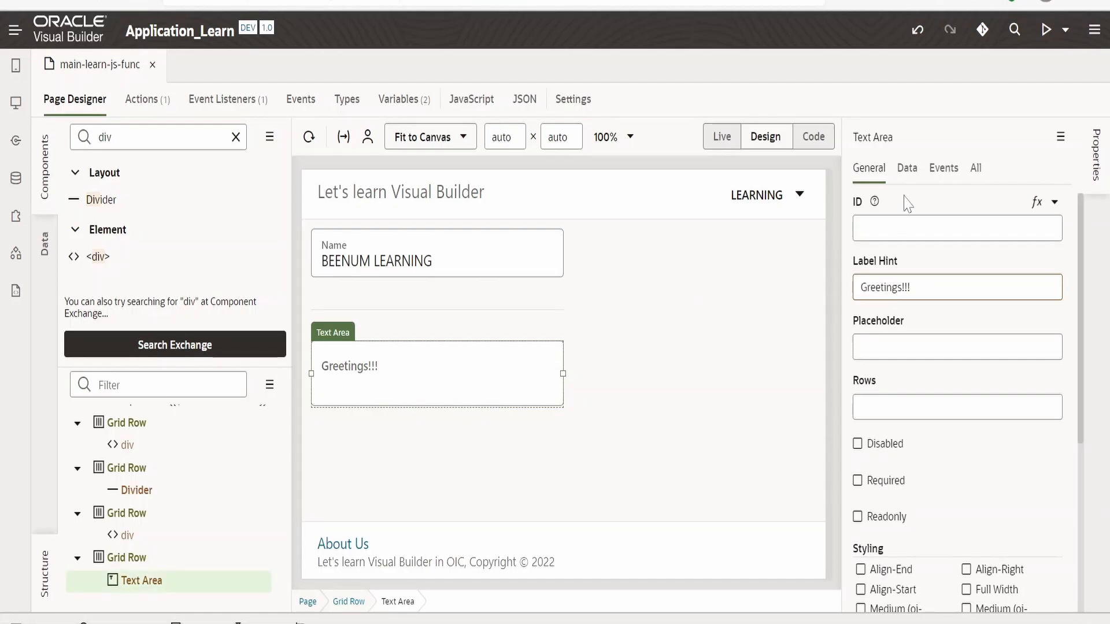
pyautogui.click(907, 168)
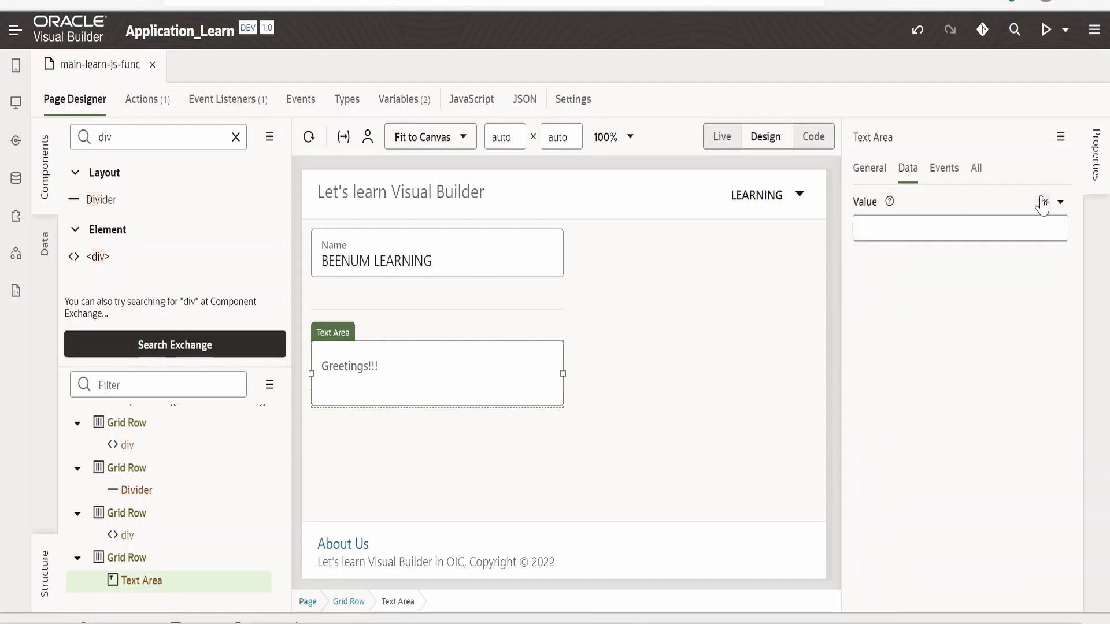
pyautogui.click(1041, 201)
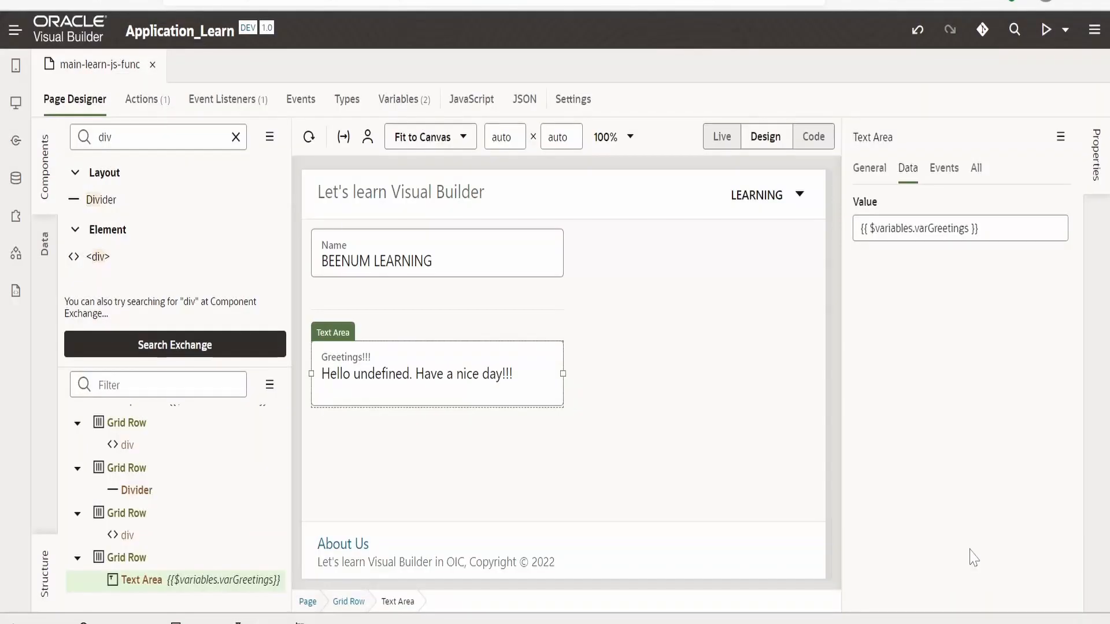
pyautogui.click(721, 136)
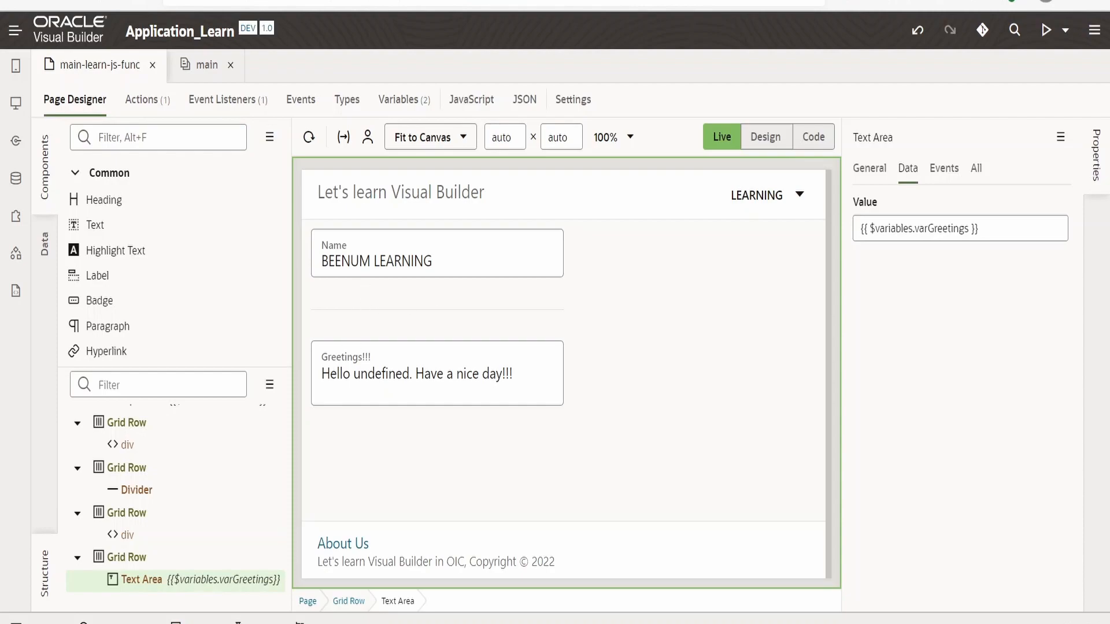
pyautogui.moveTo(354, 359)
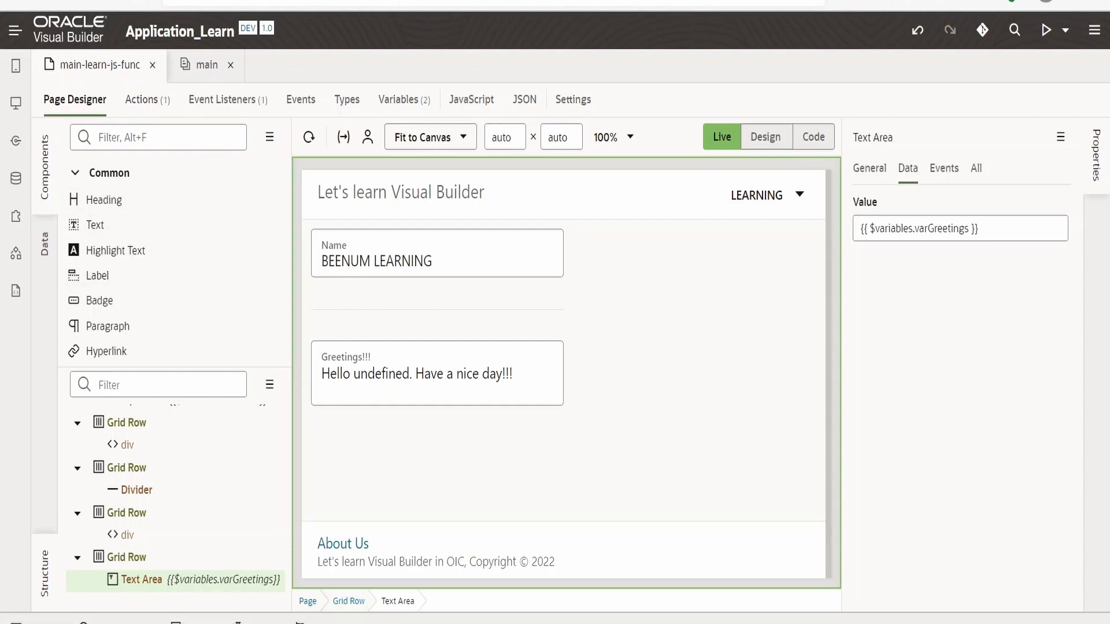
pyautogui.moveTo(146, 107)
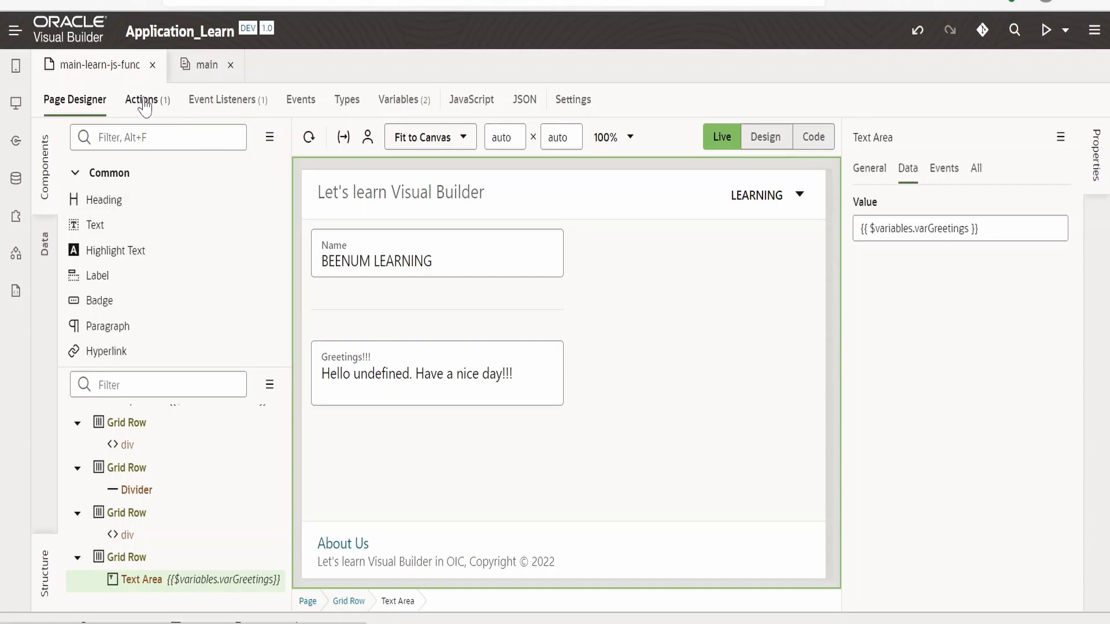
# Review the name input's action chain and the greetingsFunction source code
pyautogui.click(141, 100)
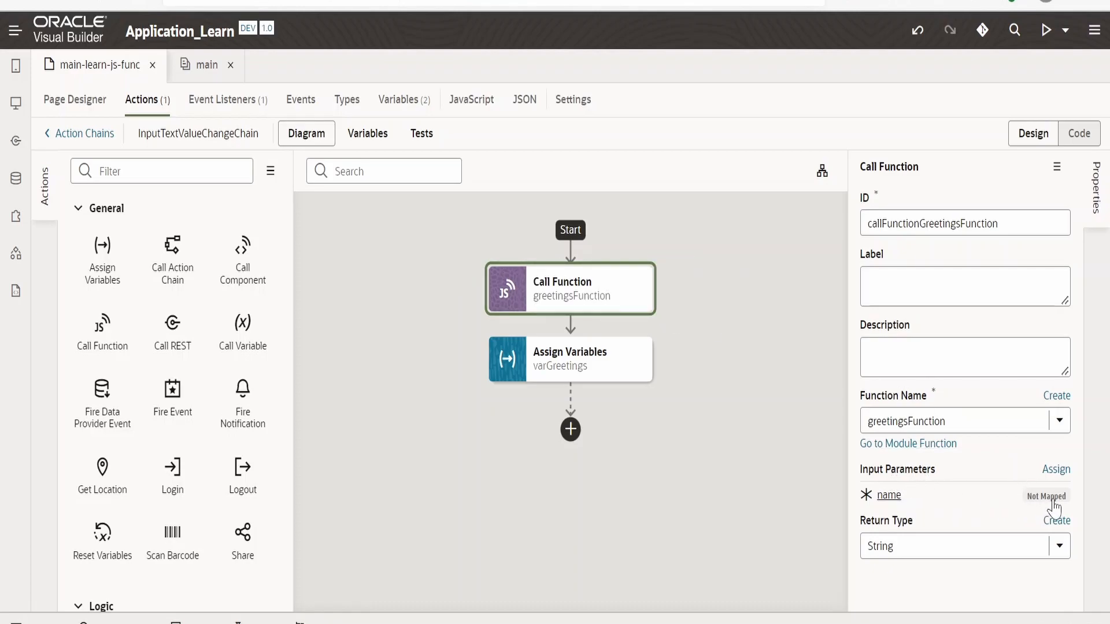
pyautogui.click(471, 100)
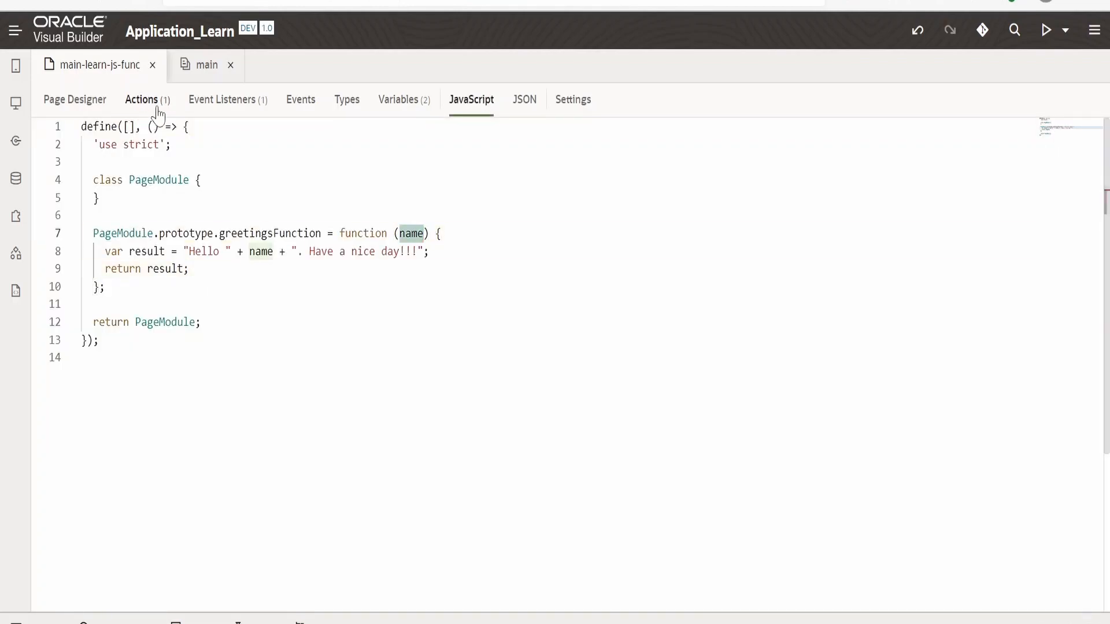
pyautogui.click(141, 99)
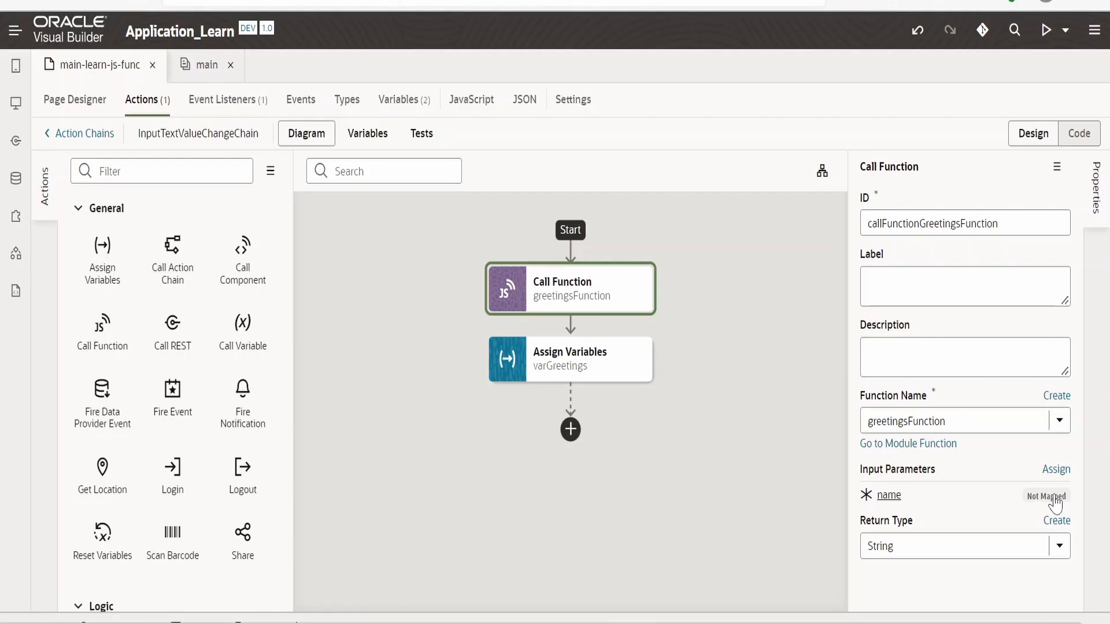
# Map varName to greetingsFunction's name input parameter and save the mapping
pyautogui.click(1056, 468)
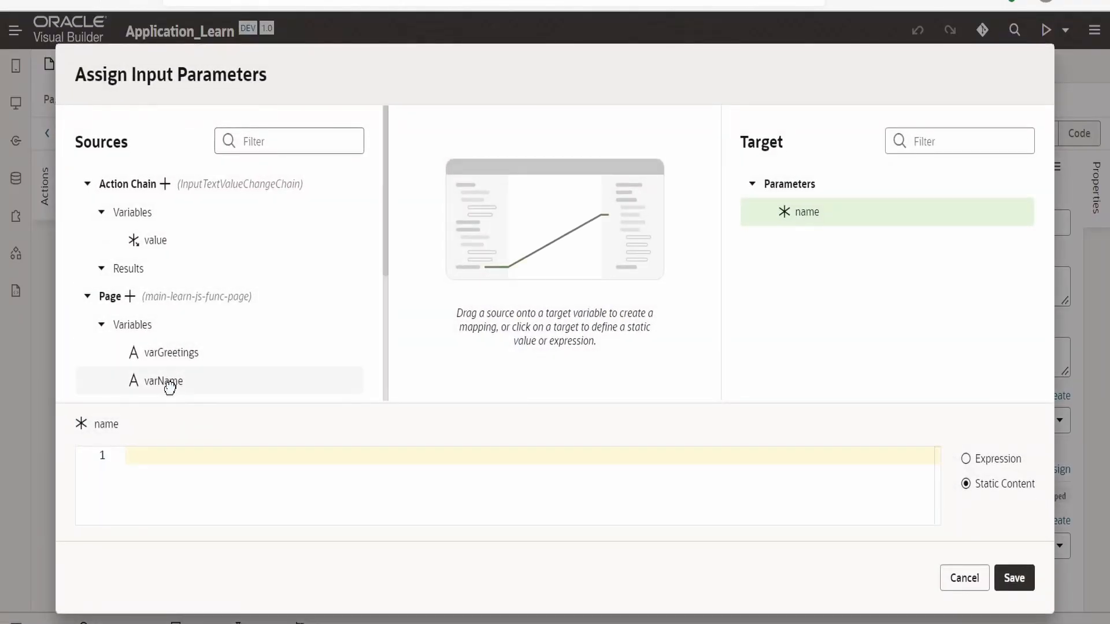
pyautogui.moveTo(167, 381); pyautogui.dragTo(814, 211)
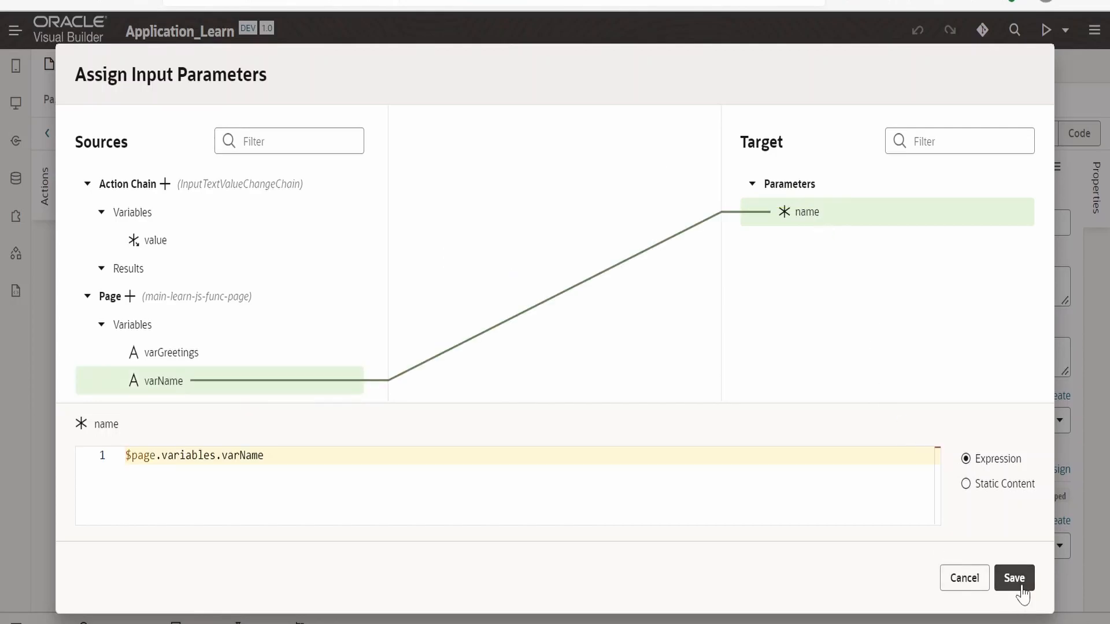
pyautogui.click(1013, 579)
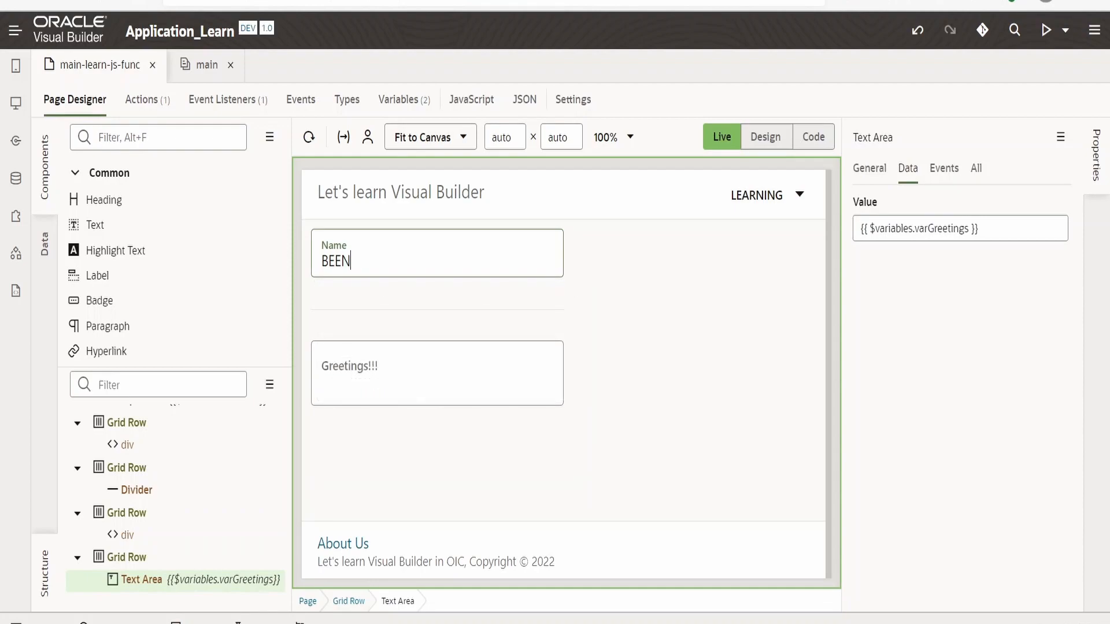
# In the live page, enter 'UM LEARNING' then append '123' to the Name field
pyautogui.write('UM LEARNING')
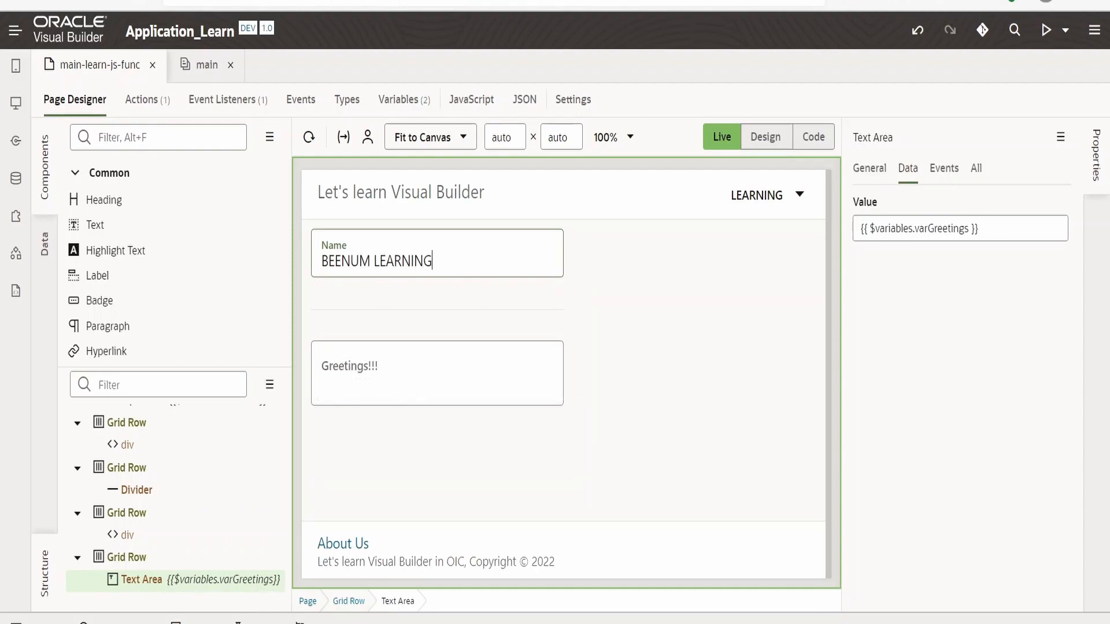
pyautogui.moveTo(635, 317)
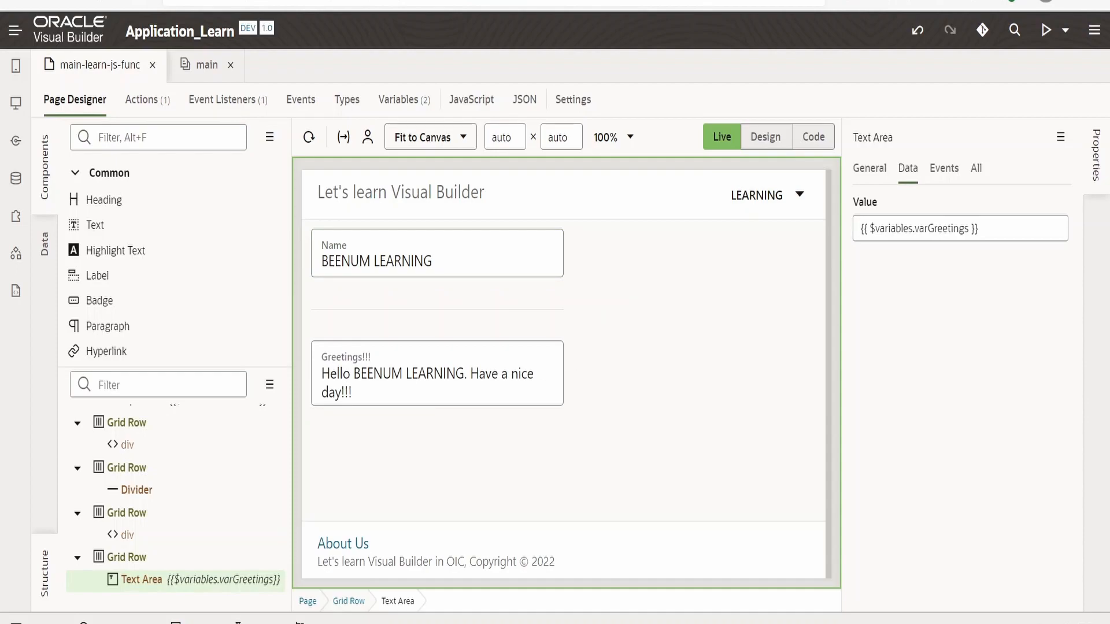
pyautogui.click(437, 261)
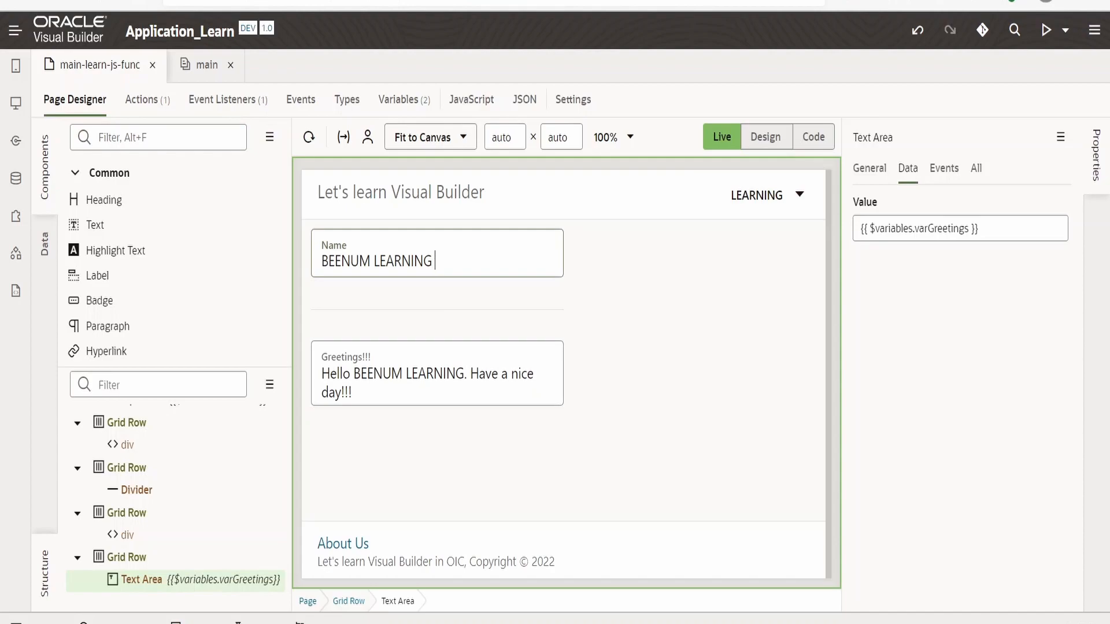
pyautogui.write('123')
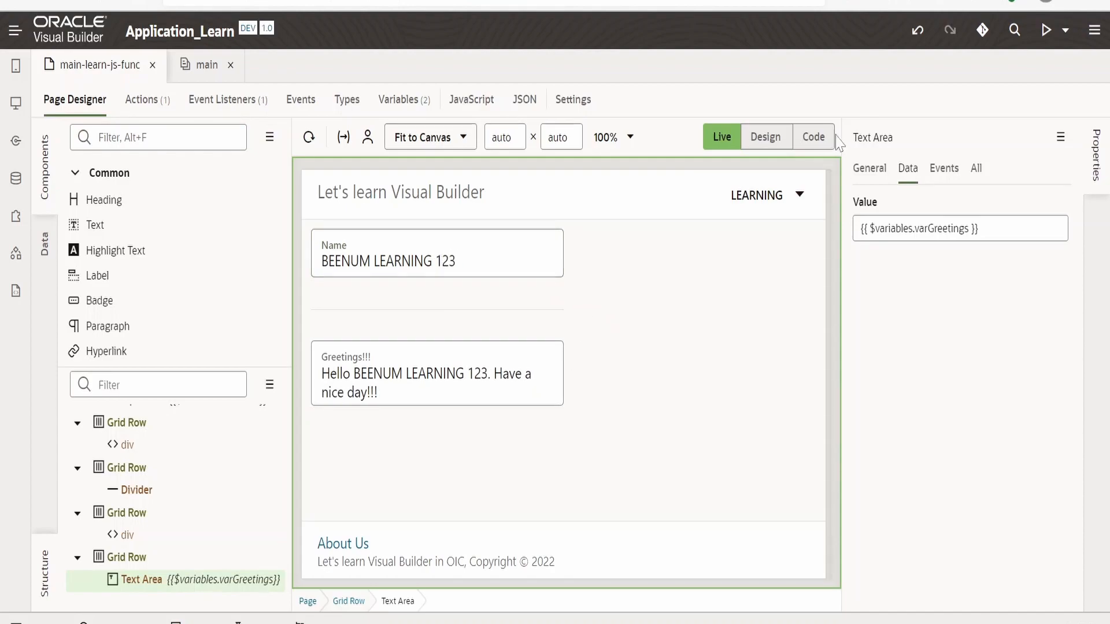
pyautogui.click(471, 99)
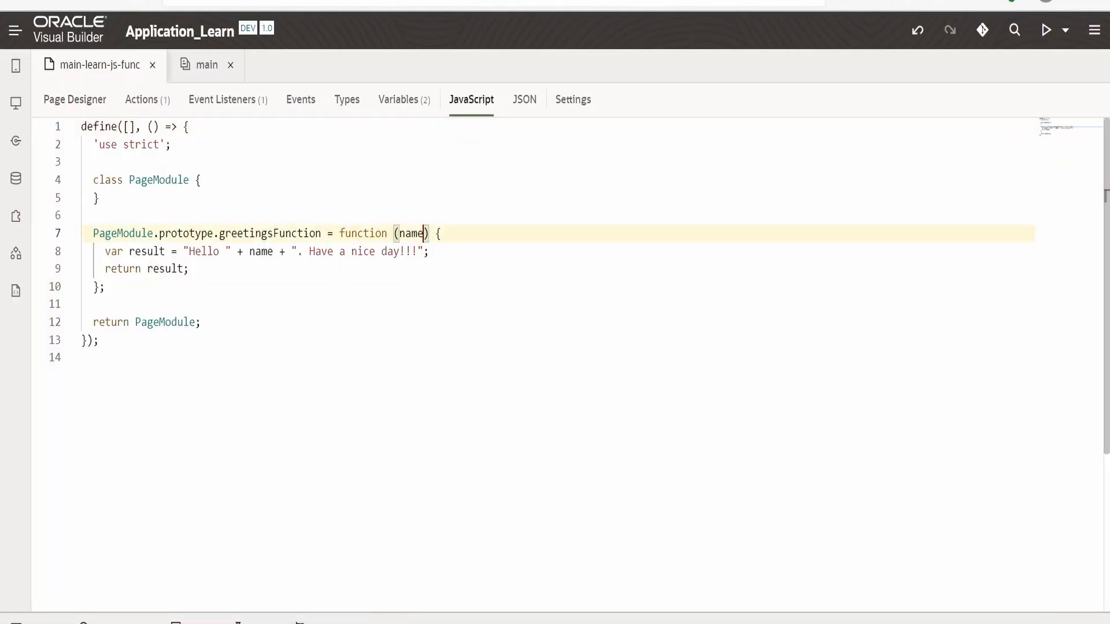
pyautogui.moveTo(200, 104)
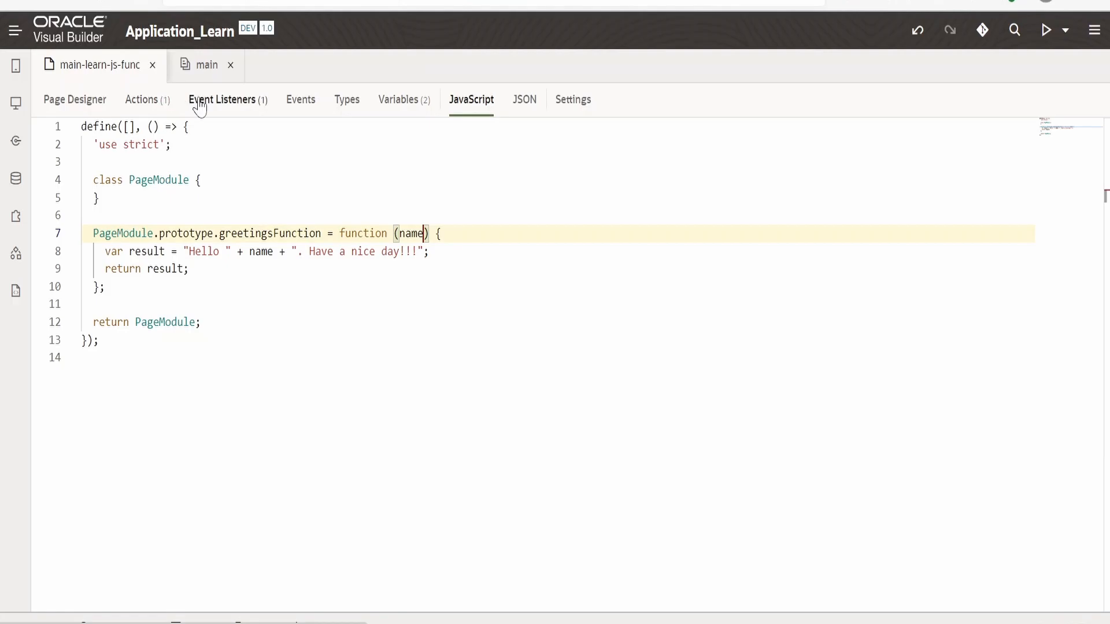
# Glance at the greetingsFunction action chain, then return to the Page Designer layout
pyautogui.click(146, 99)
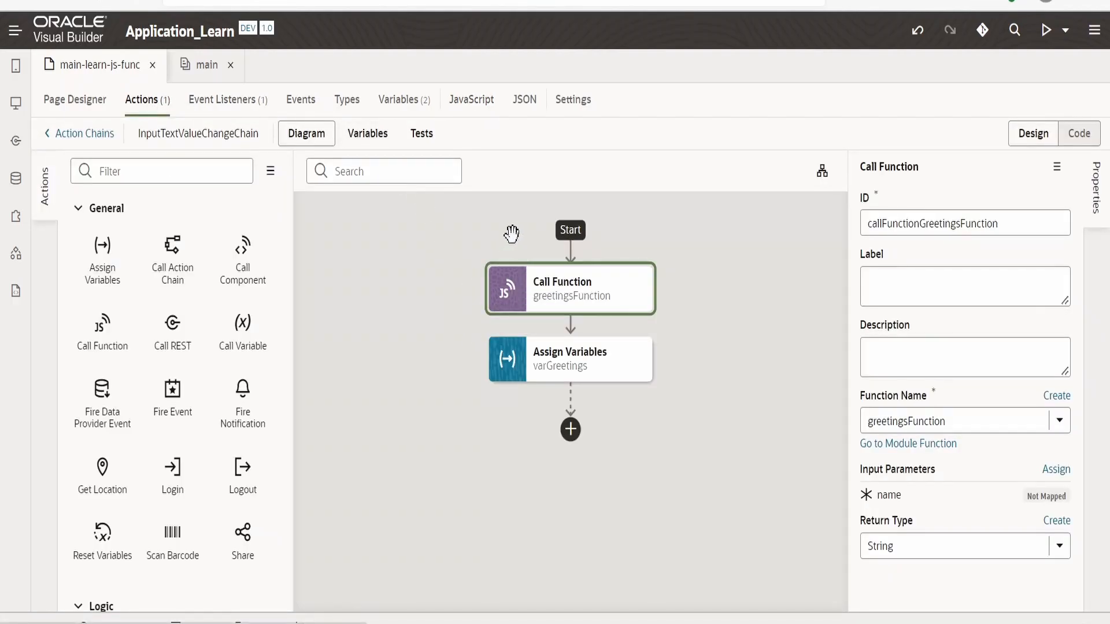
pyautogui.moveTo(600, 300)
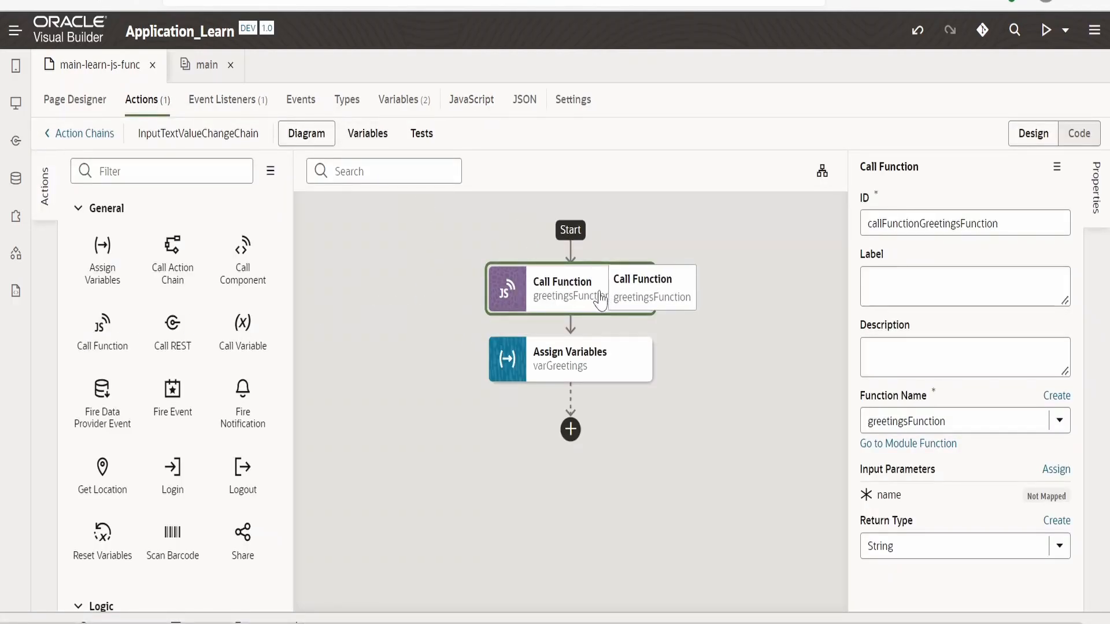
pyautogui.moveTo(581, 537)
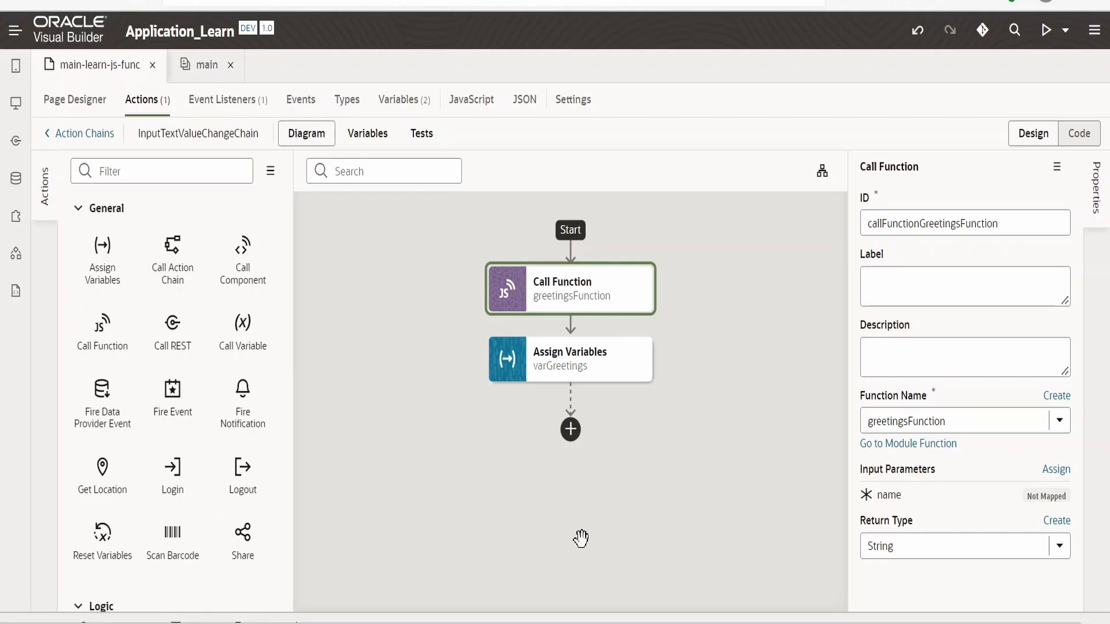
pyautogui.click(75, 99)
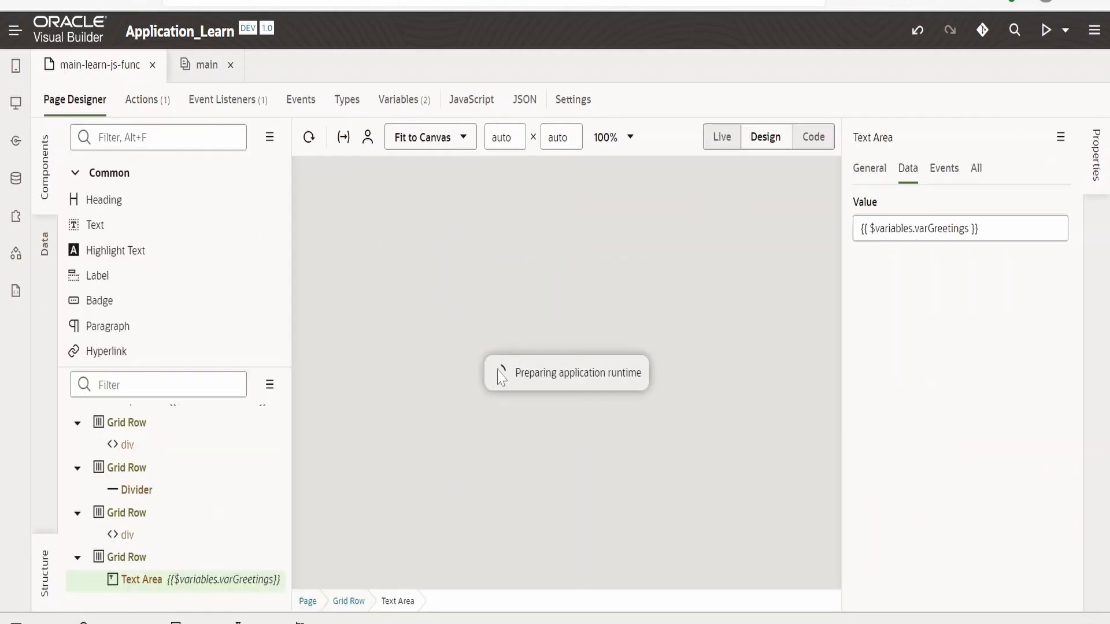